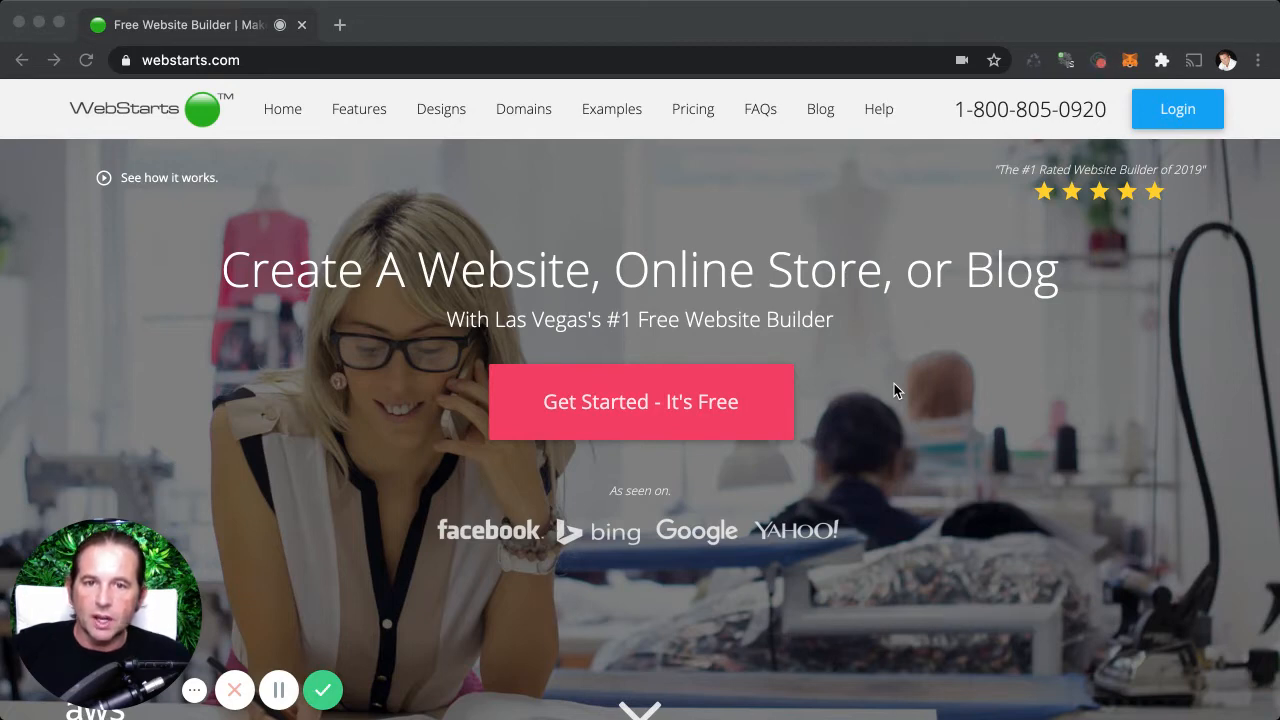
mouse_move(938, 430)
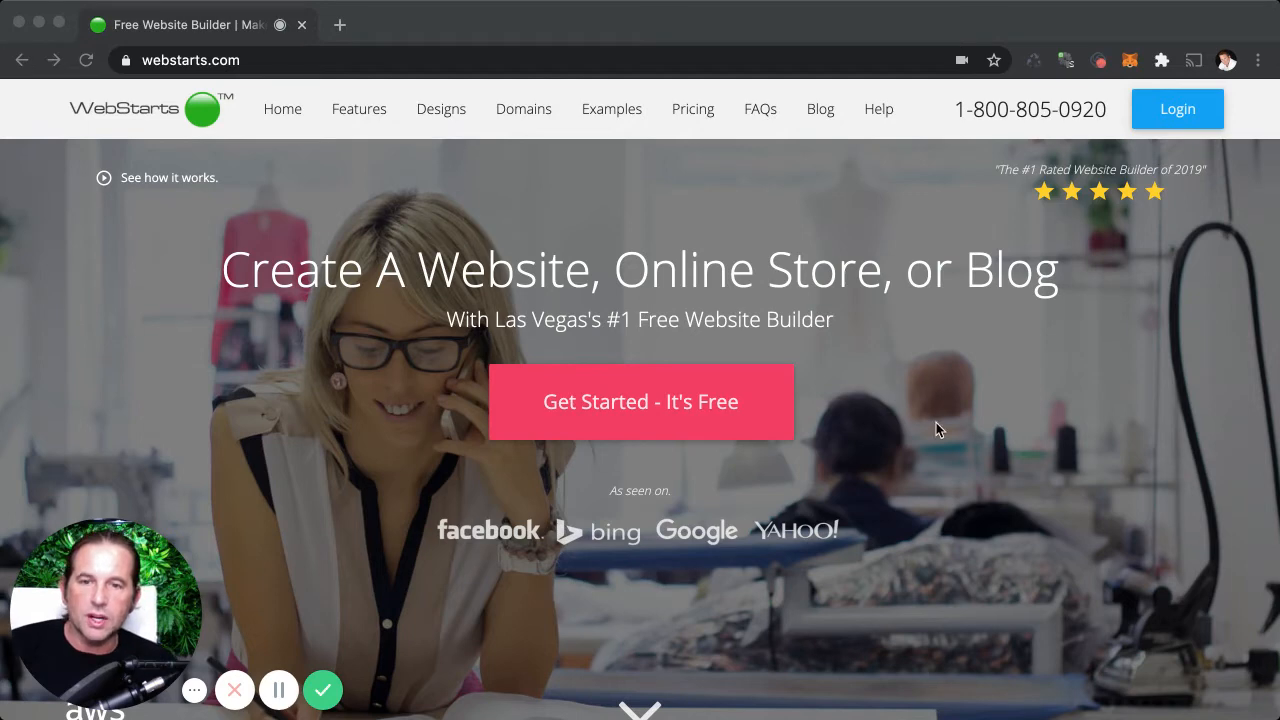
mouse_move(1113, 695)
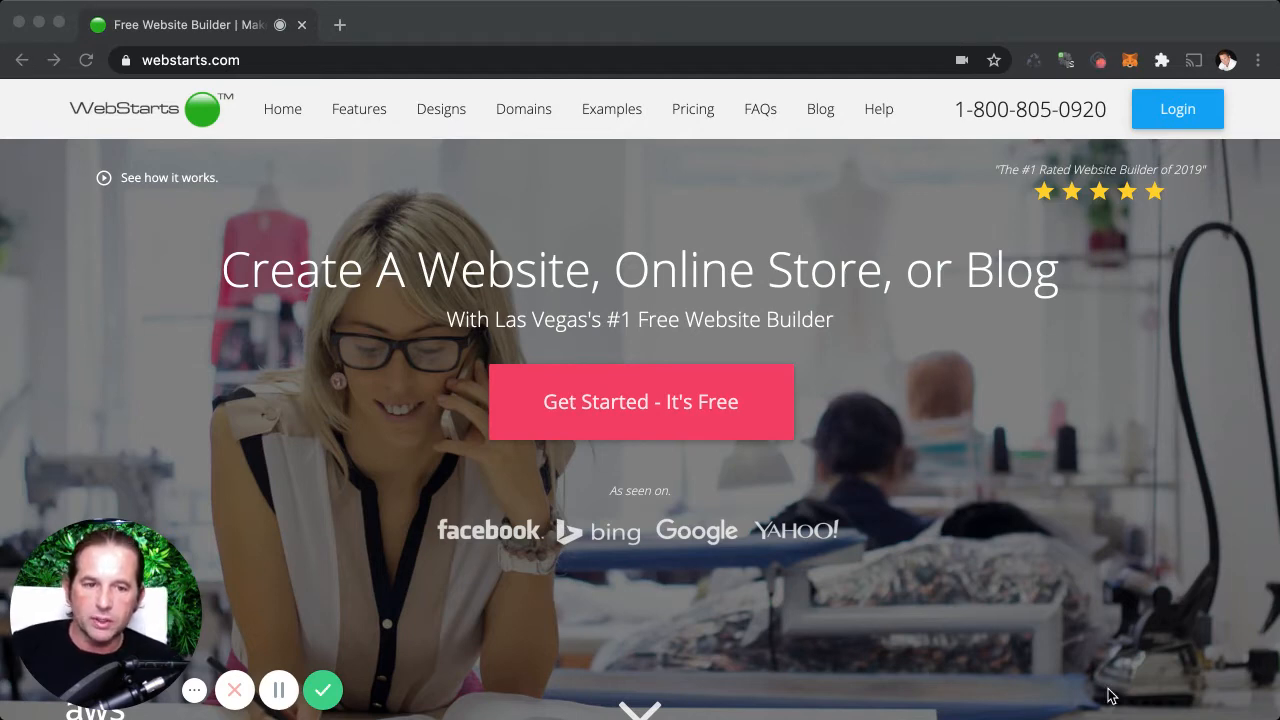
mouse_move(711, 432)
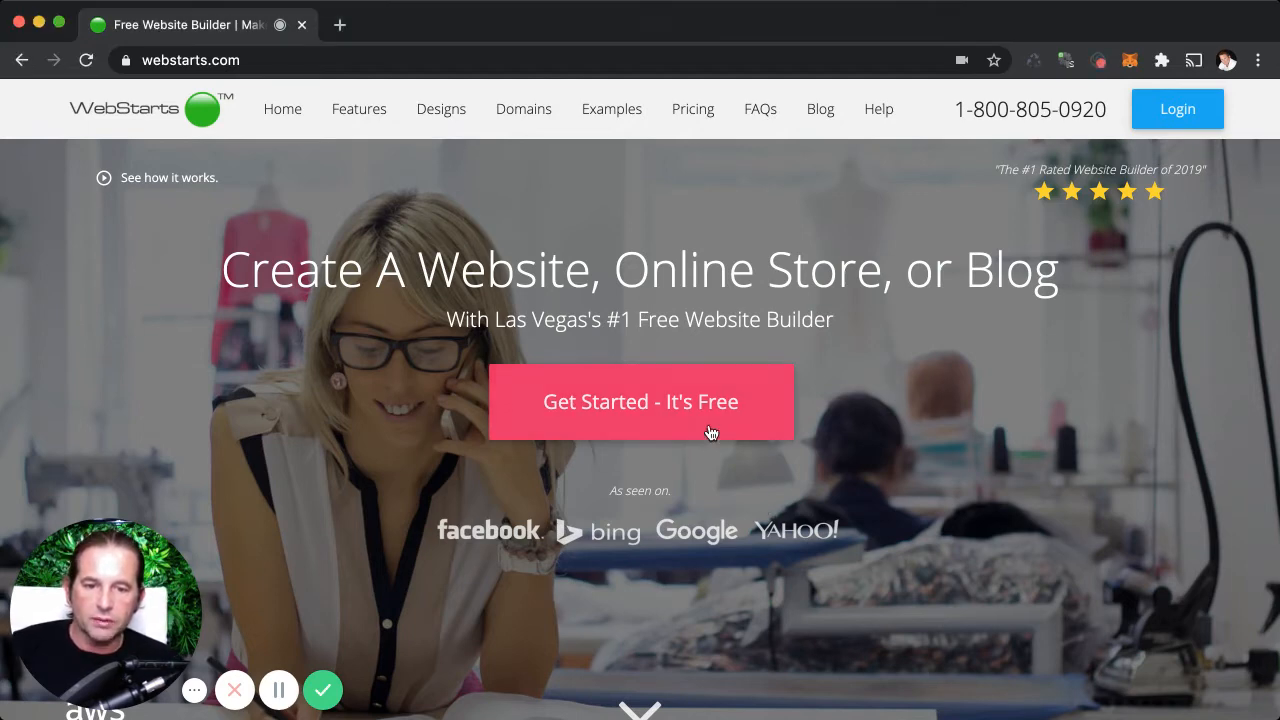
Step: Open the website design gallery and scroll through the categories
left_click(441, 109)
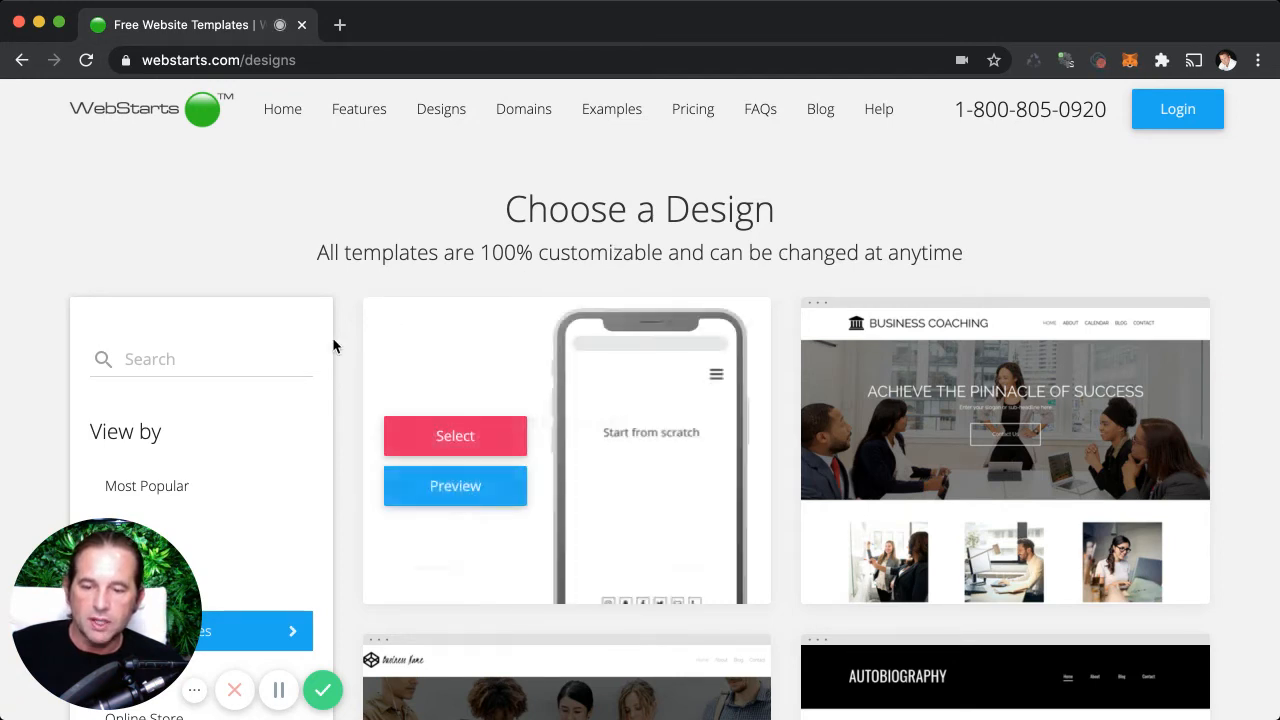
mouse_move(322, 362)
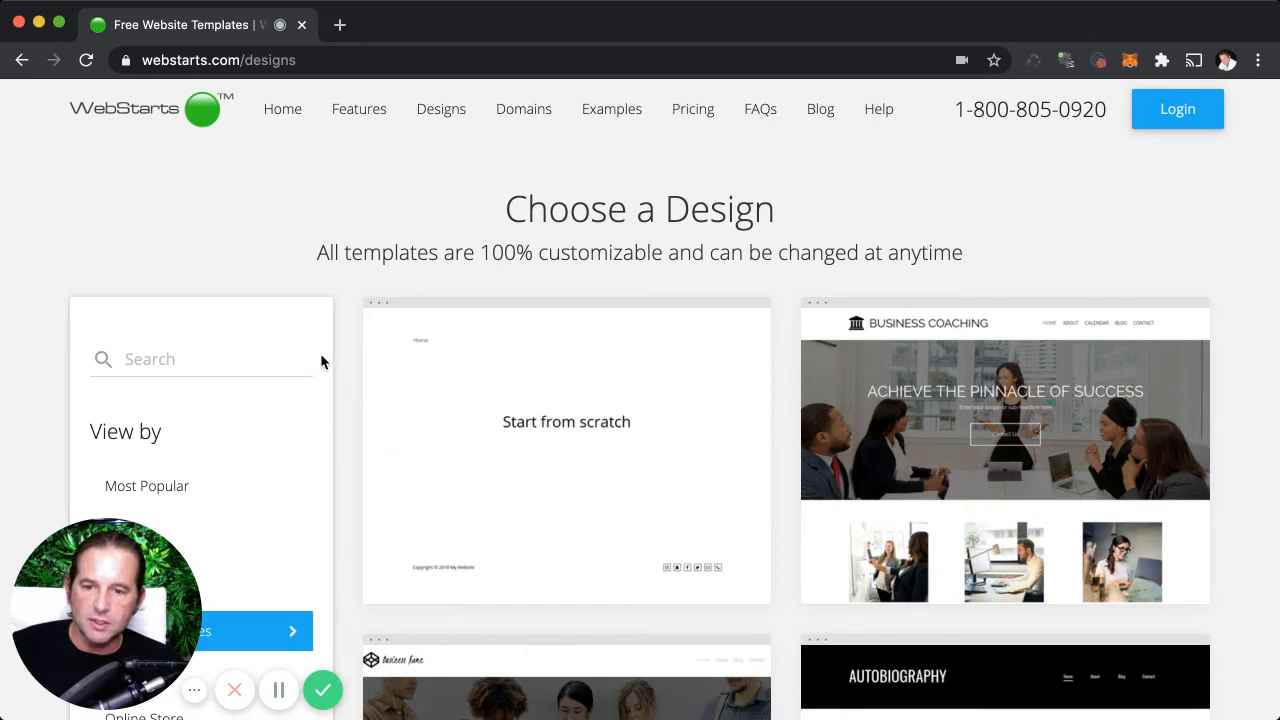
scroll("down", 3)
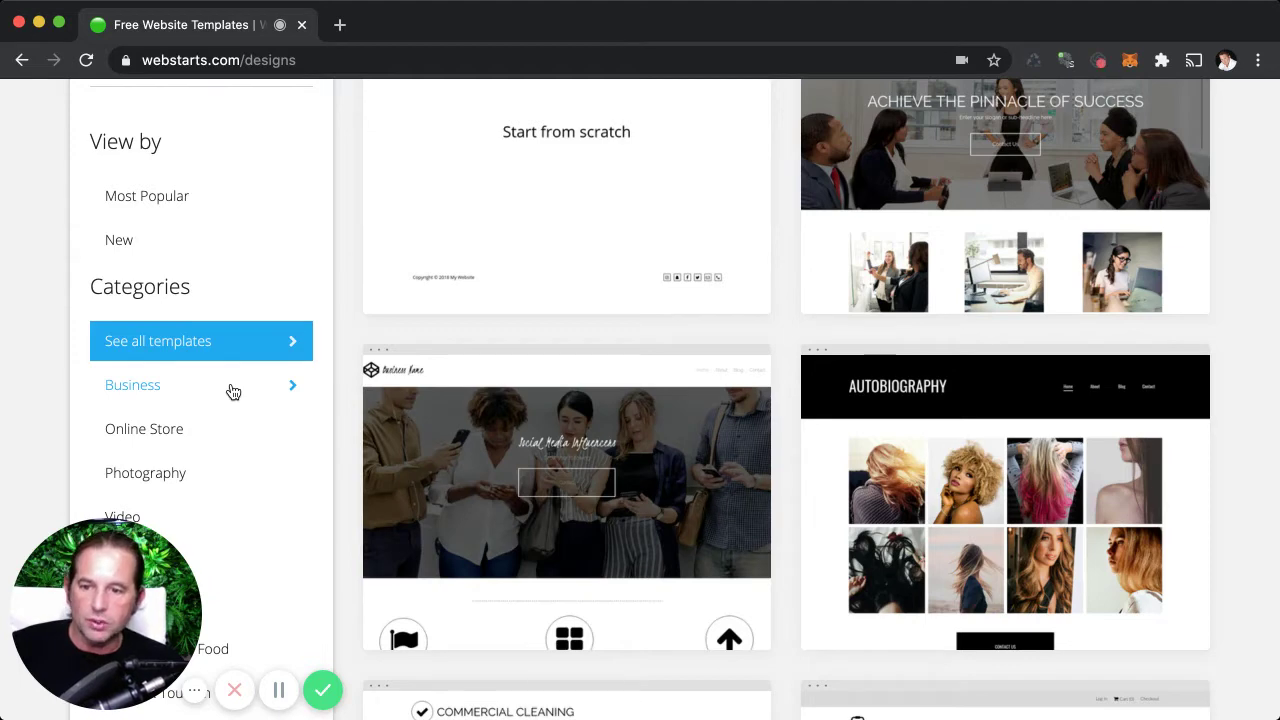
scroll("down", 3)
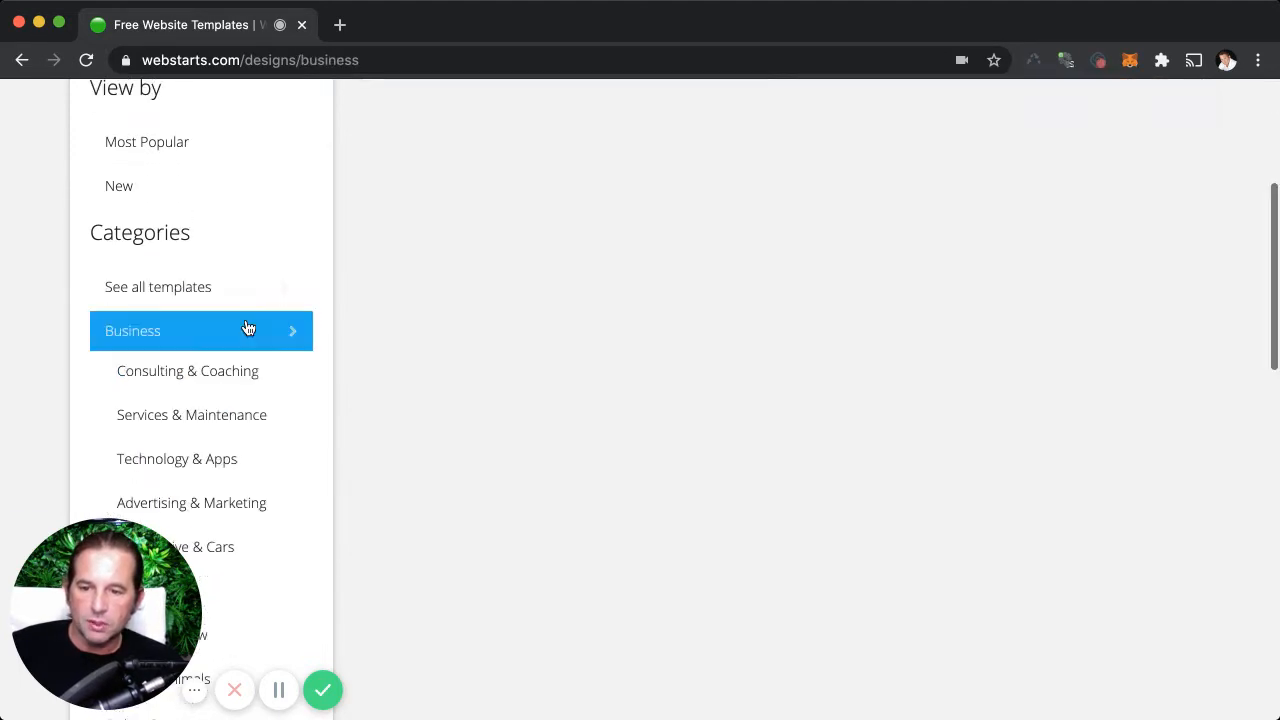
scroll("down", 3)
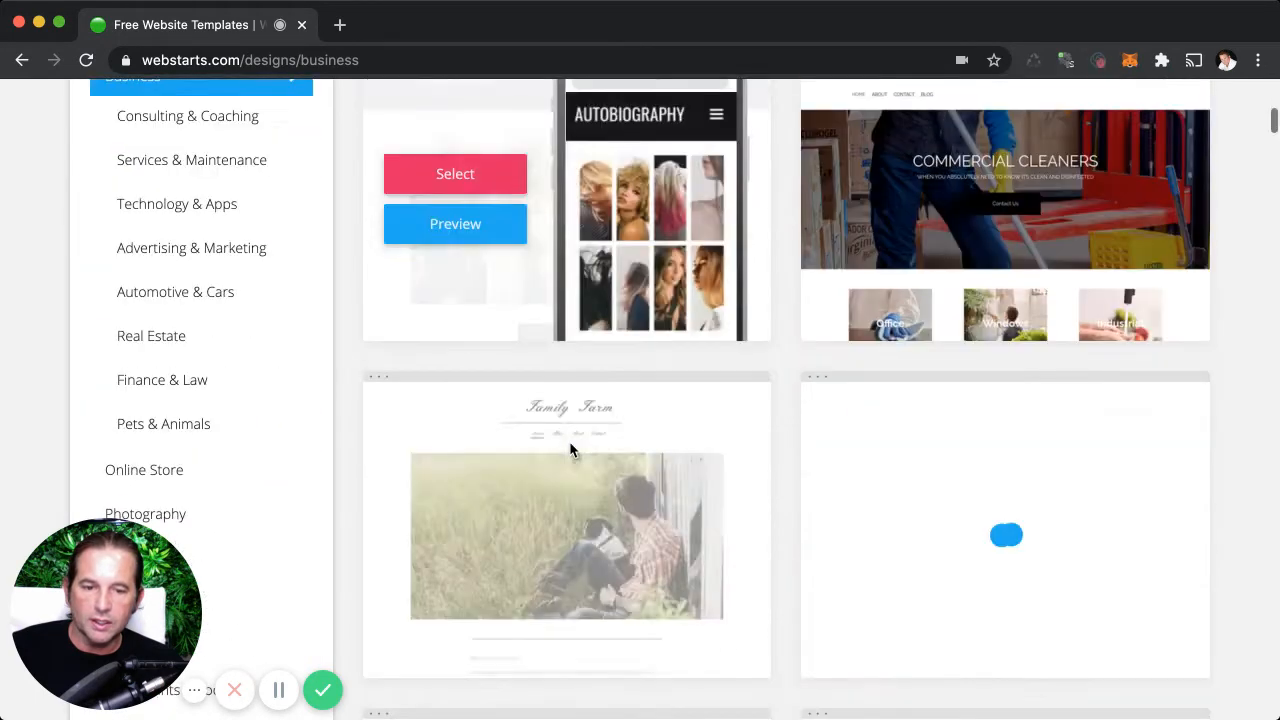
Step: Filter to Business > Real Estate templates and scroll to Home Owners Association
left_click(151, 335)
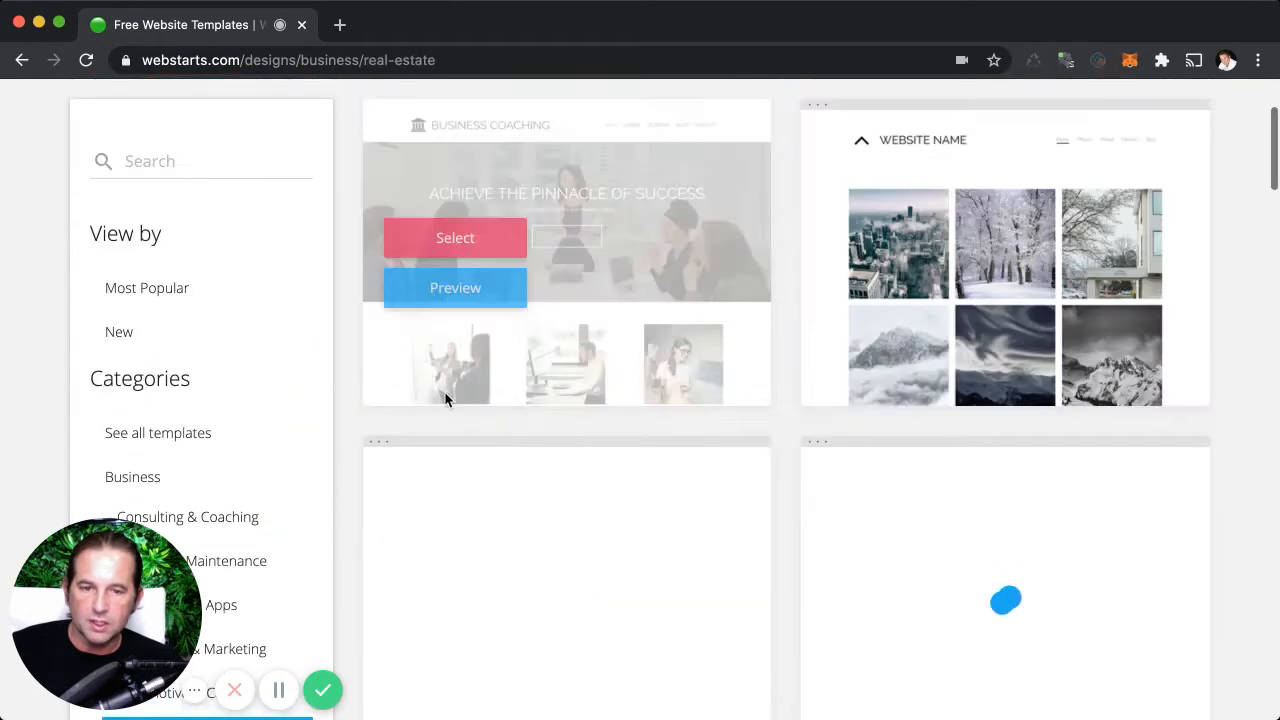
scroll("down", 3)
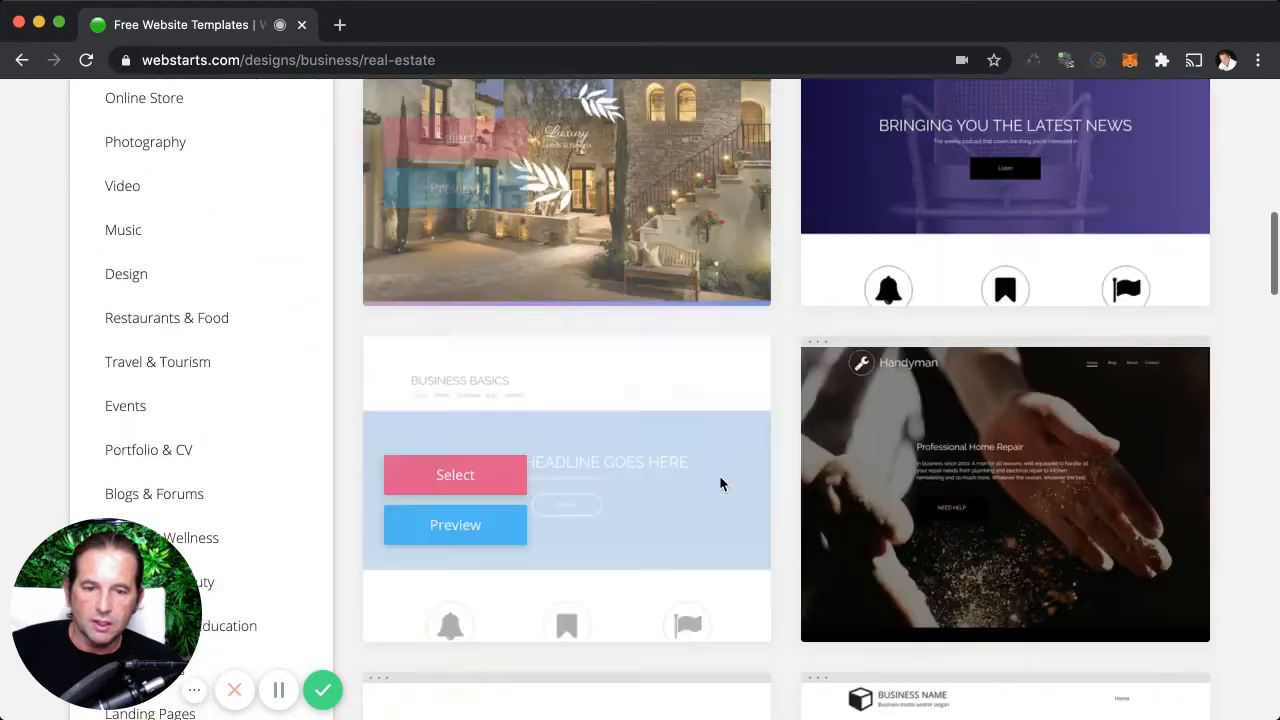
scroll("down", 3)
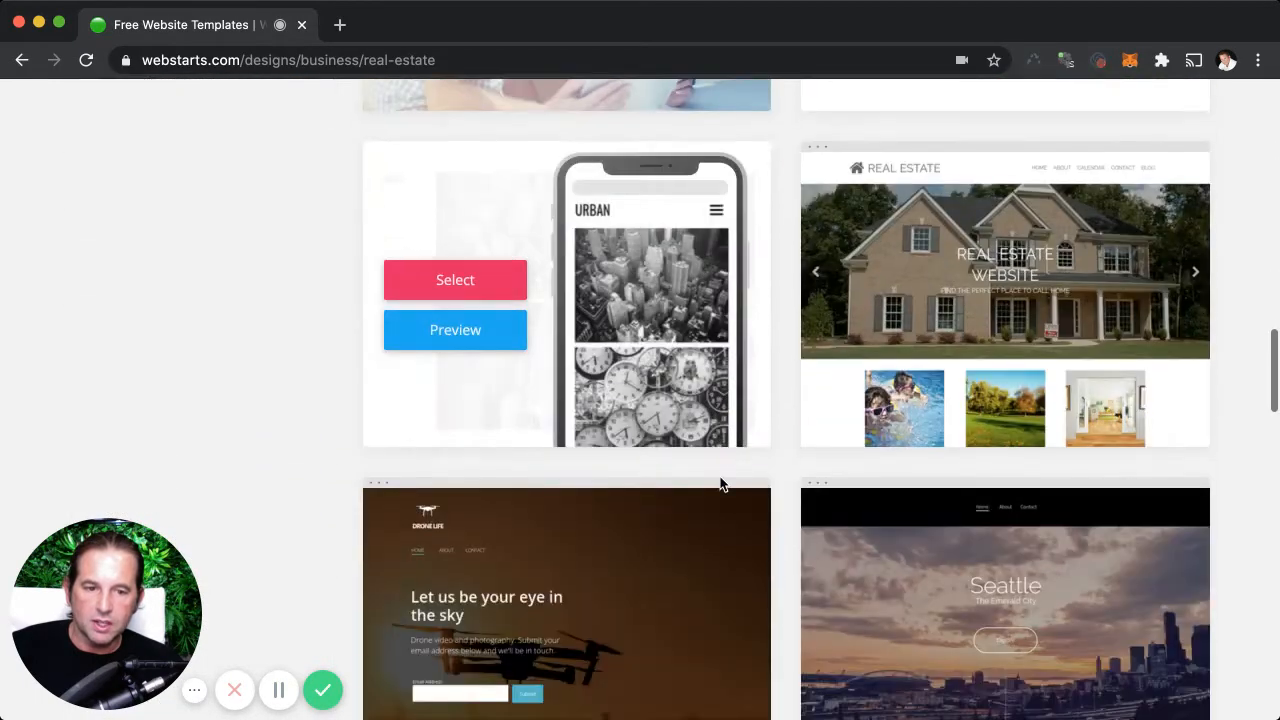
scroll("down", 3)
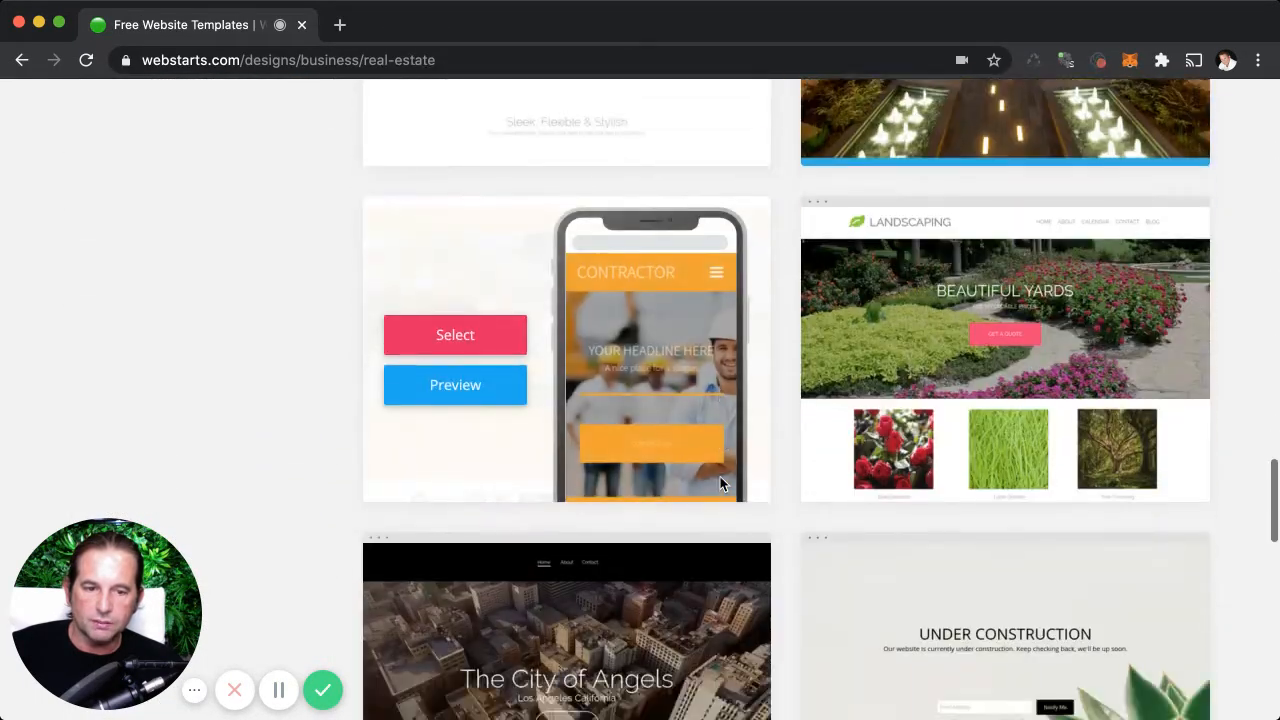
scroll("down", 3)
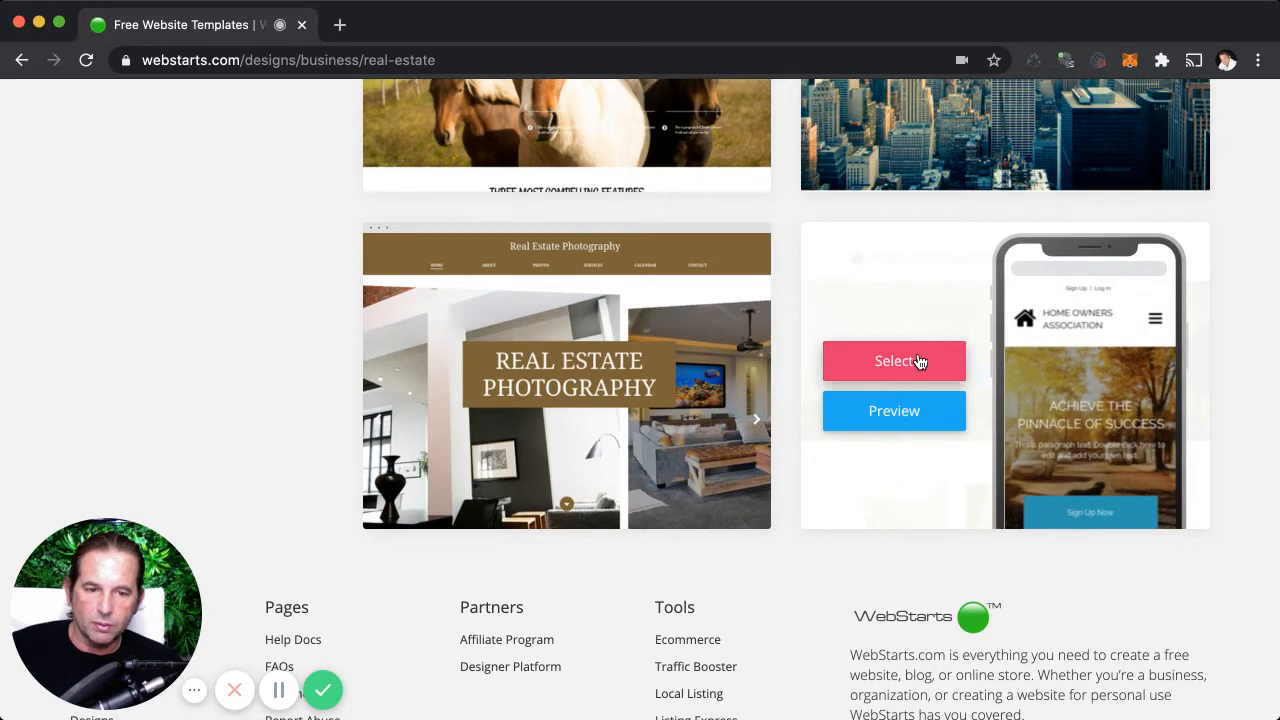
Step: Pick the Home Owners Association template, sign up as Adam Barg, and request SMS verification
left_click(893, 361)
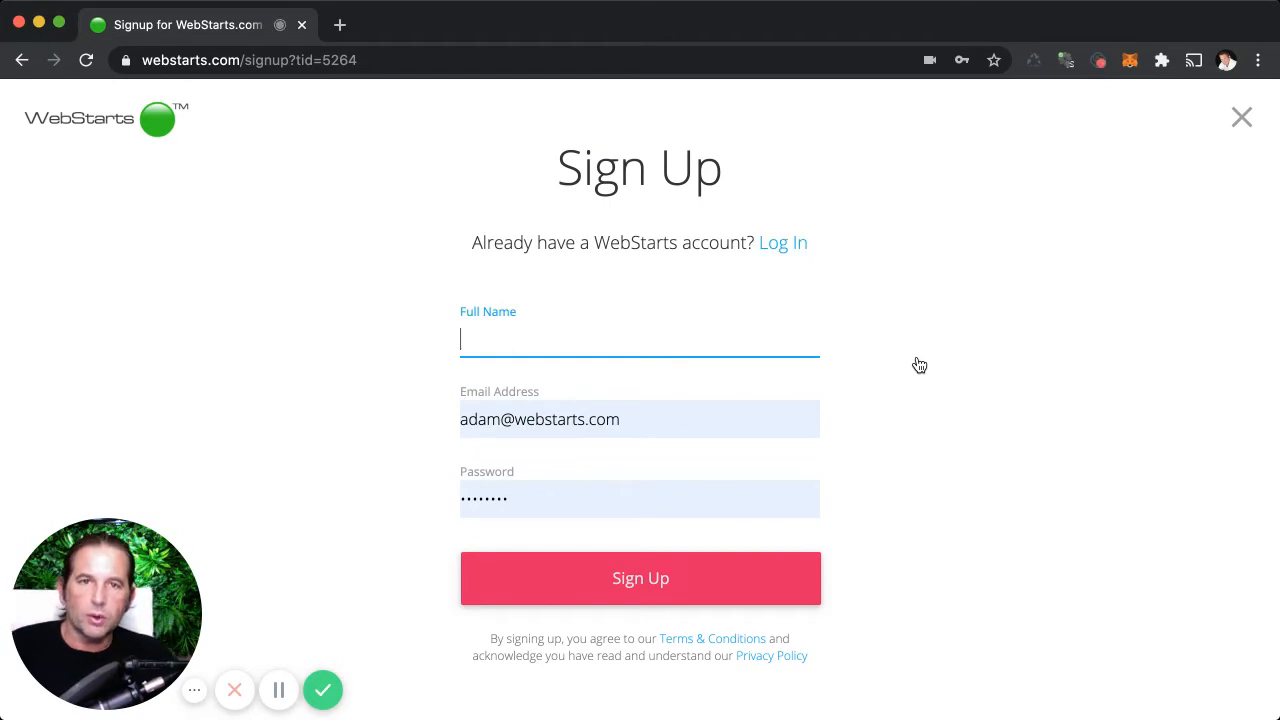
type("Adam Barger")
left_click(640, 419)
type("+hoa")
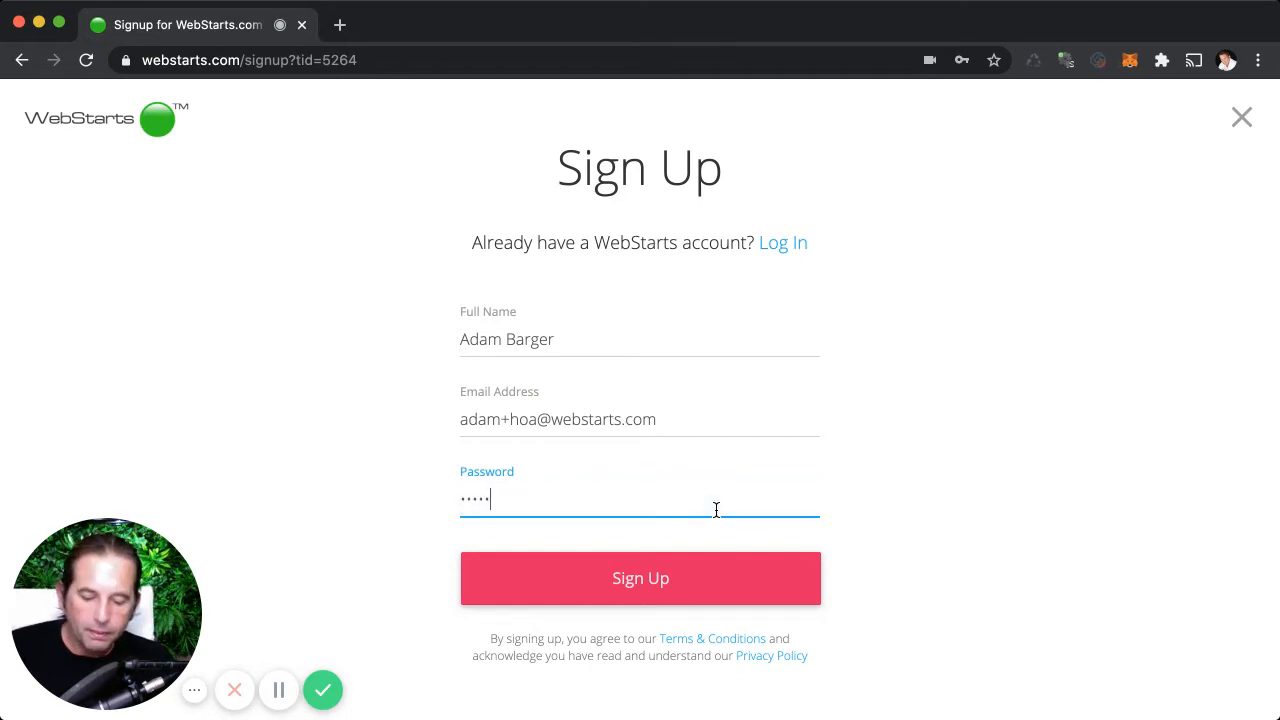
left_click(640, 578)
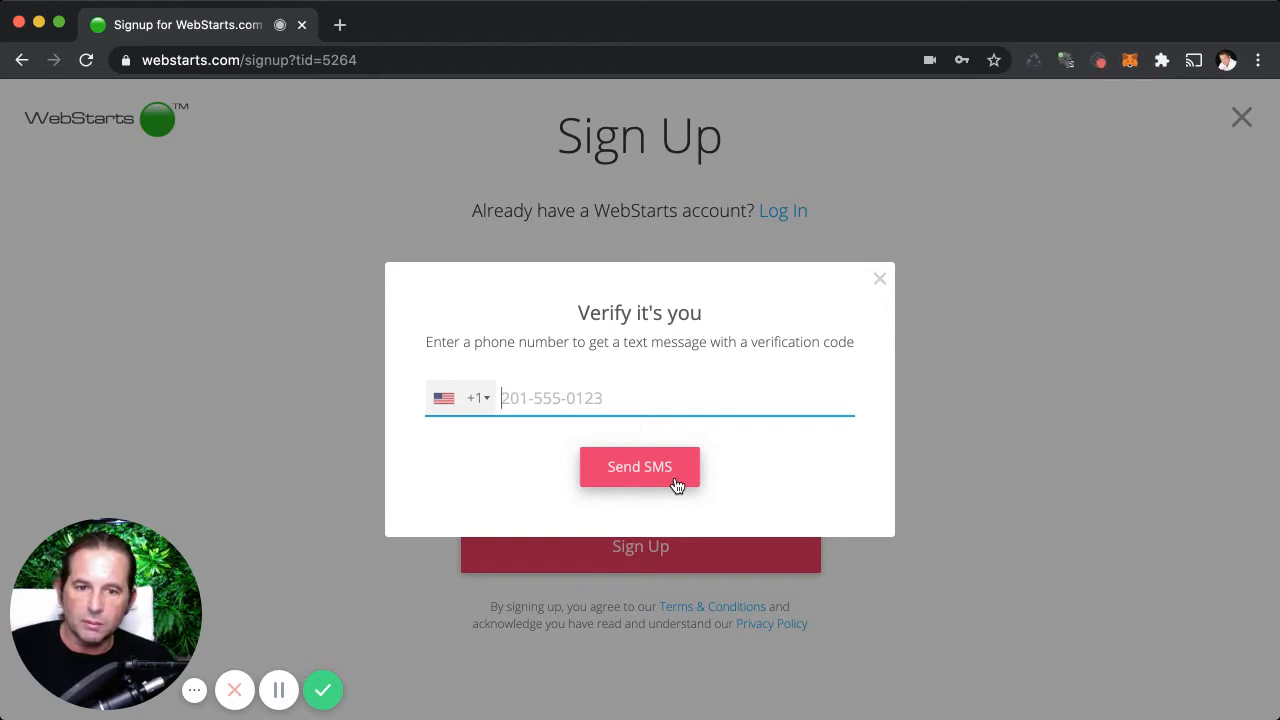
left_click(639, 466)
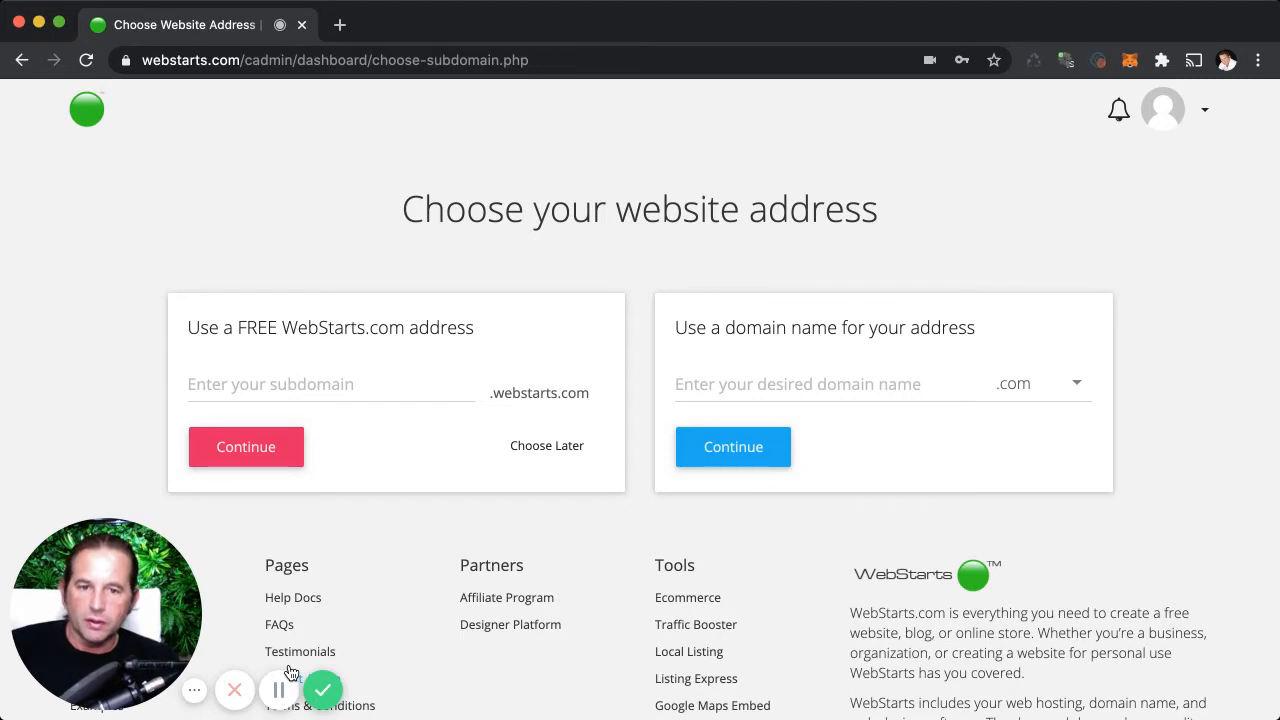
mouse_move(368, 413)
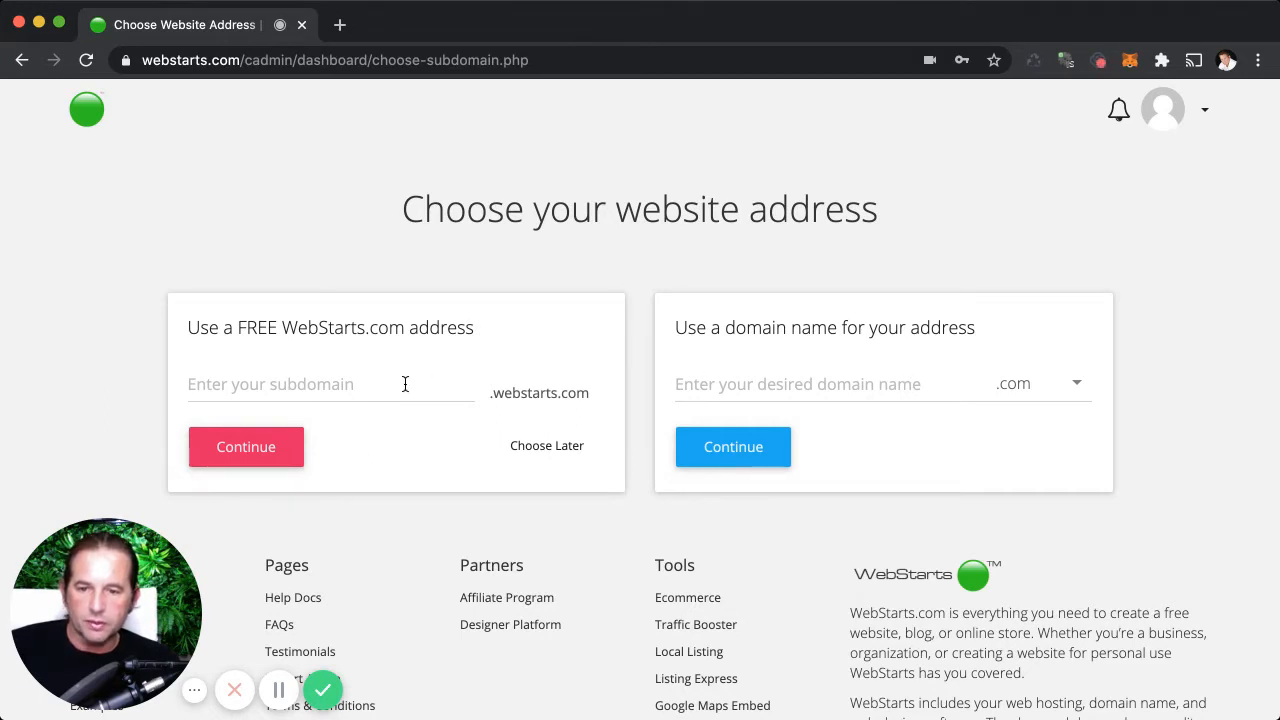
left_click(330, 384)
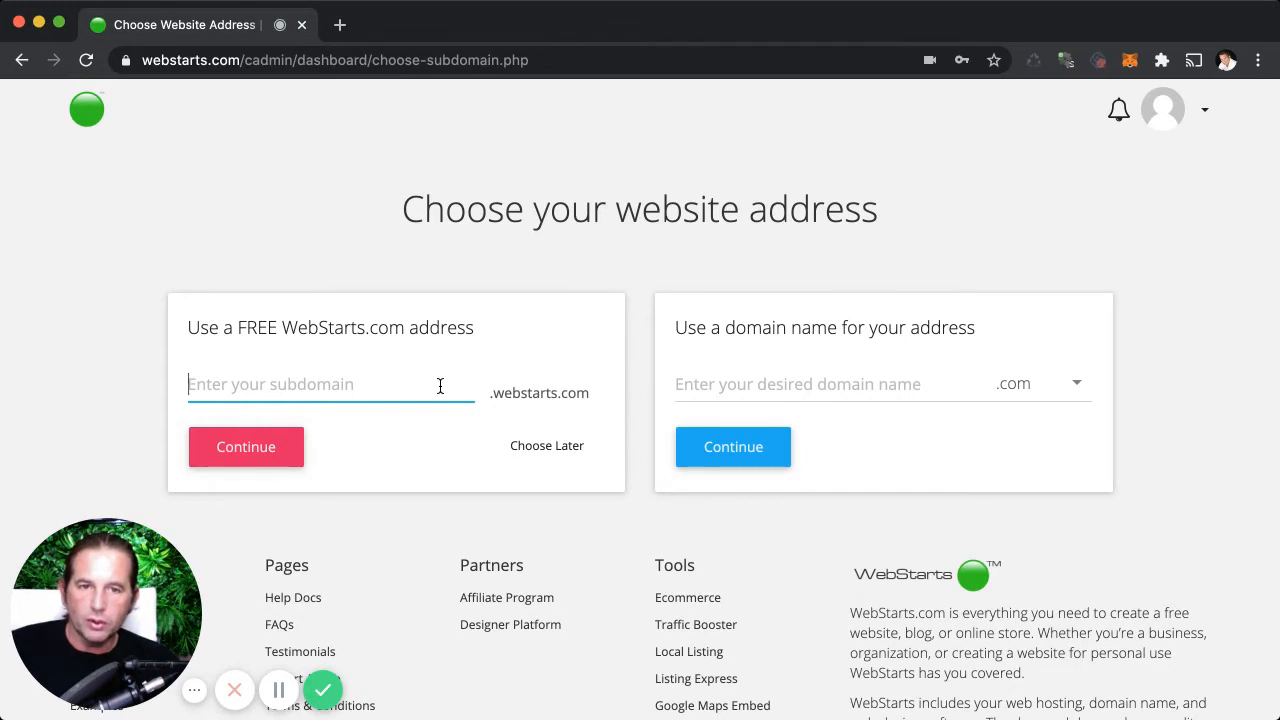
left_click(835, 384)
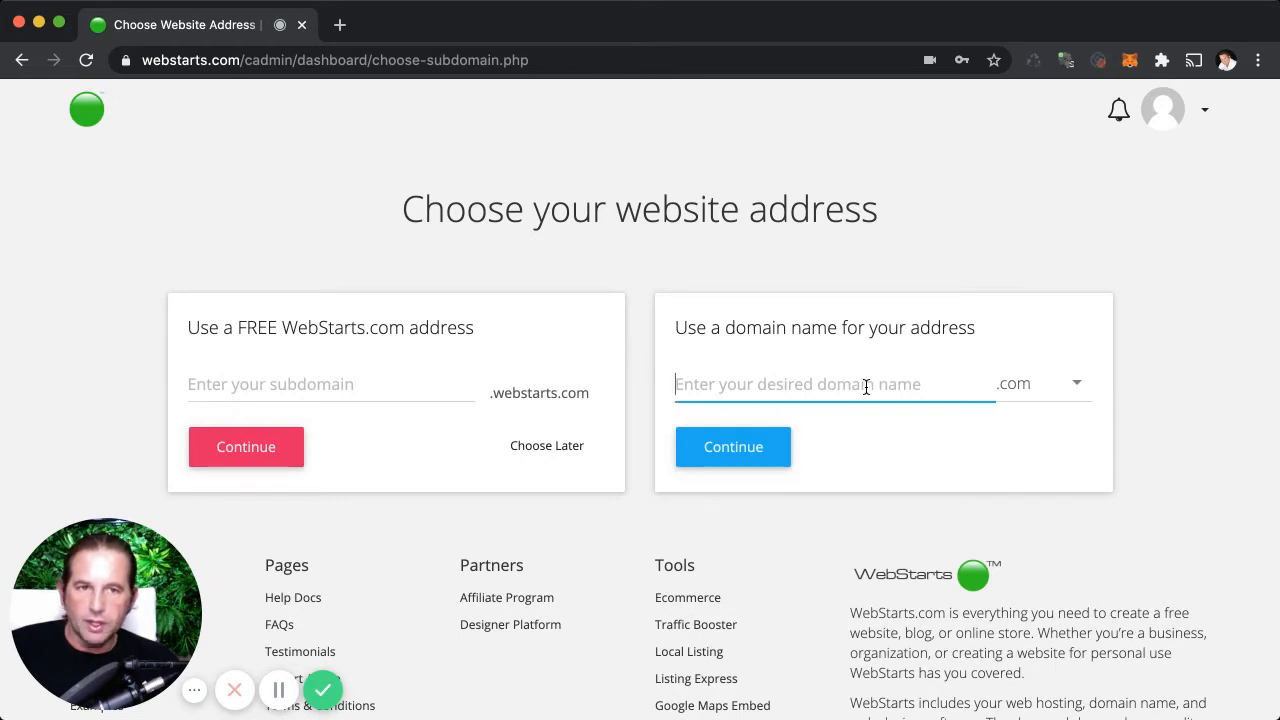
mouse_move(1005, 397)
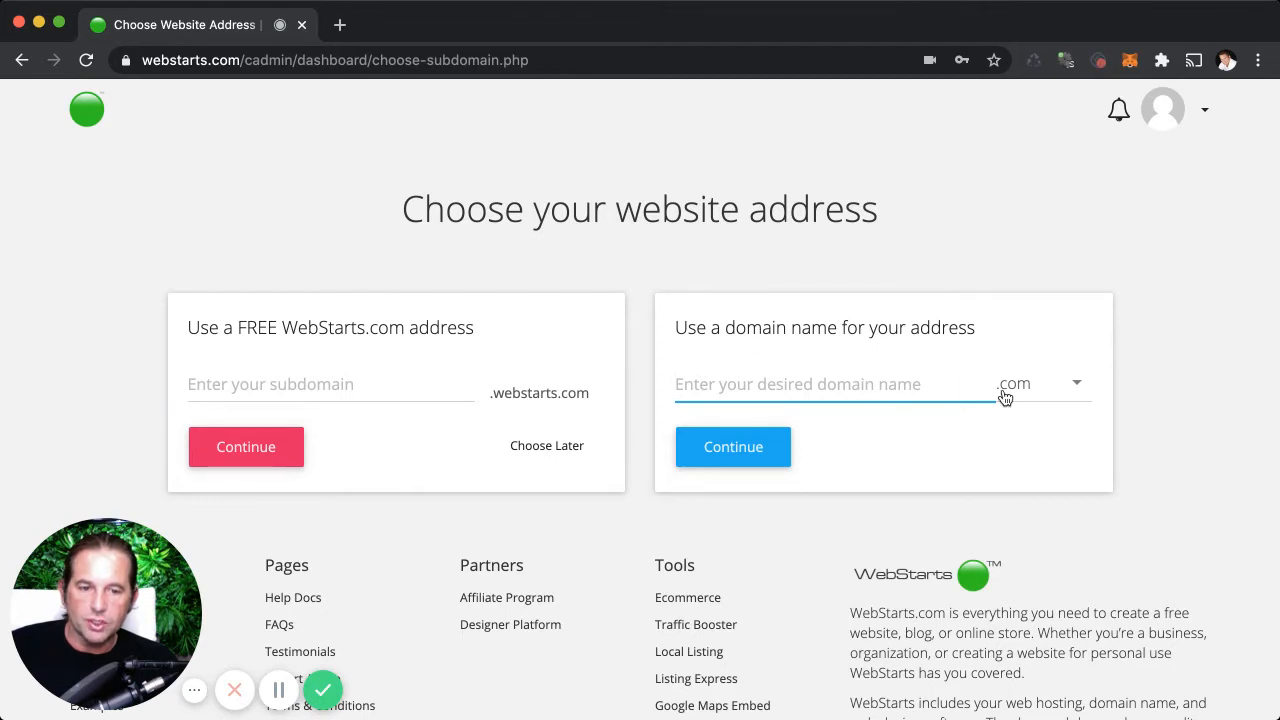
mouse_move(912, 470)
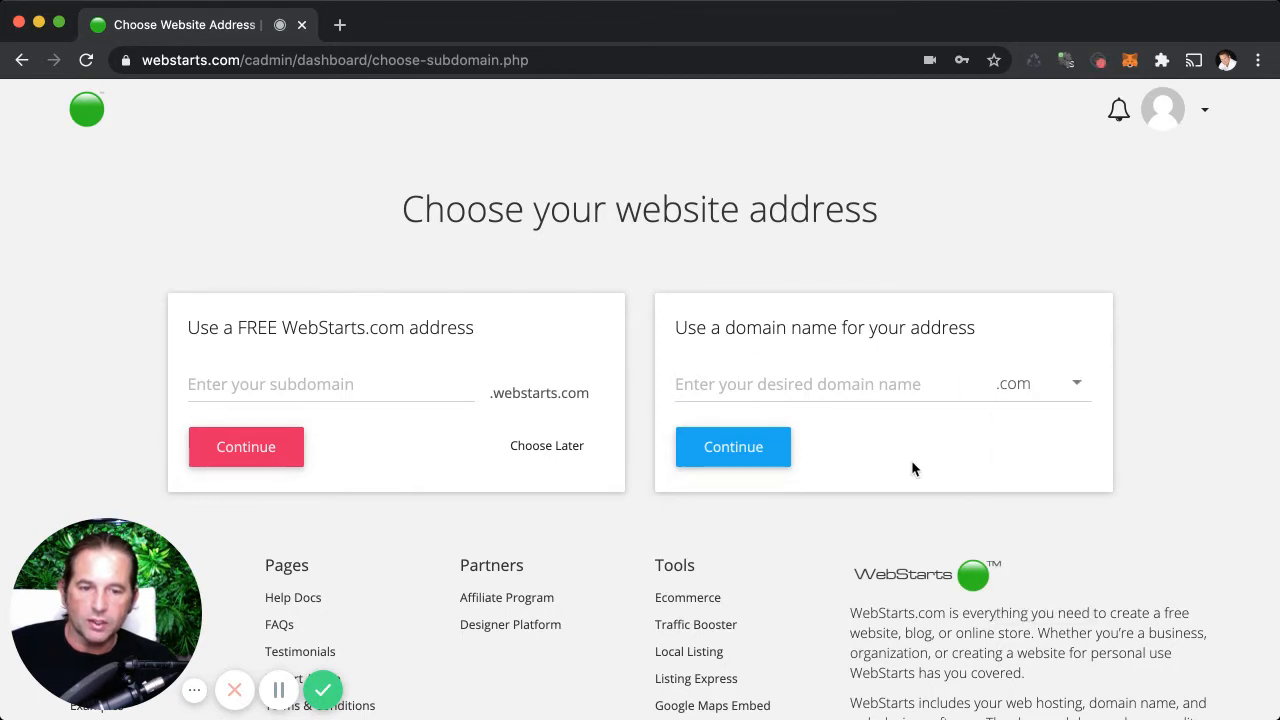
mouse_move(1055, 345)
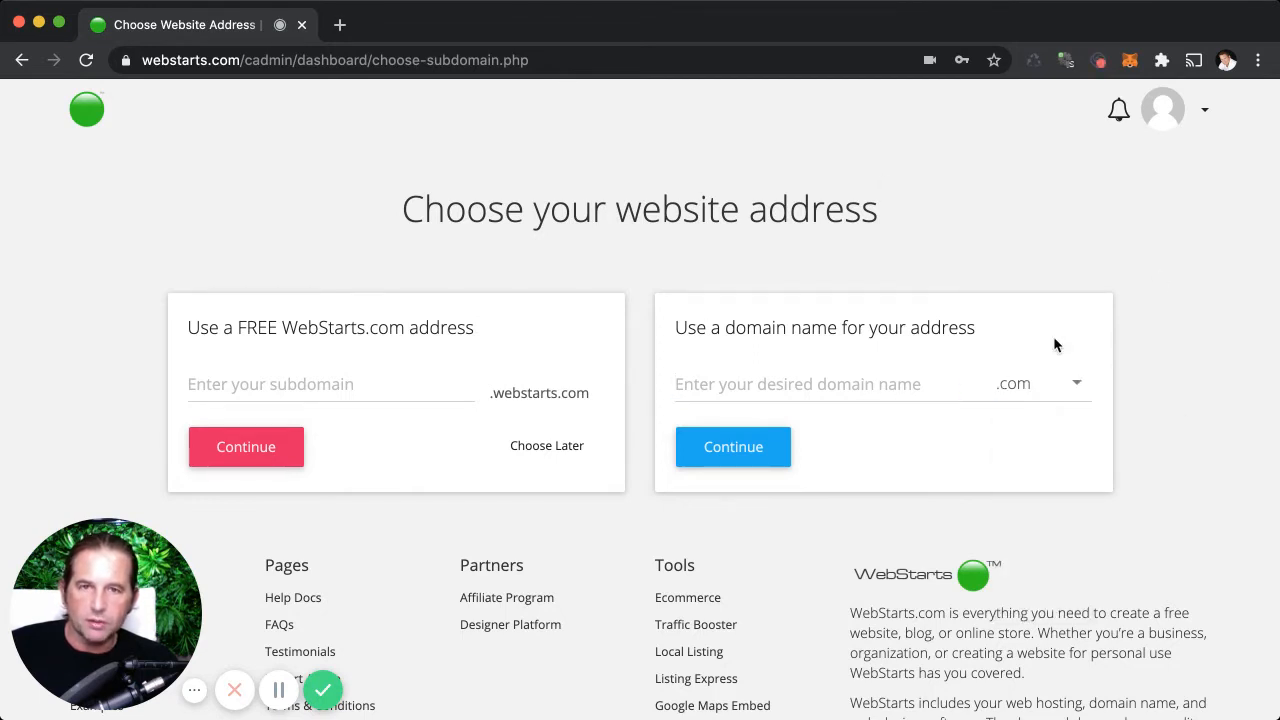
mouse_move(1015, 378)
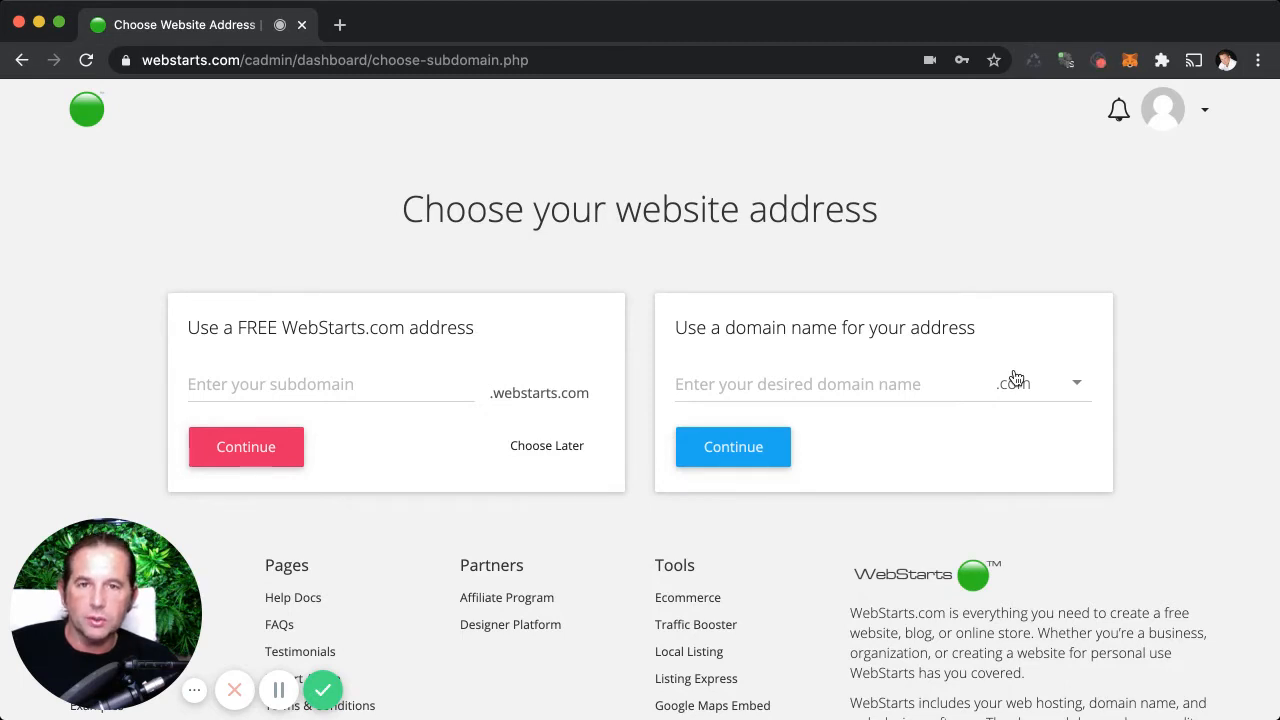
mouse_move(980, 448)
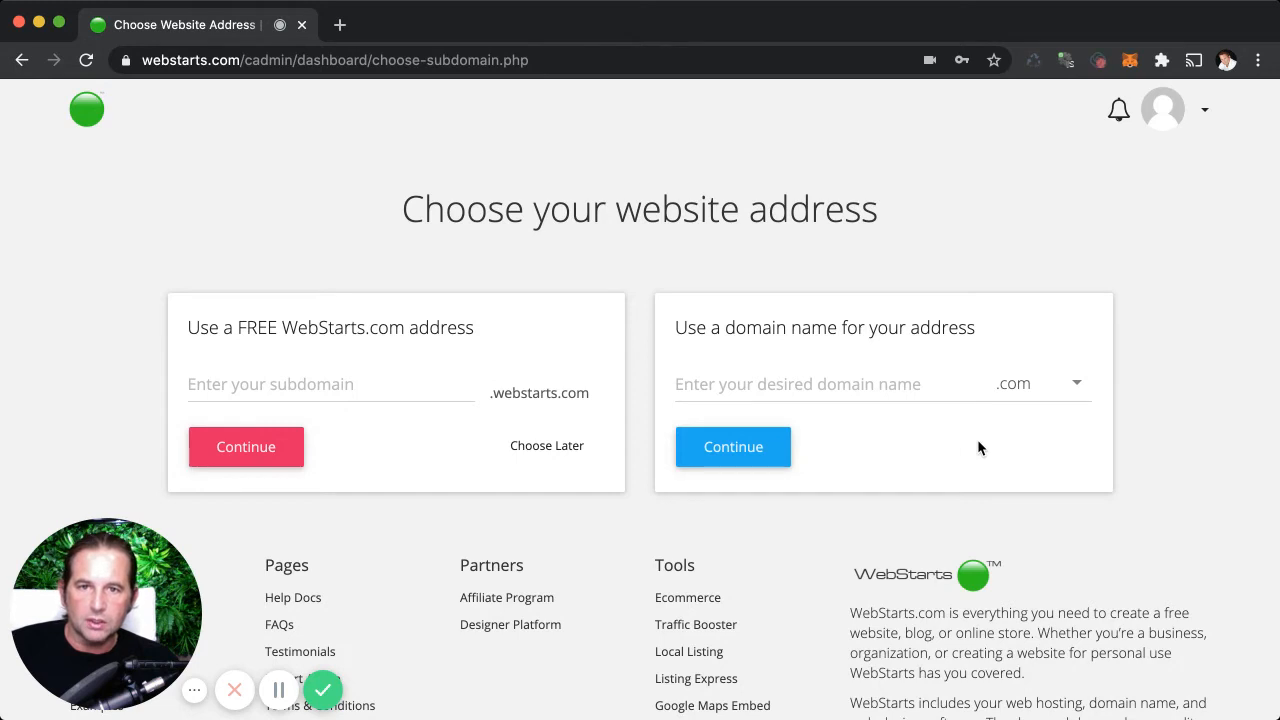
mouse_move(592, 294)
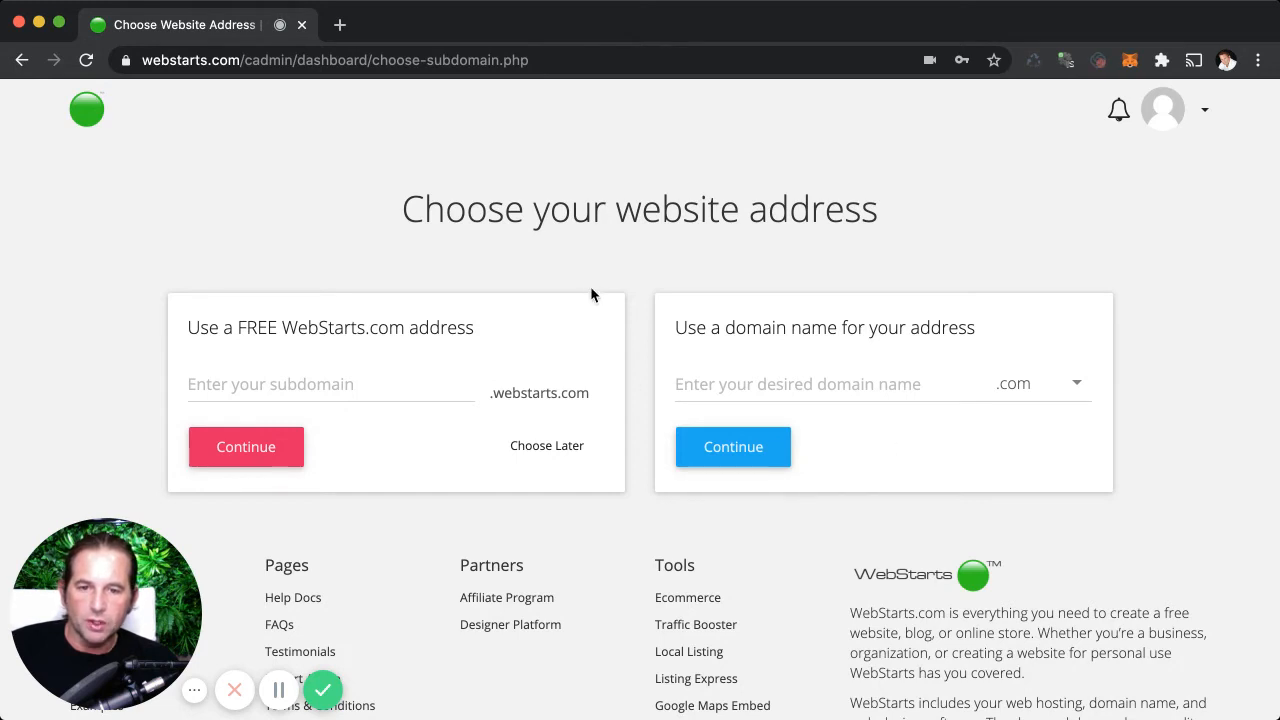
mouse_move(160, 235)
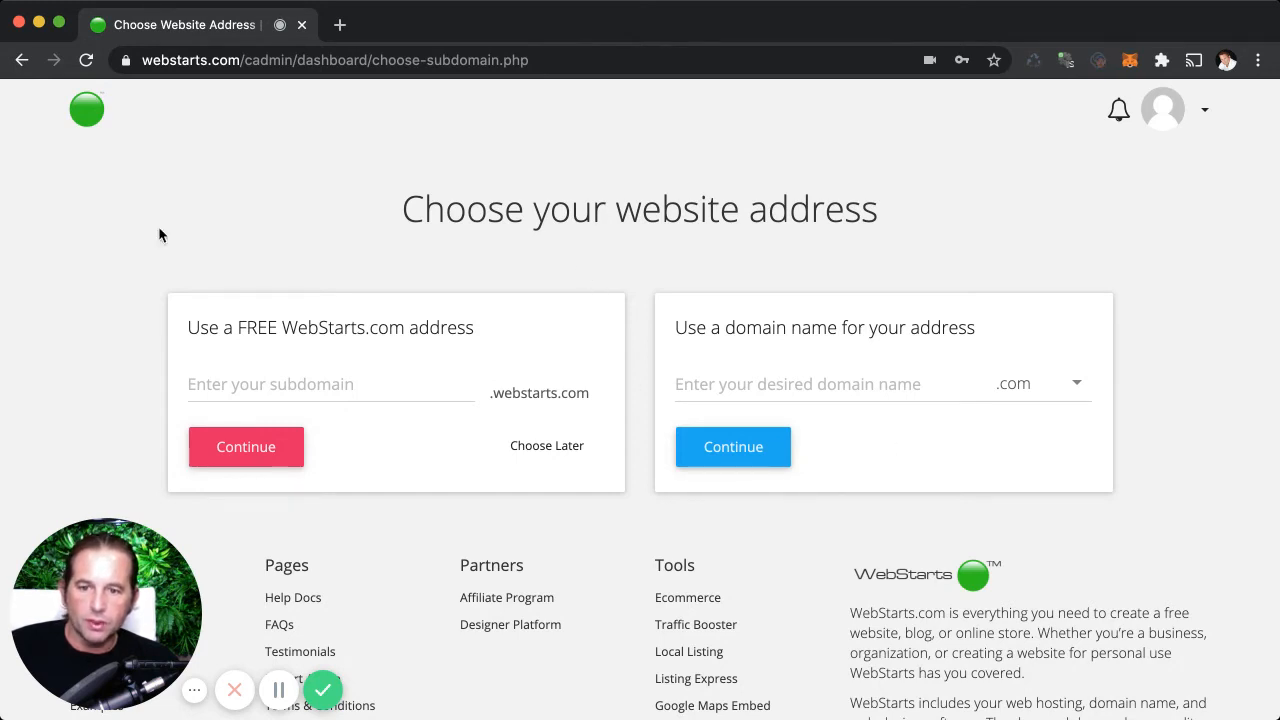
mouse_move(548, 344)
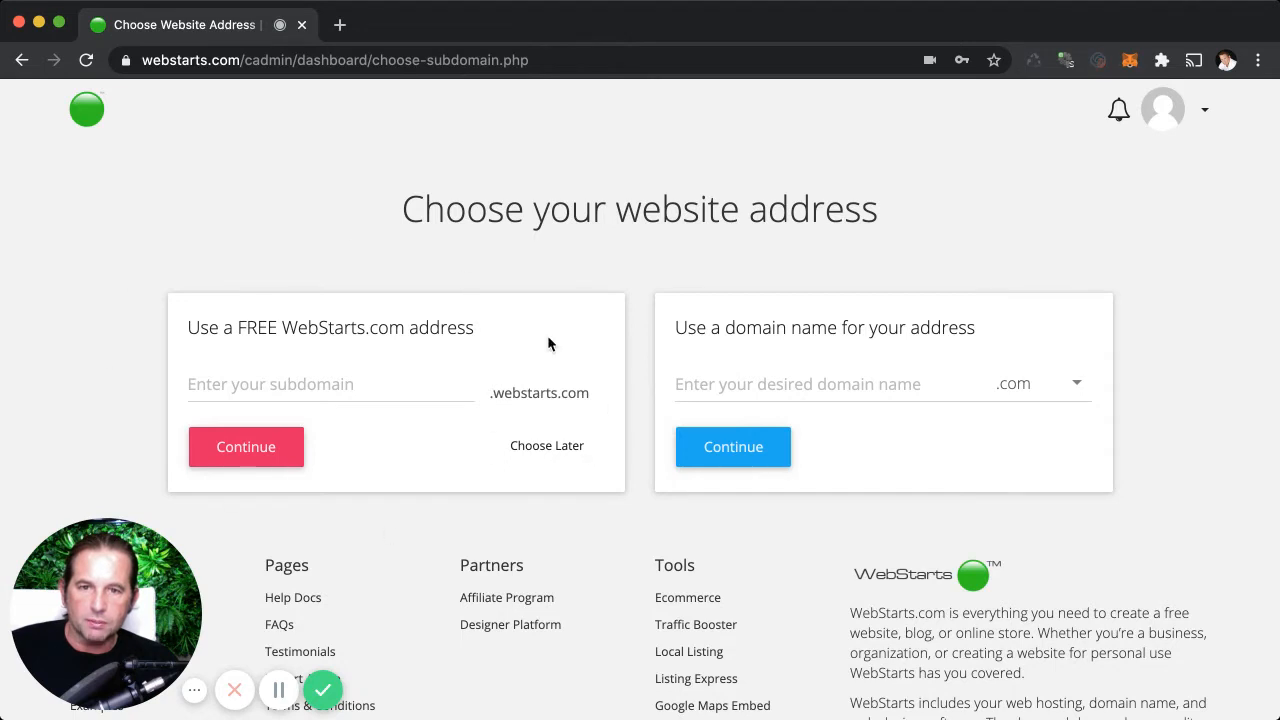
Step: Enter hoademo as the free WebStarts subdomain and continue
left_click(330, 384)
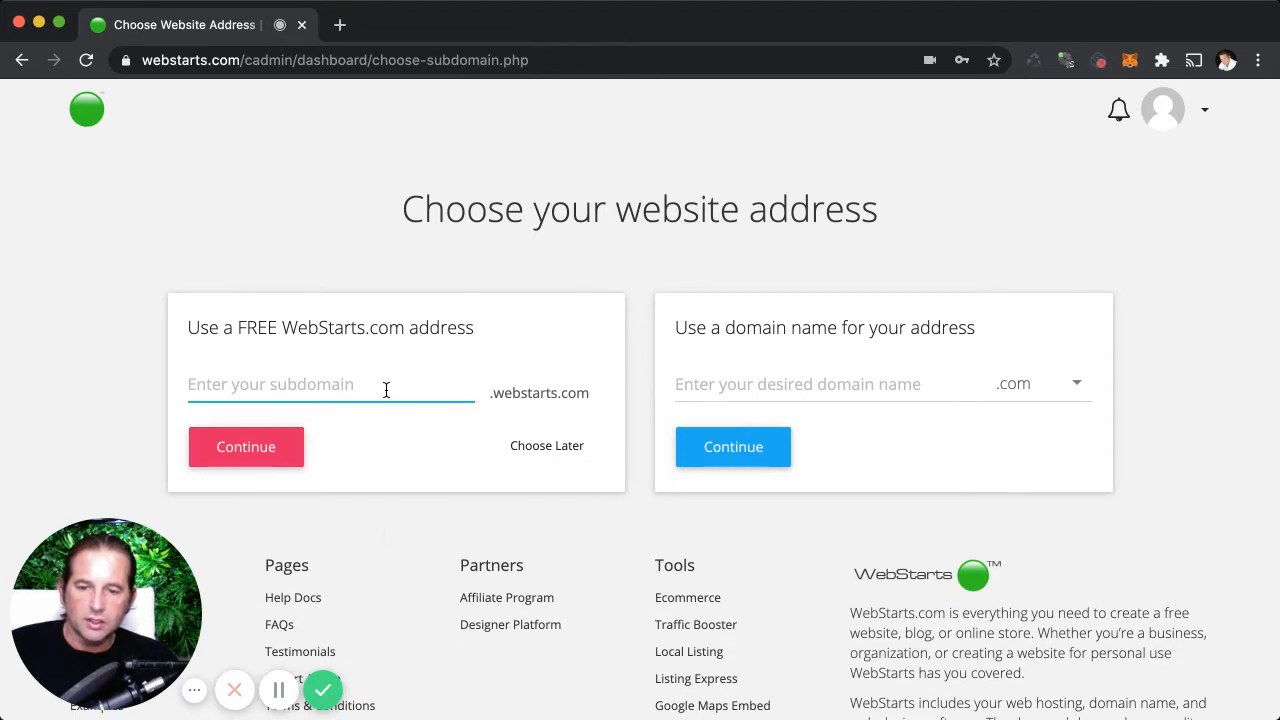
type("hoadom")
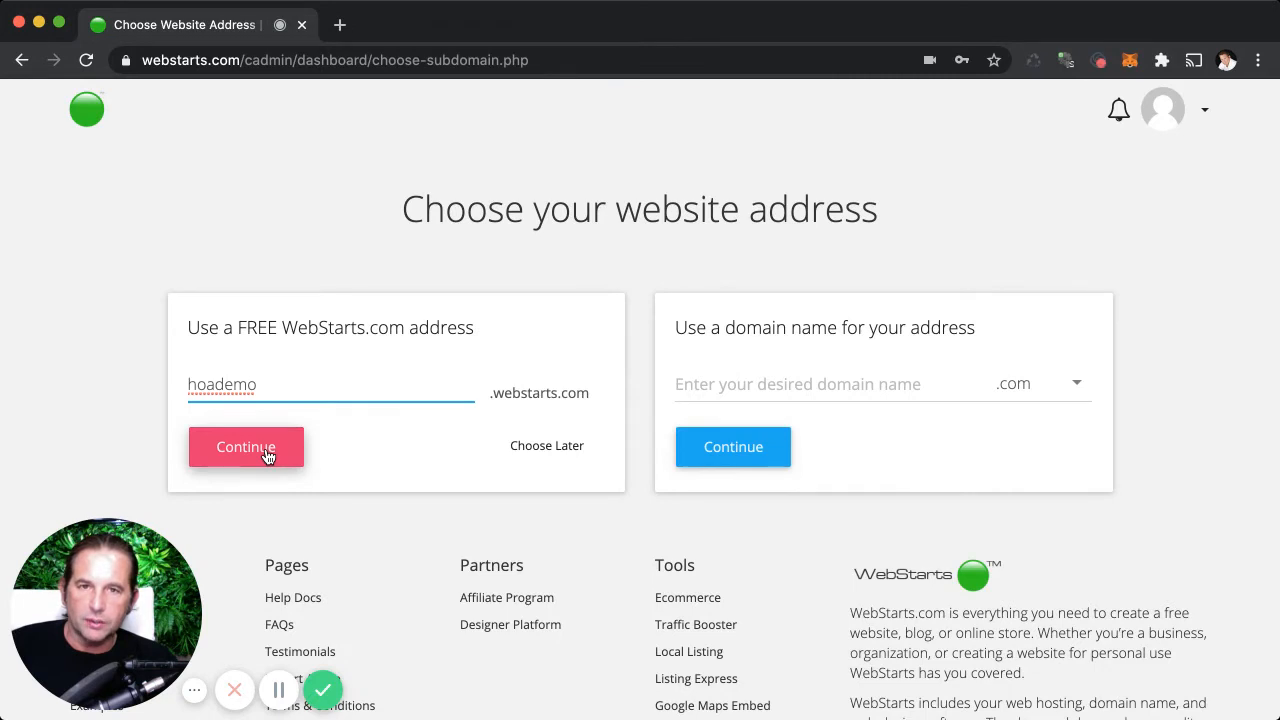
mouse_move(547, 446)
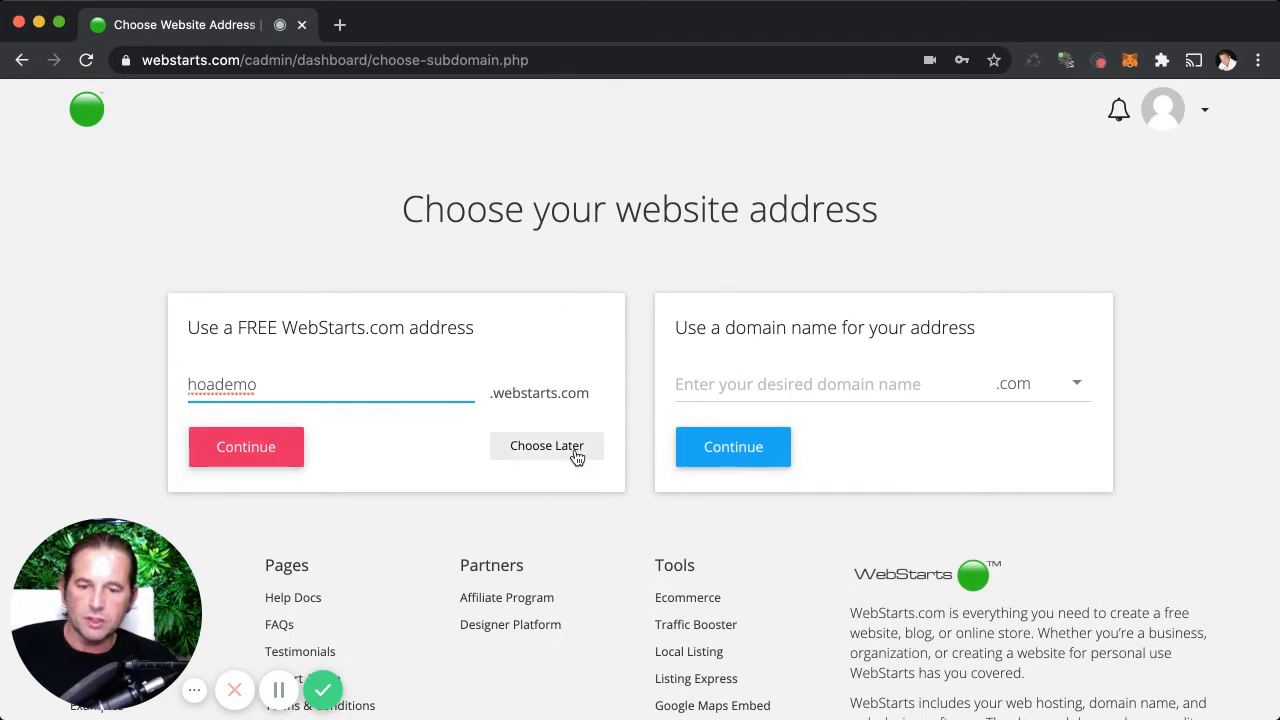
left_click(245, 446)
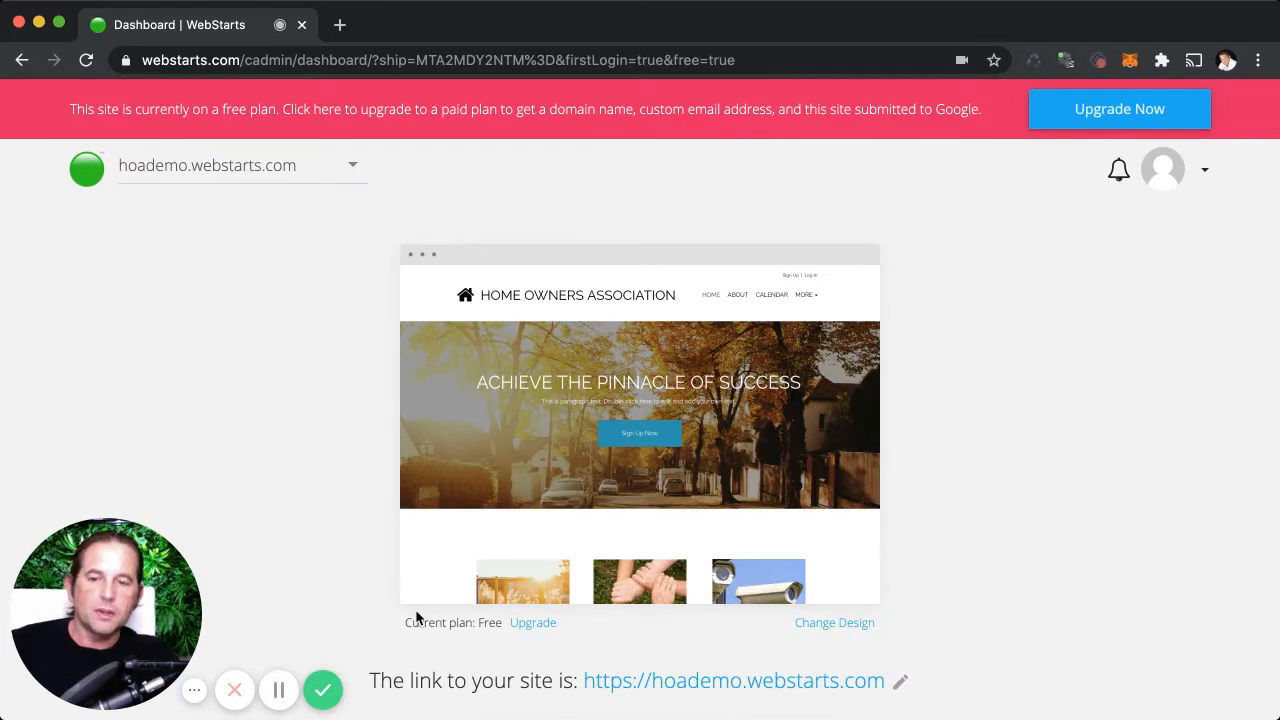
mouse_move(709, 583)
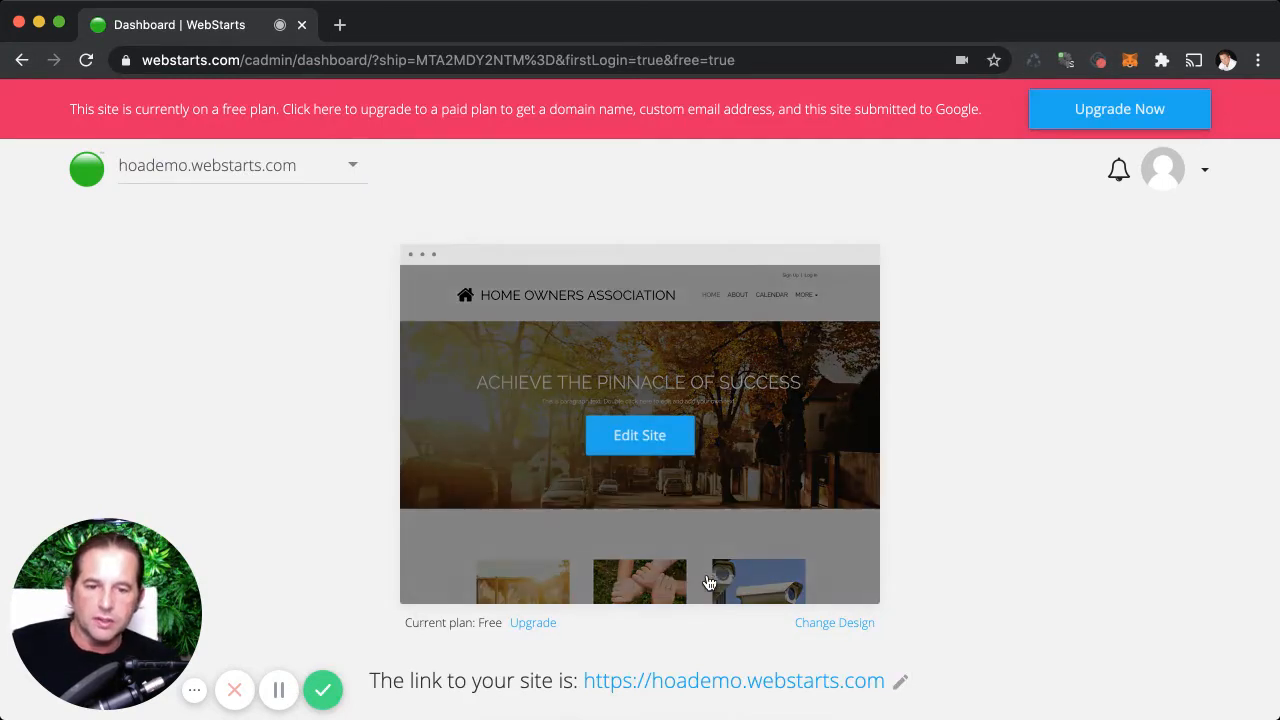
mouse_move(773, 562)
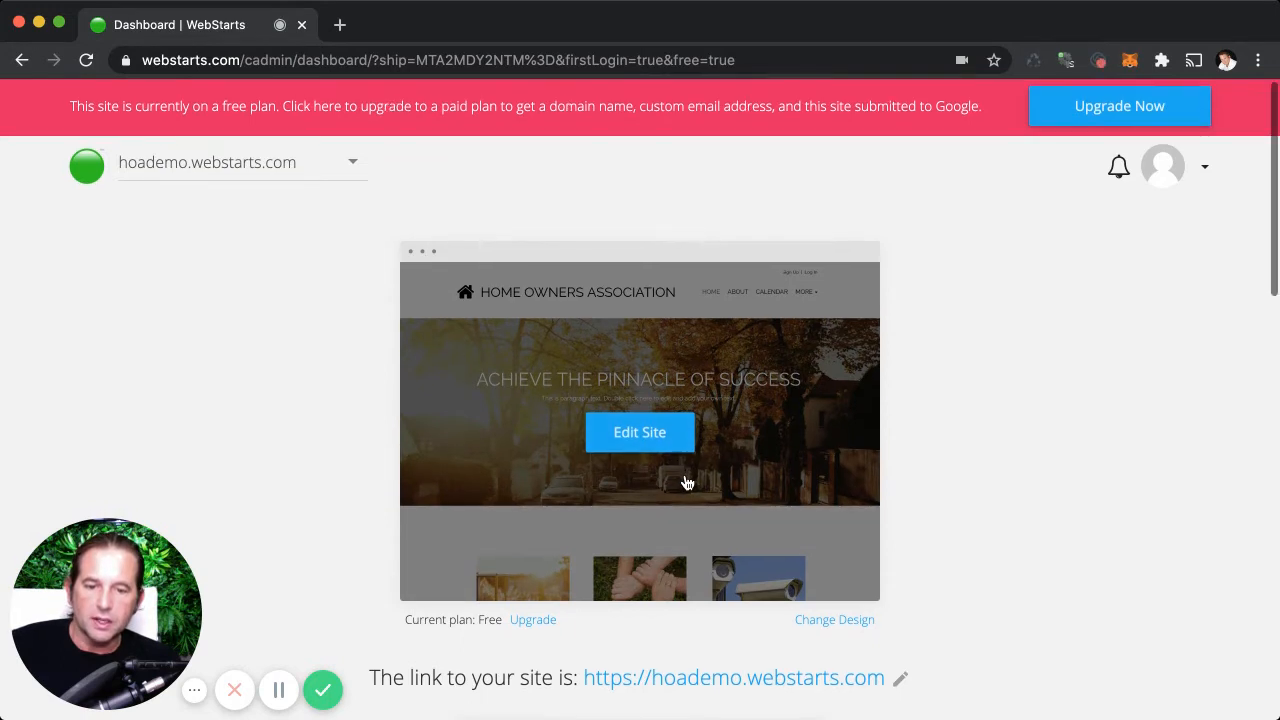
Step: Scroll through the dashboard's feature tiles and back up
scroll("down", 3)
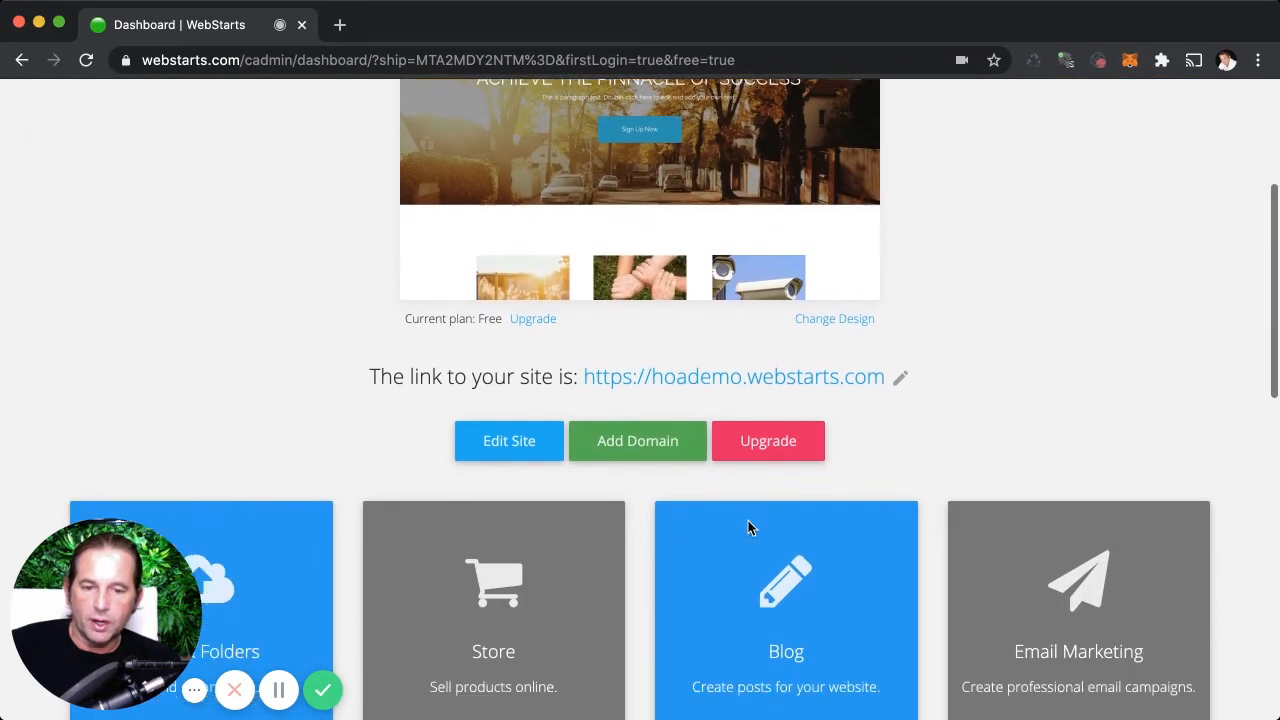
scroll("down", 3)
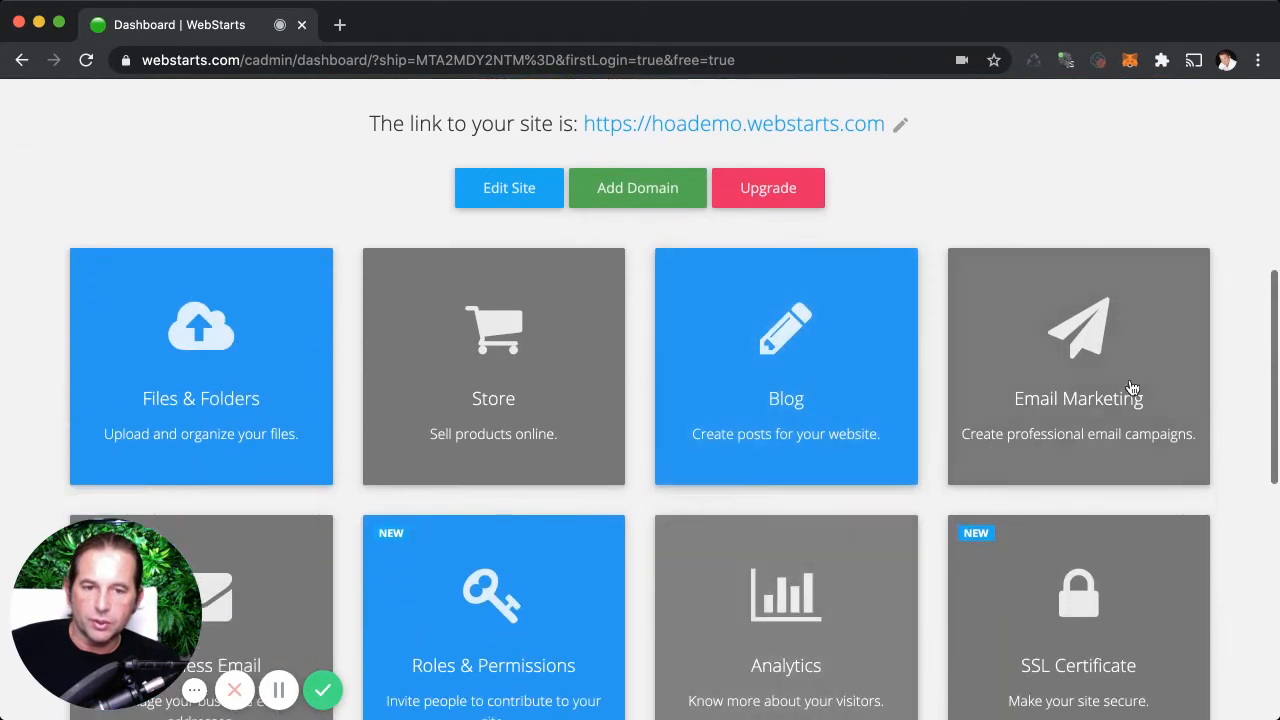
scroll("down", 3)
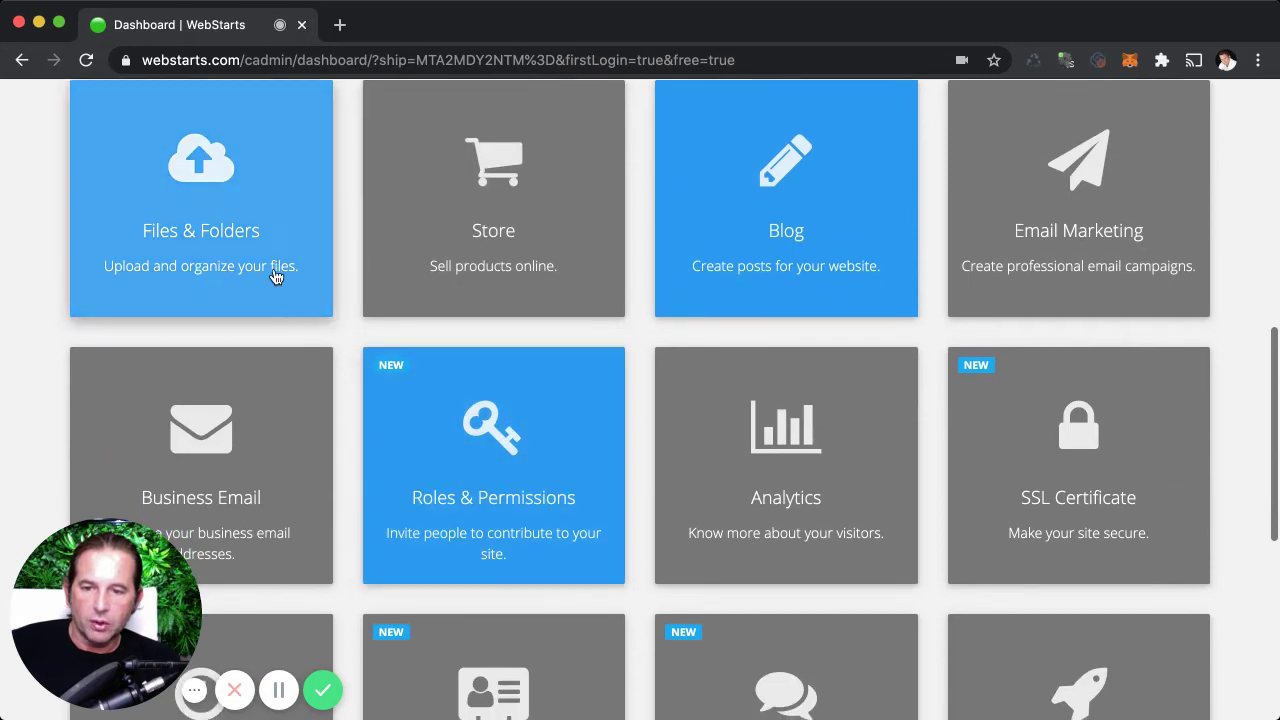
scroll("down", 3)
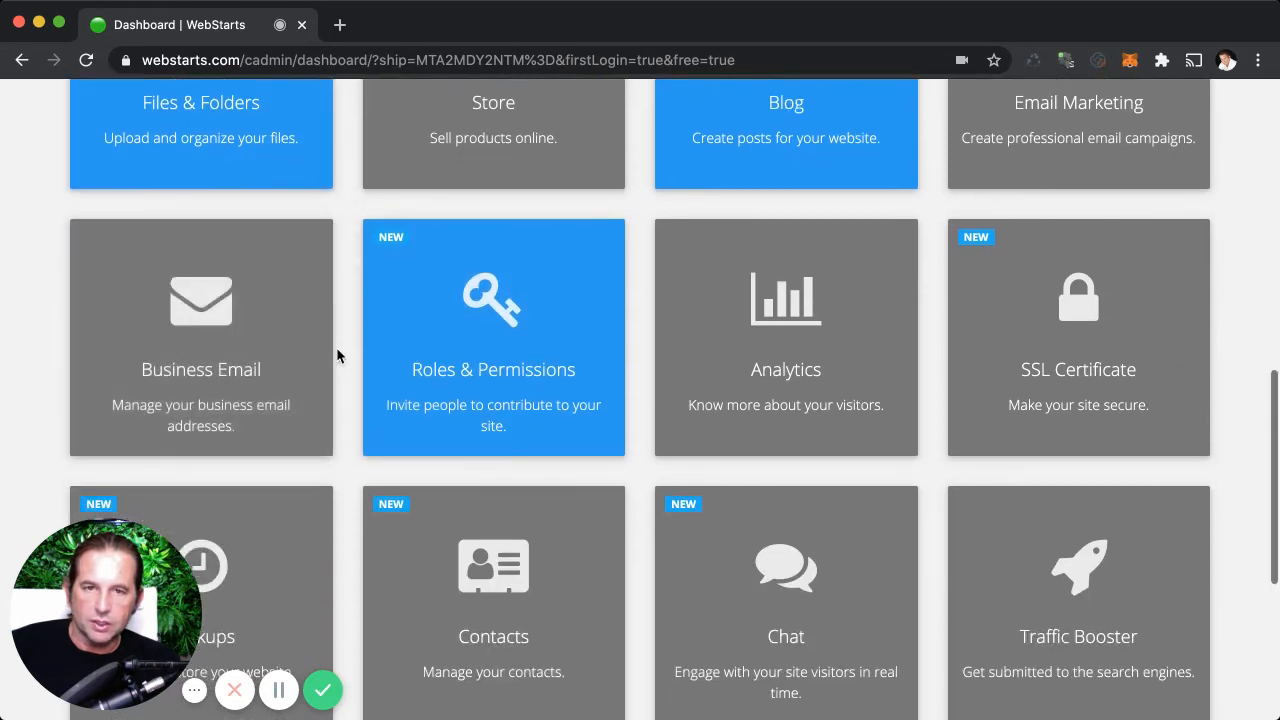
scroll("down", 3)
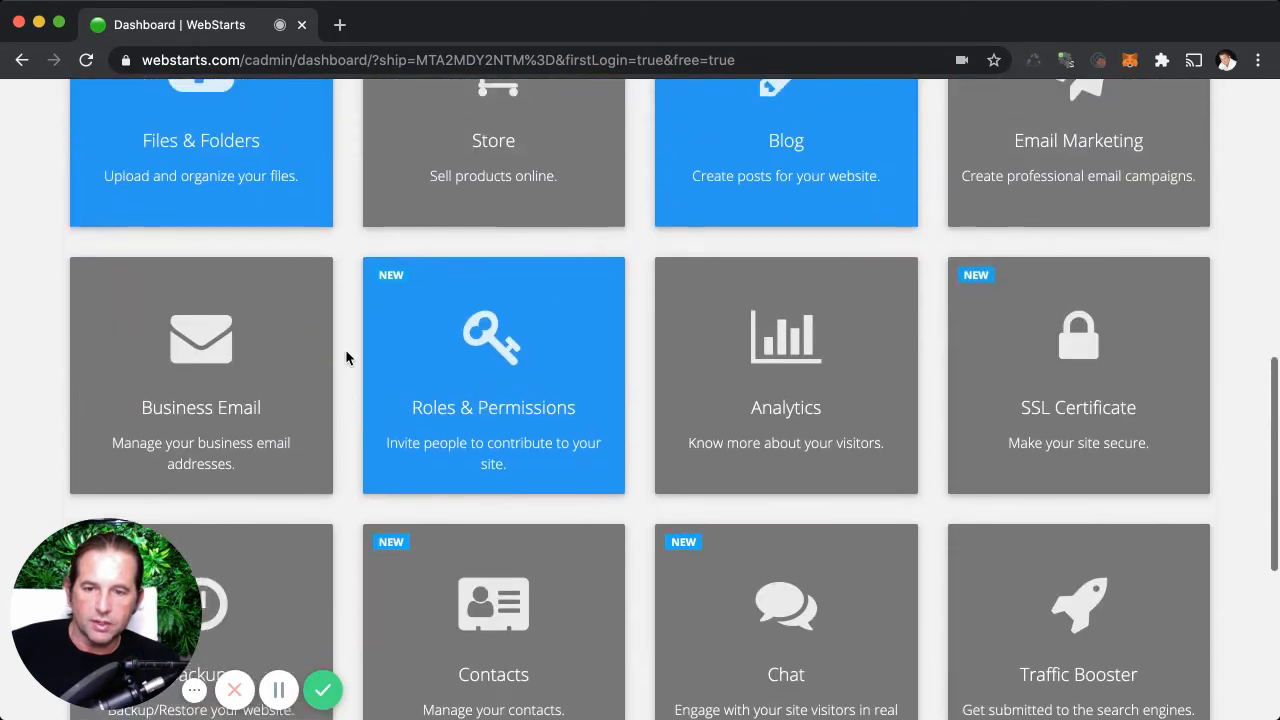
scroll("up", 3)
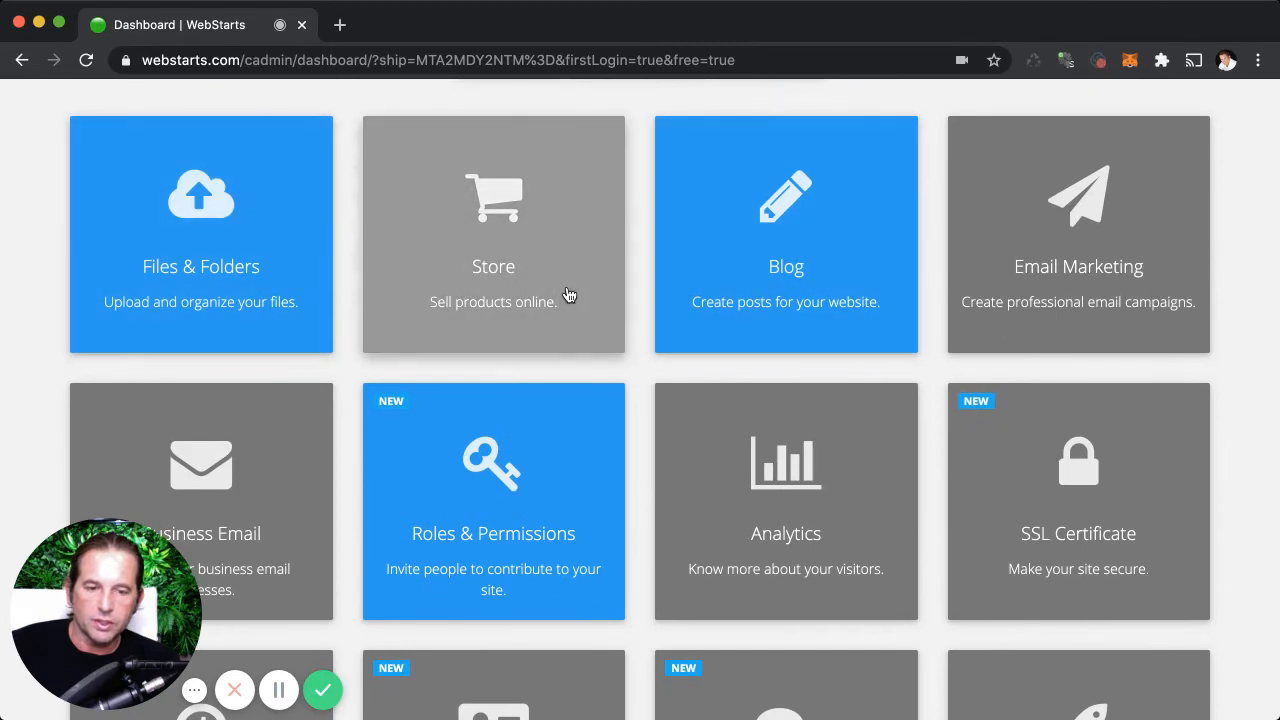
mouse_move(1109, 338)
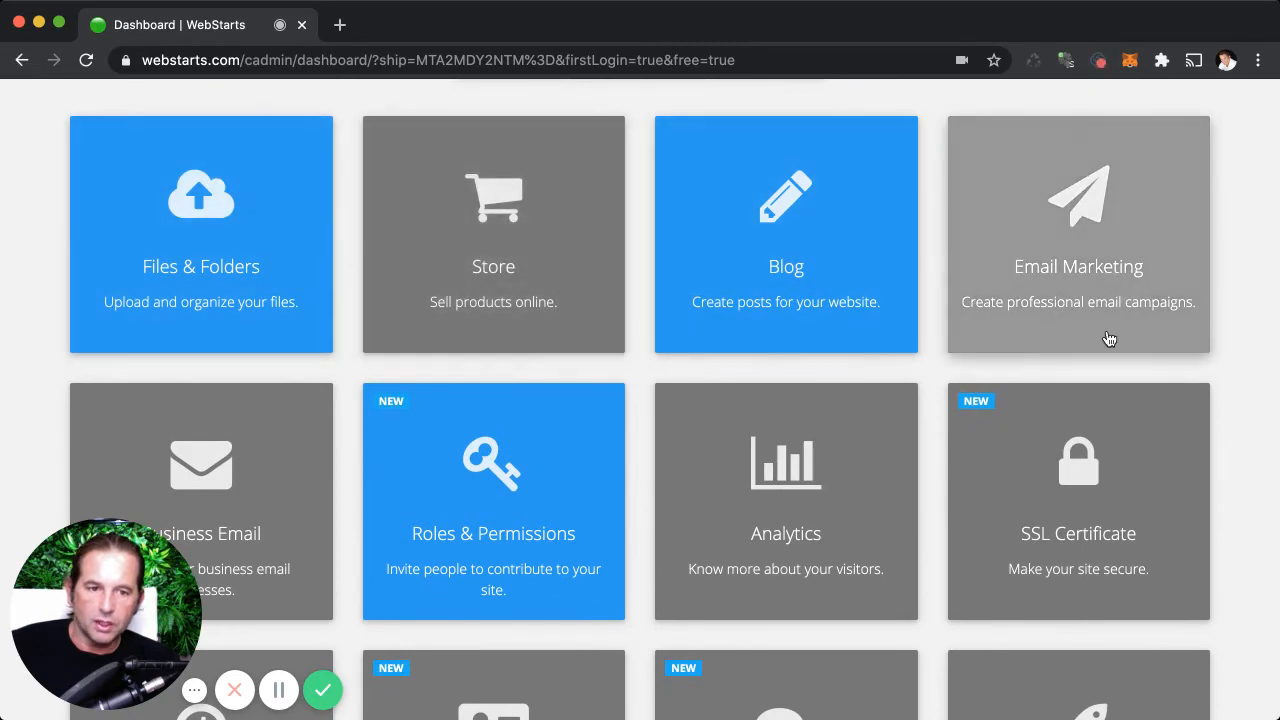
Step: Launch Edit Site from the Home Owners Association dashboard preview
scroll("down", 3)
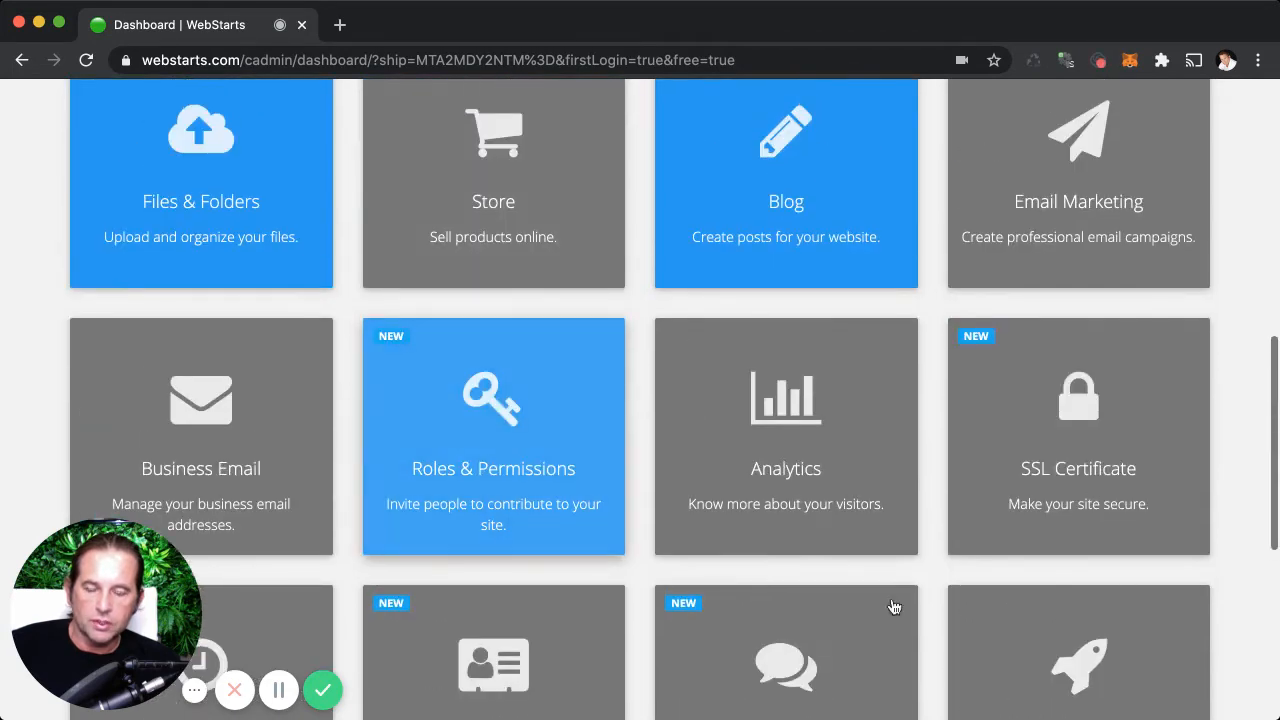
mouse_move(462, 307)
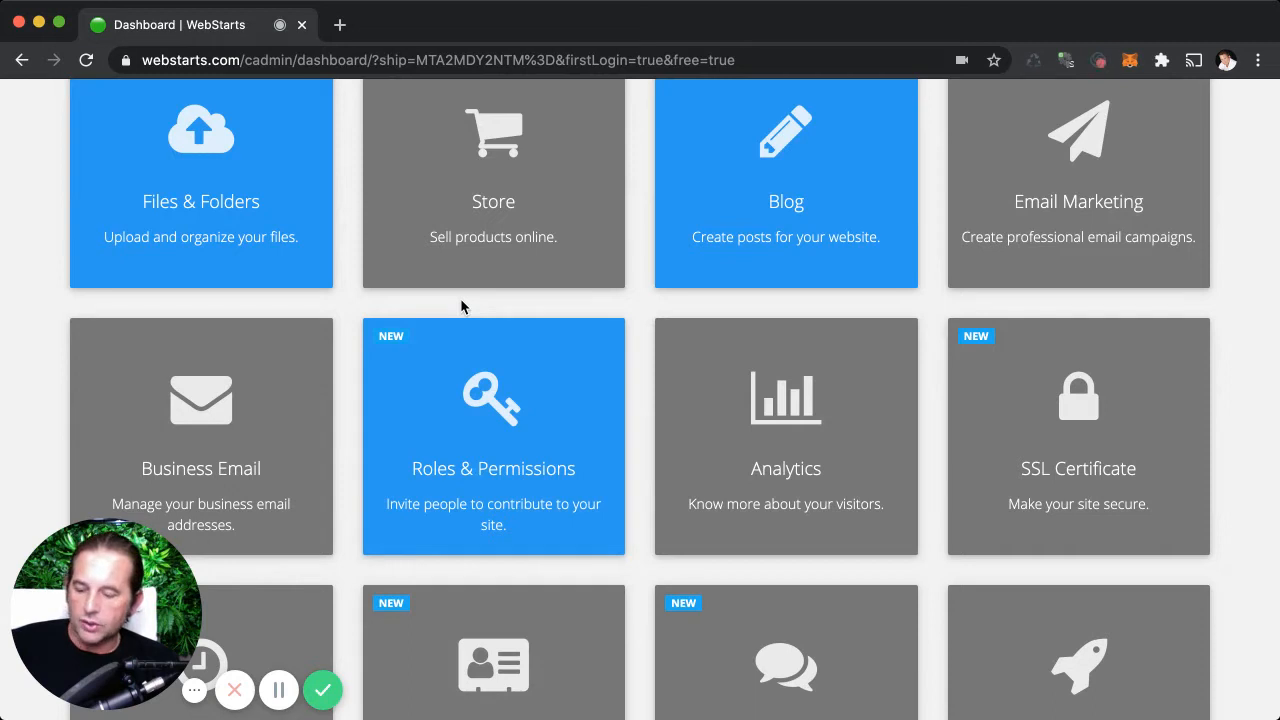
mouse_move(680, 334)
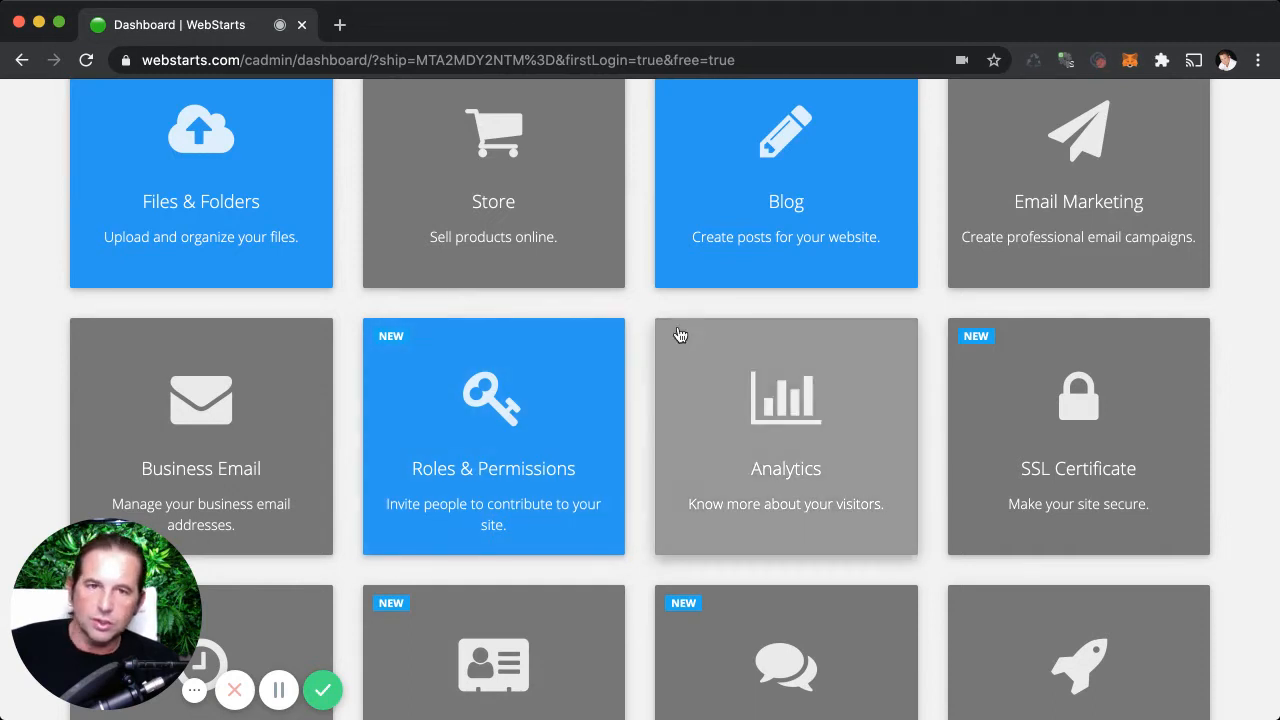
mouse_move(753, 420)
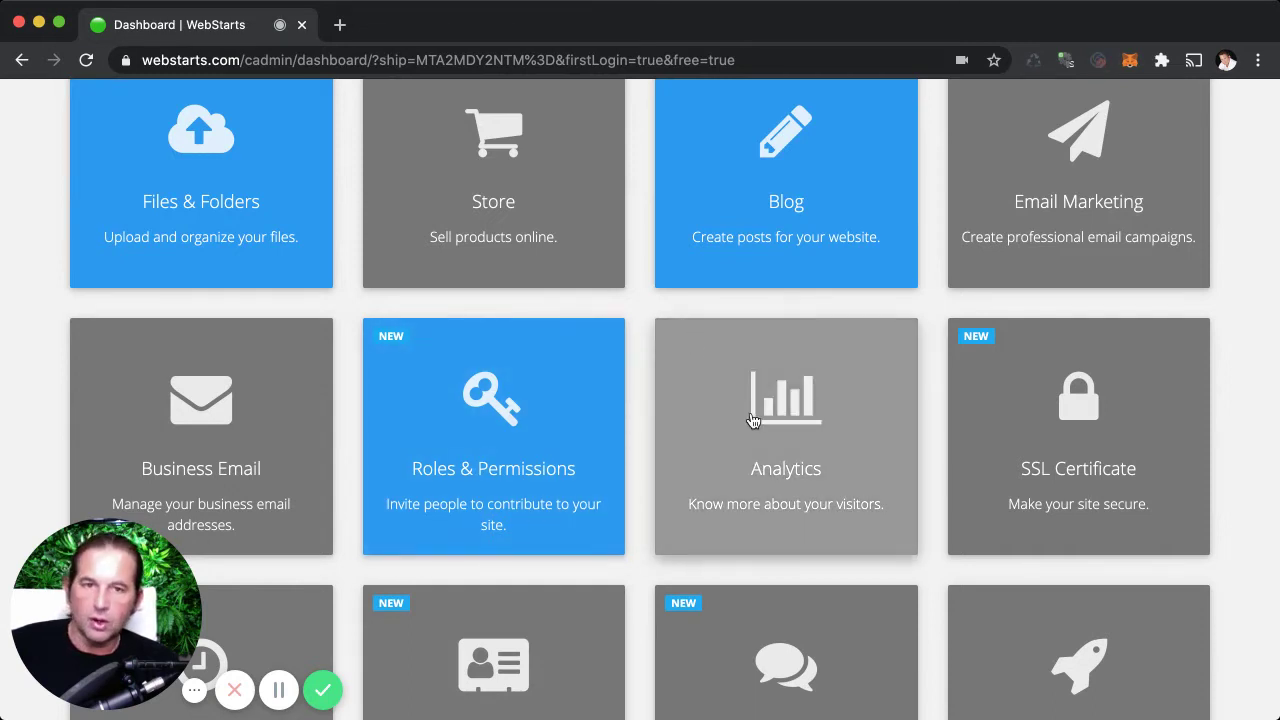
scroll("down", 3)
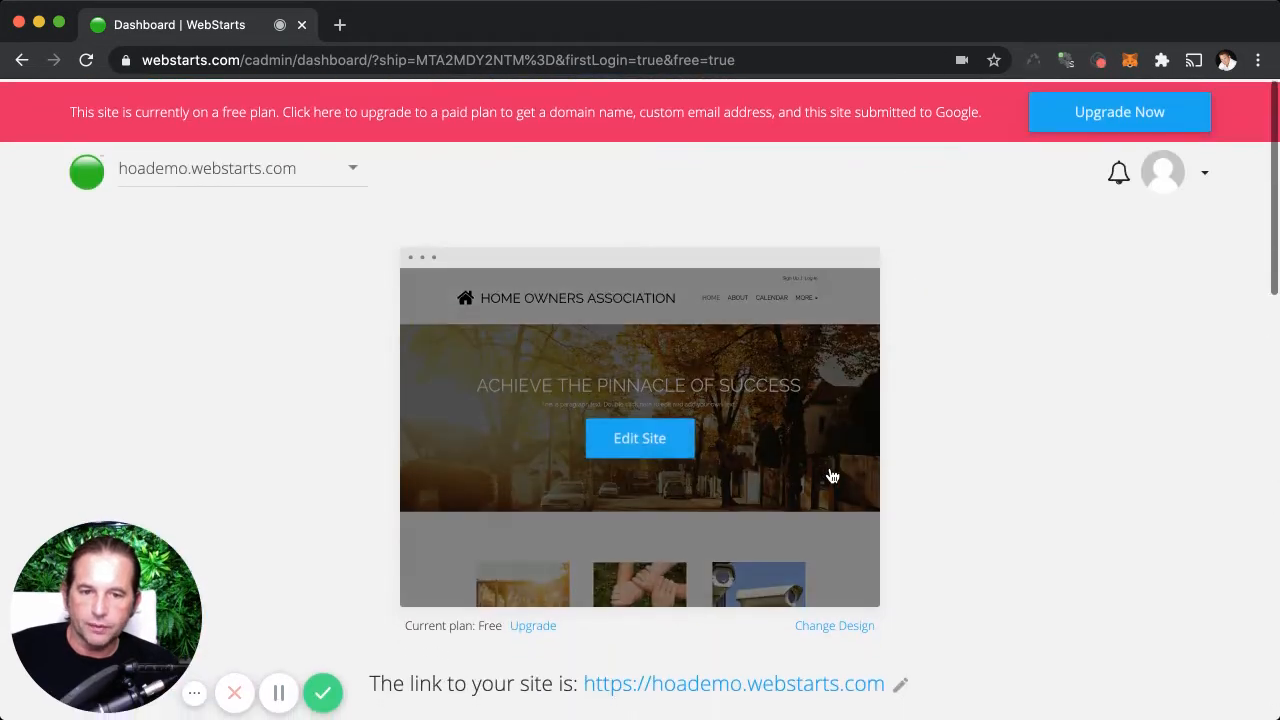
left_click(639, 438)
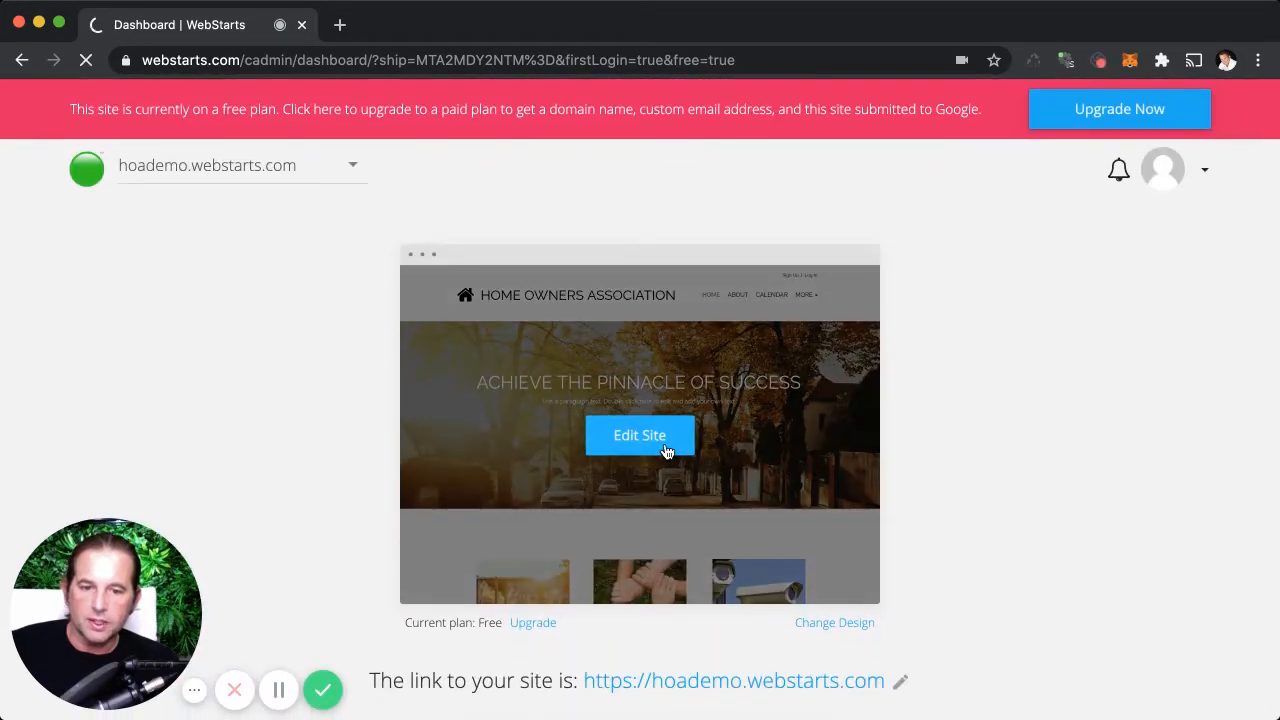
Step: Open the site editor and choose Contact from the page dropdown
left_click(639, 435)
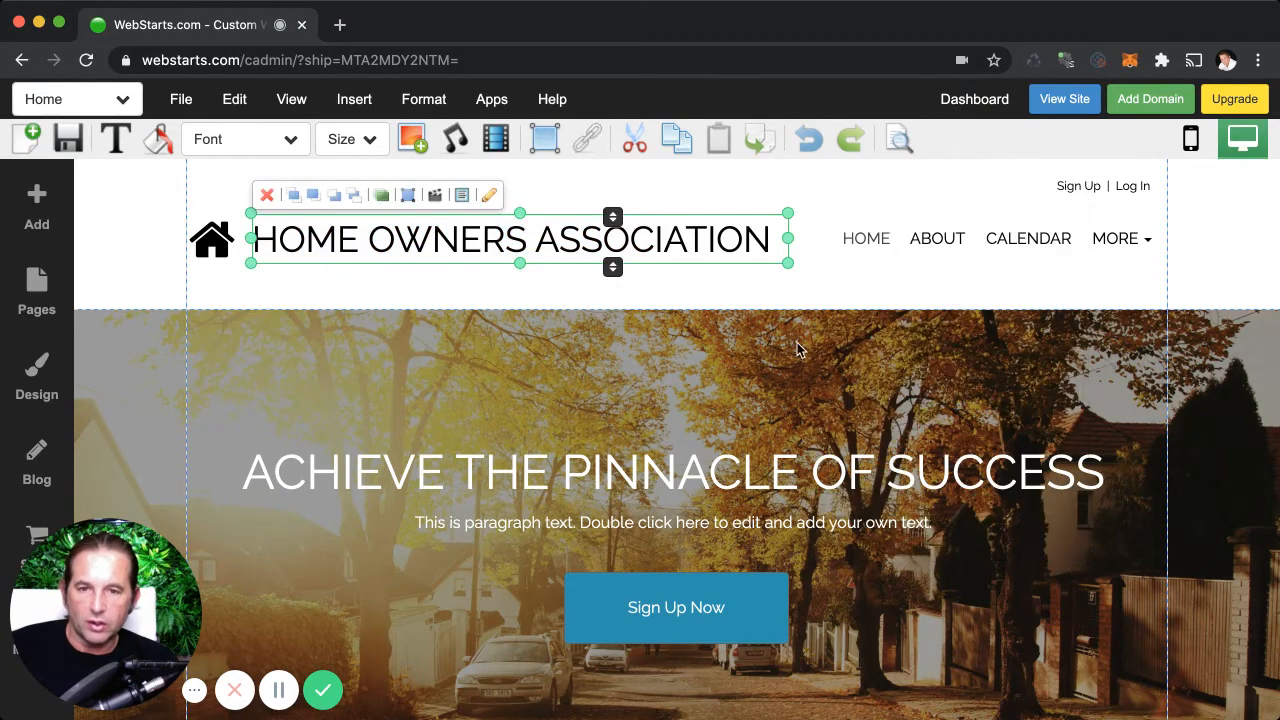
mouse_move(253, 386)
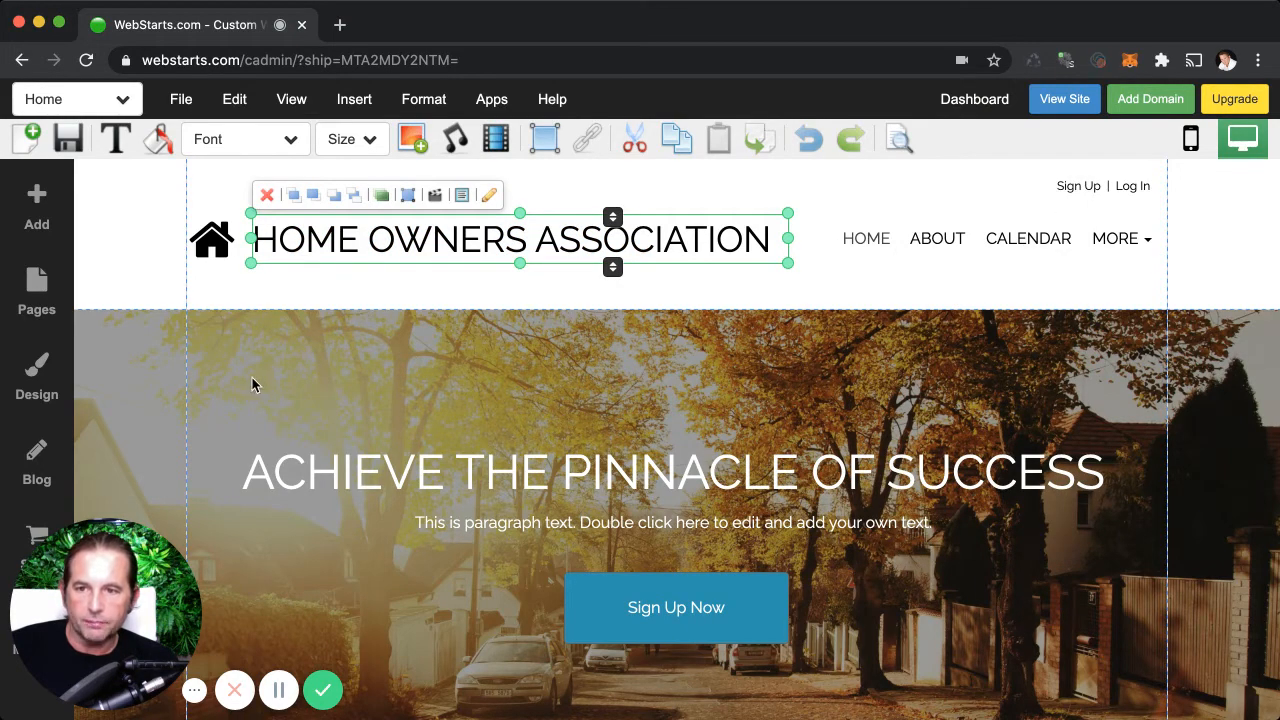
left_click(75, 99)
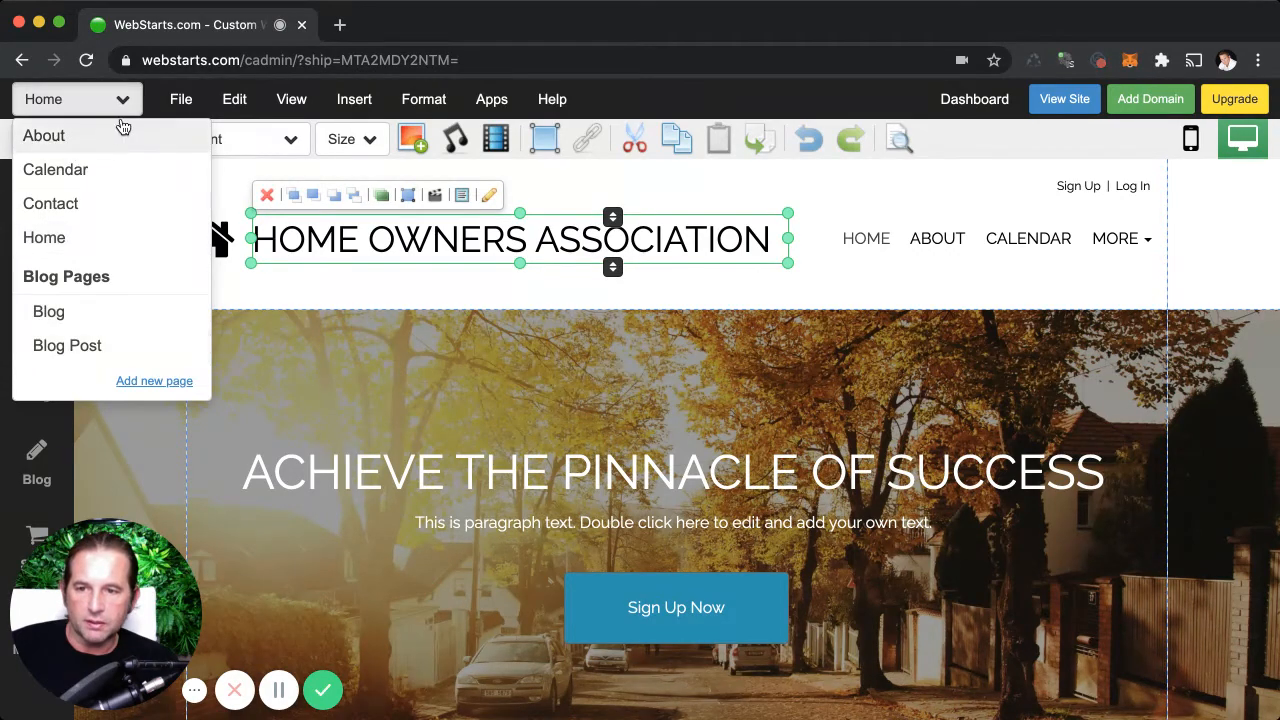
mouse_move(119, 210)
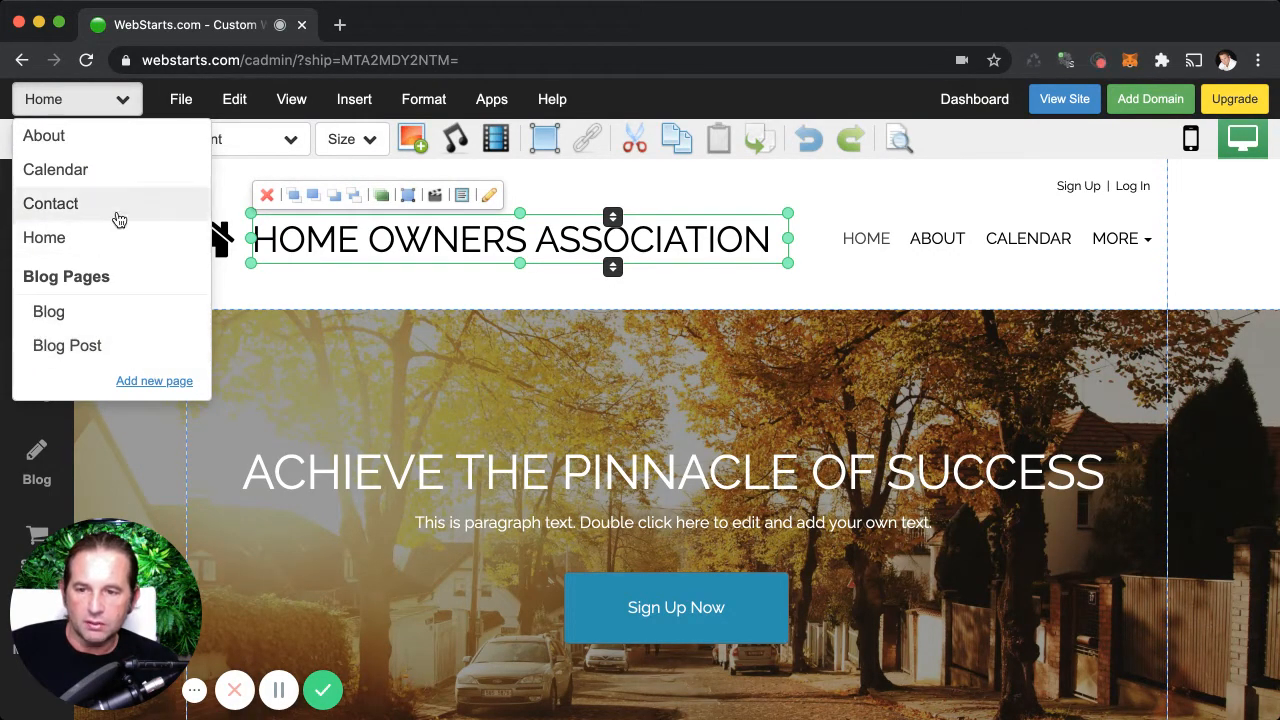
left_click(50, 203)
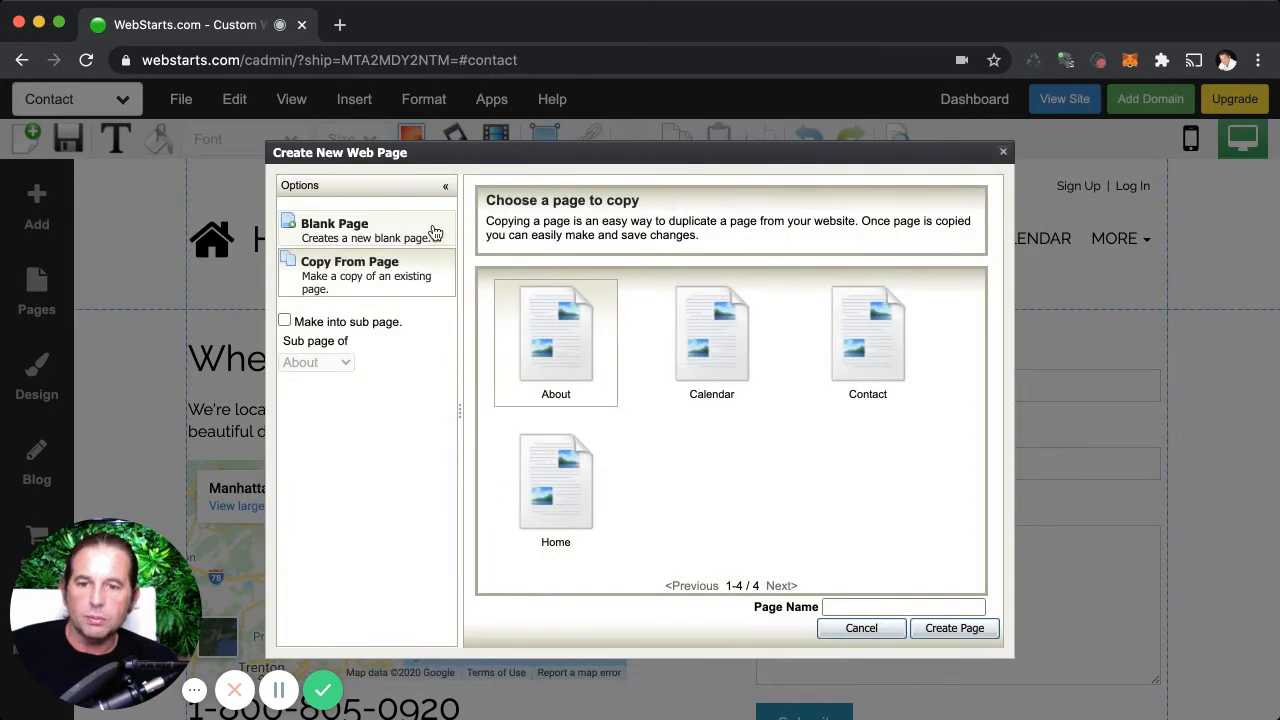
mouse_move(430, 315)
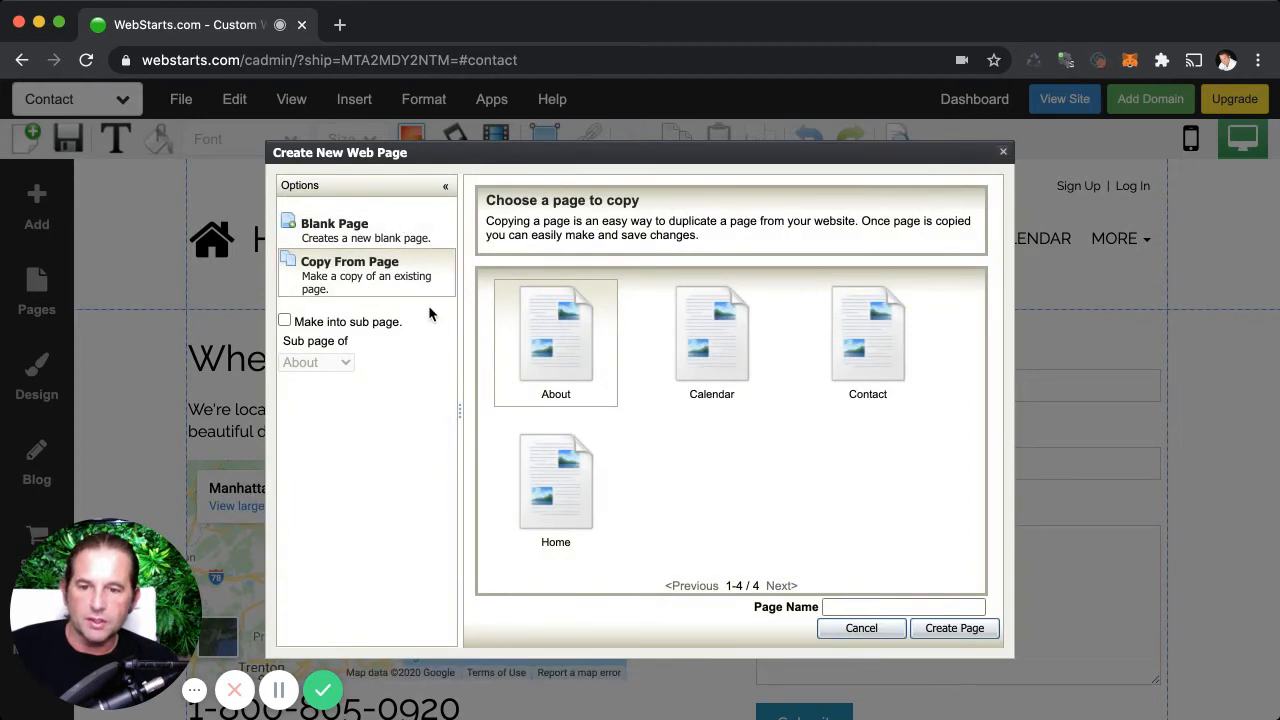
mouse_move(963, 179)
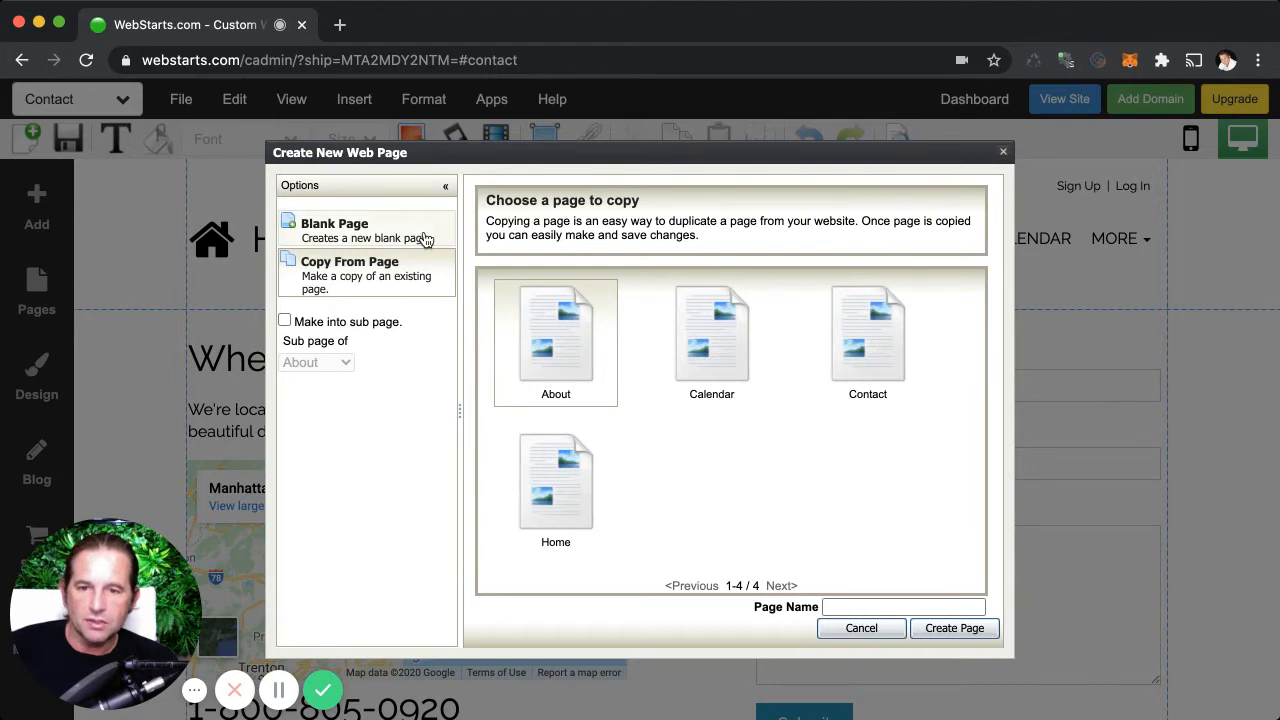
Step: Cancel the Create New Web Page dialog and reopen the page list
left_click(860, 628)
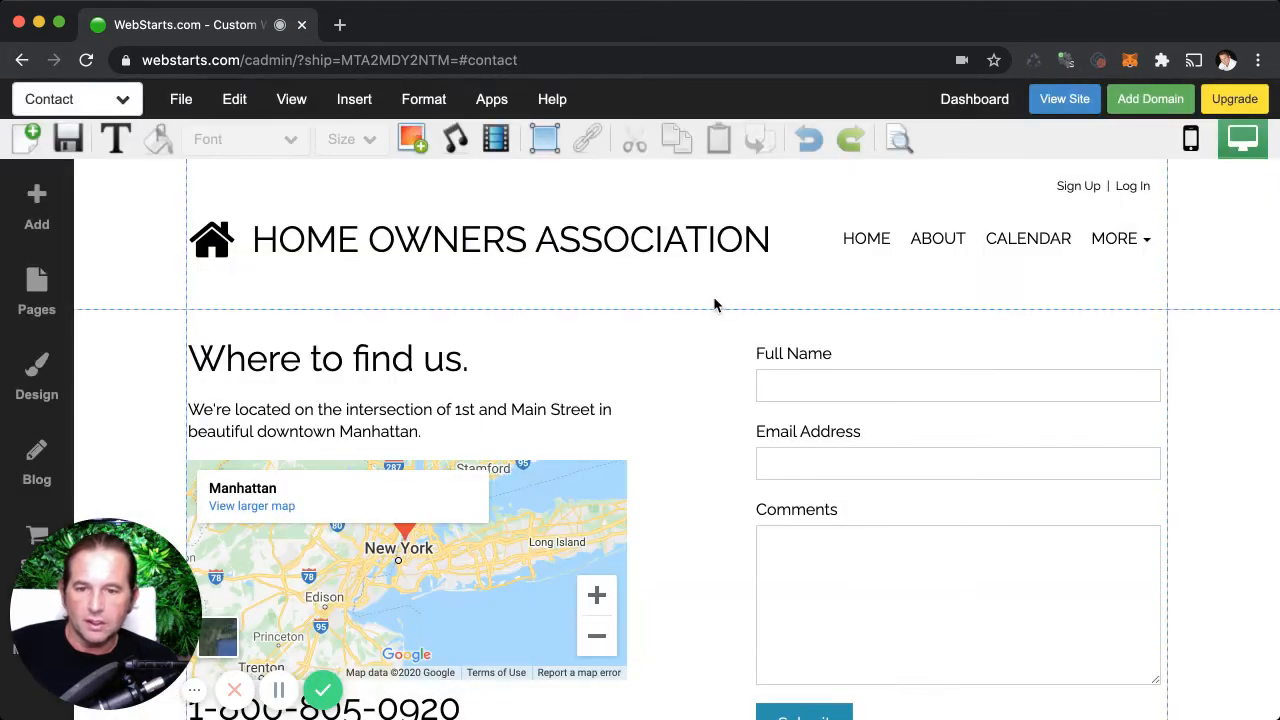
left_click(75, 99)
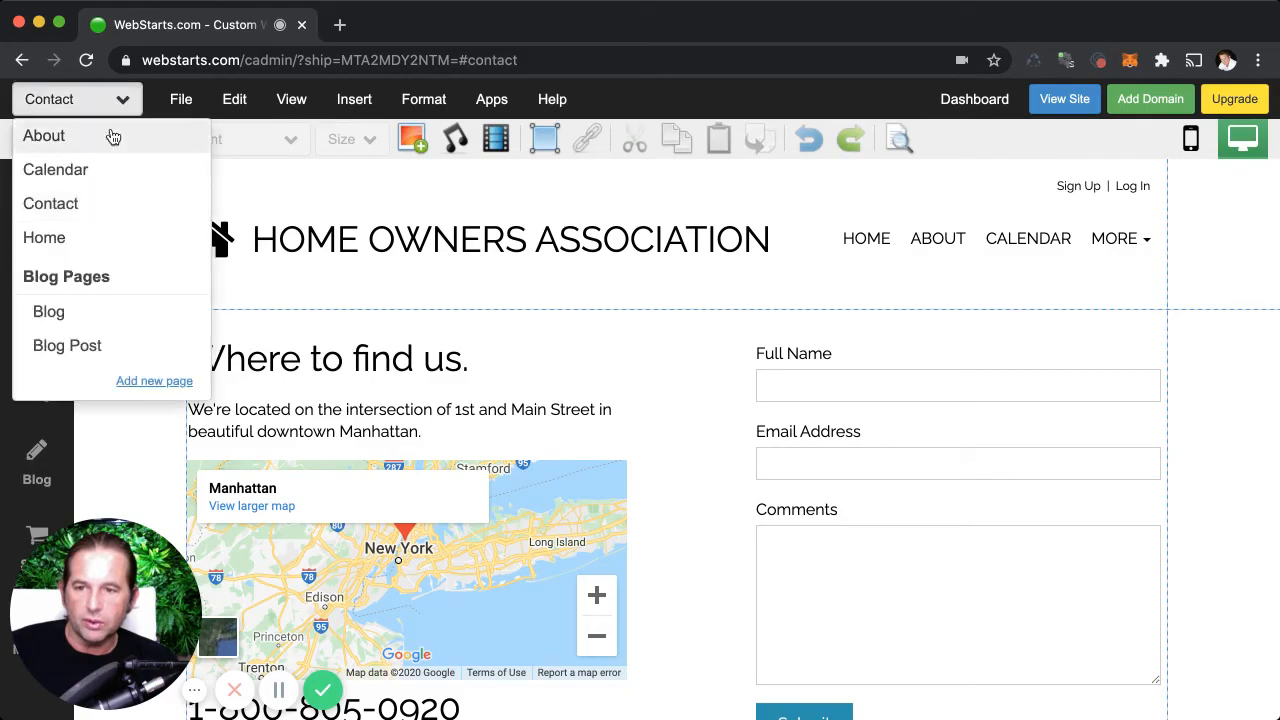
Step: Switch to the Home page and select the navigation menu and Sign Up | Log In links
left_click(44, 237)
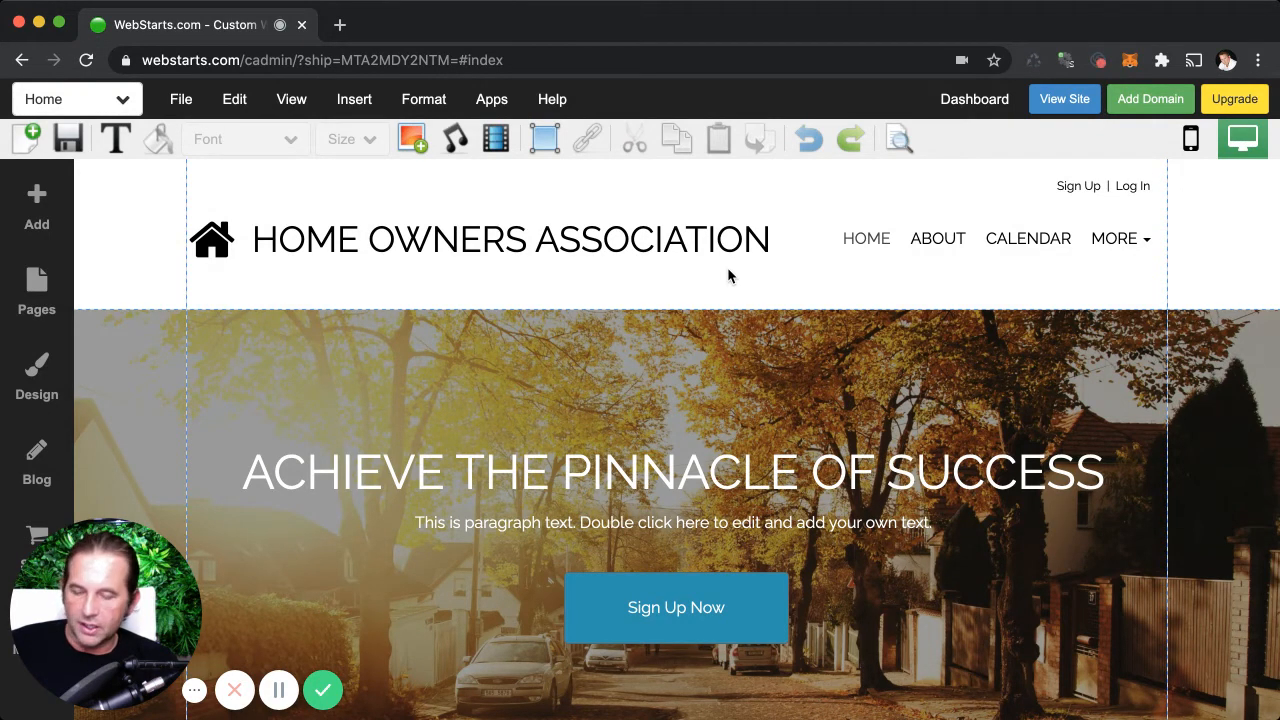
mouse_move(140, 285)
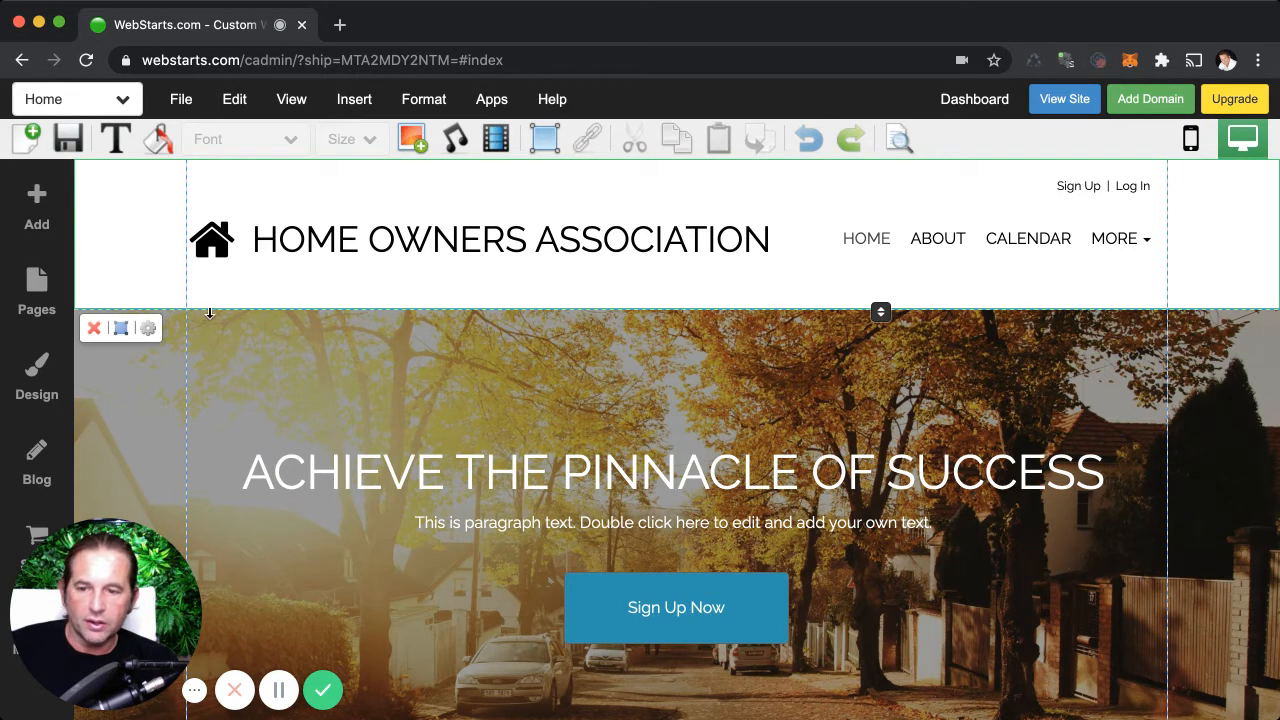
mouse_move(565, 328)
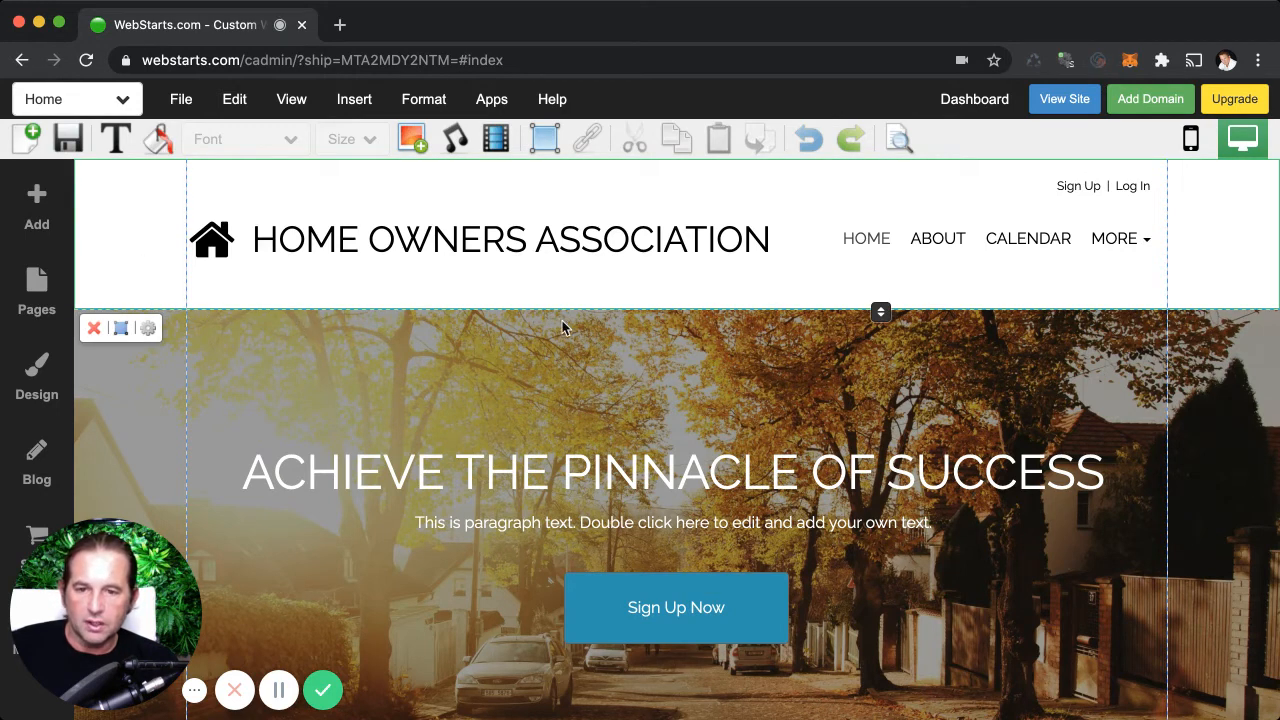
scroll("up", 3)
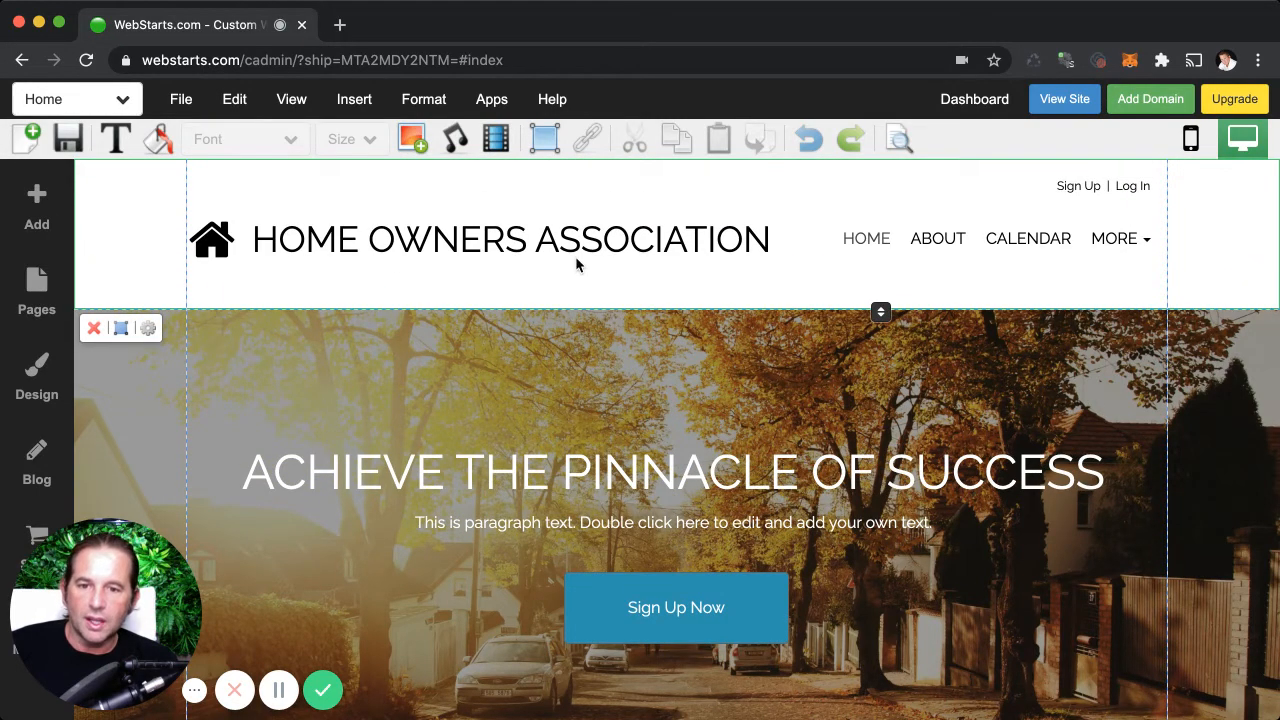
mouse_move(210, 248)
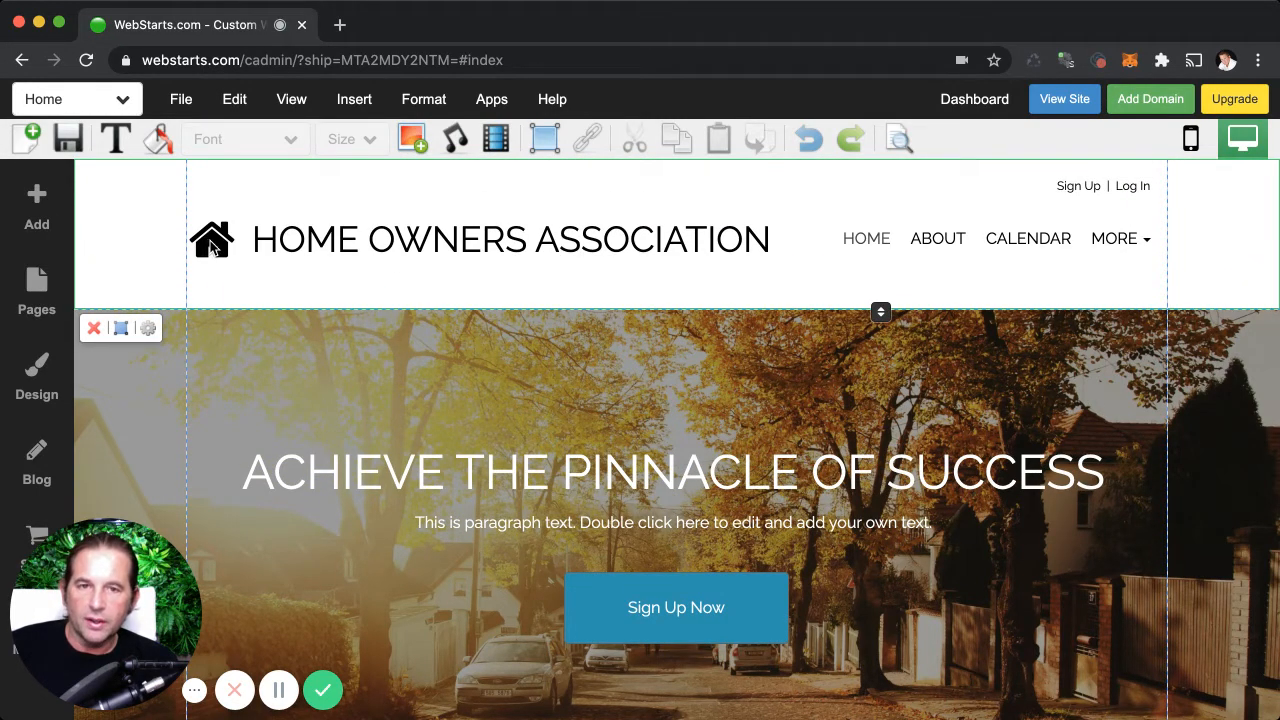
mouse_move(723, 248)
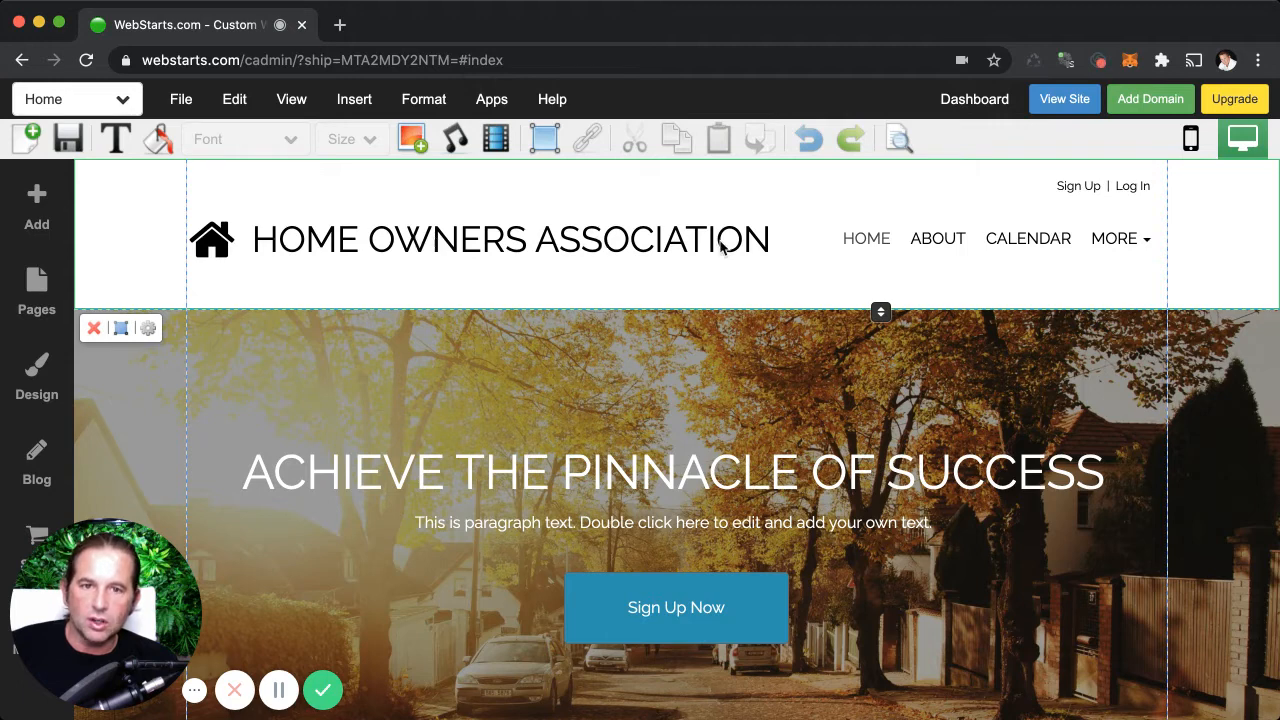
mouse_move(938, 238)
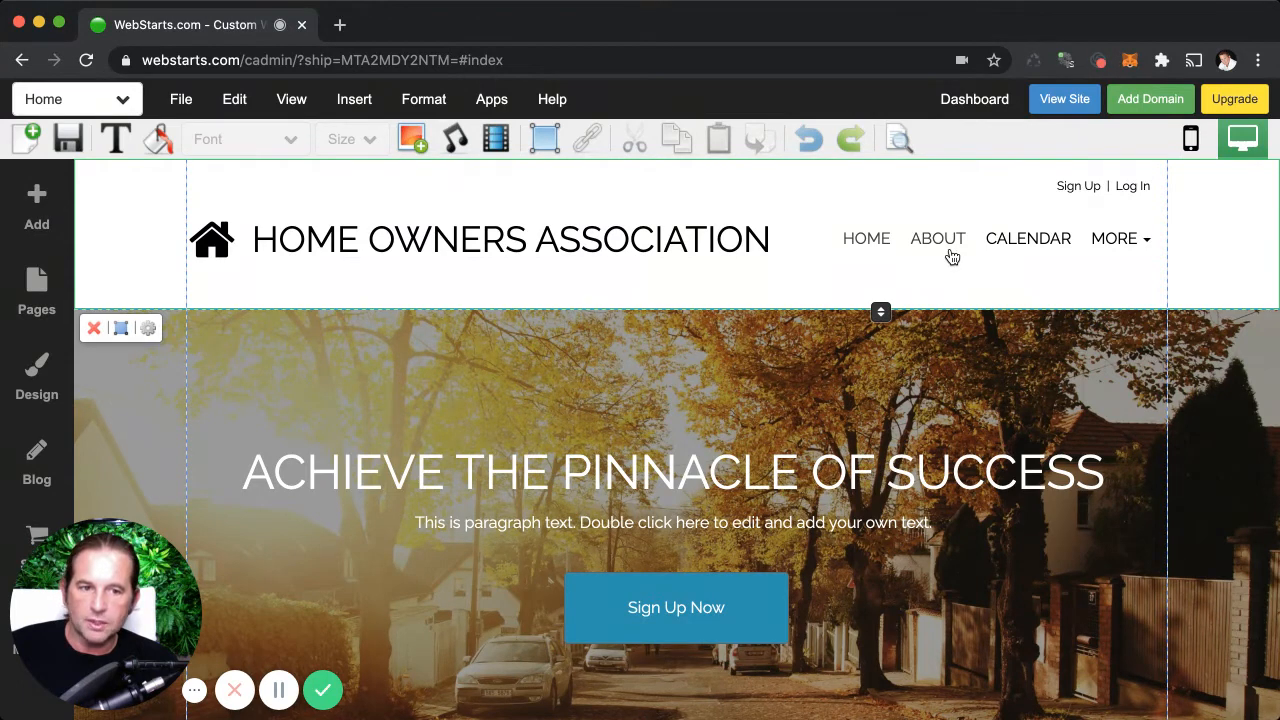
mouse_move(995, 248)
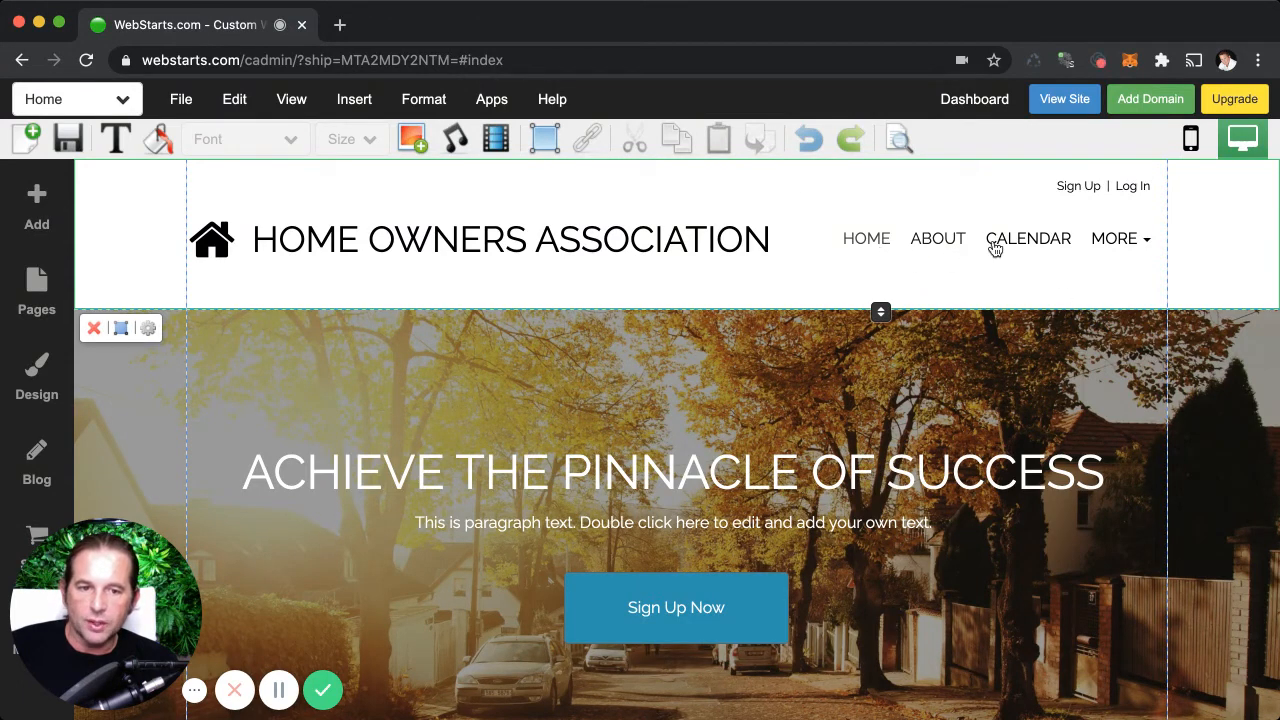
left_click(1028, 238)
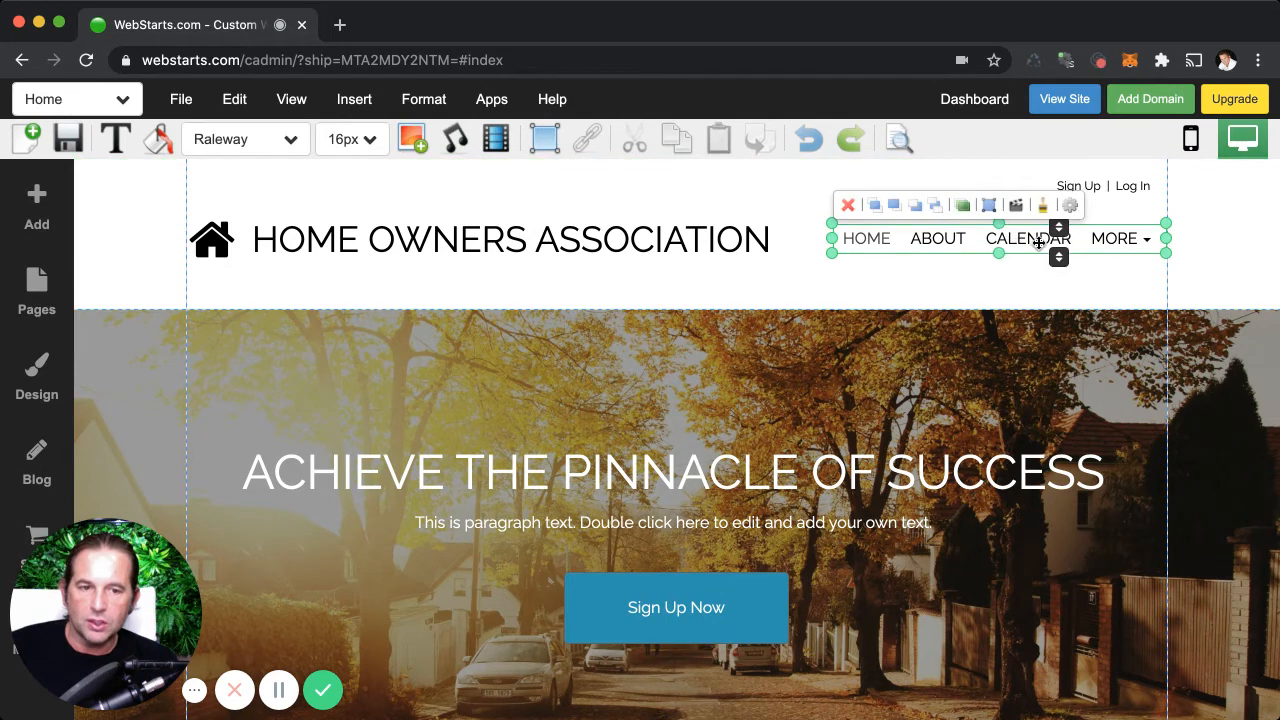
left_click(1105, 186)
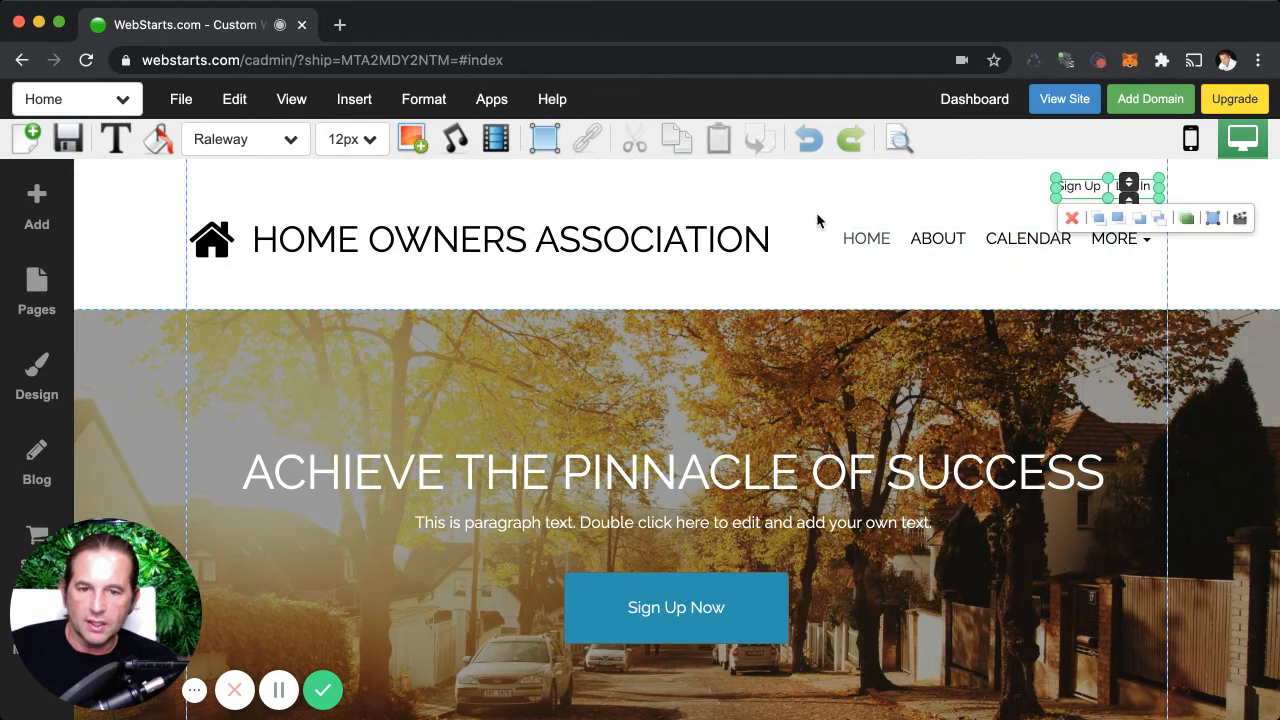
mouse_move(315, 355)
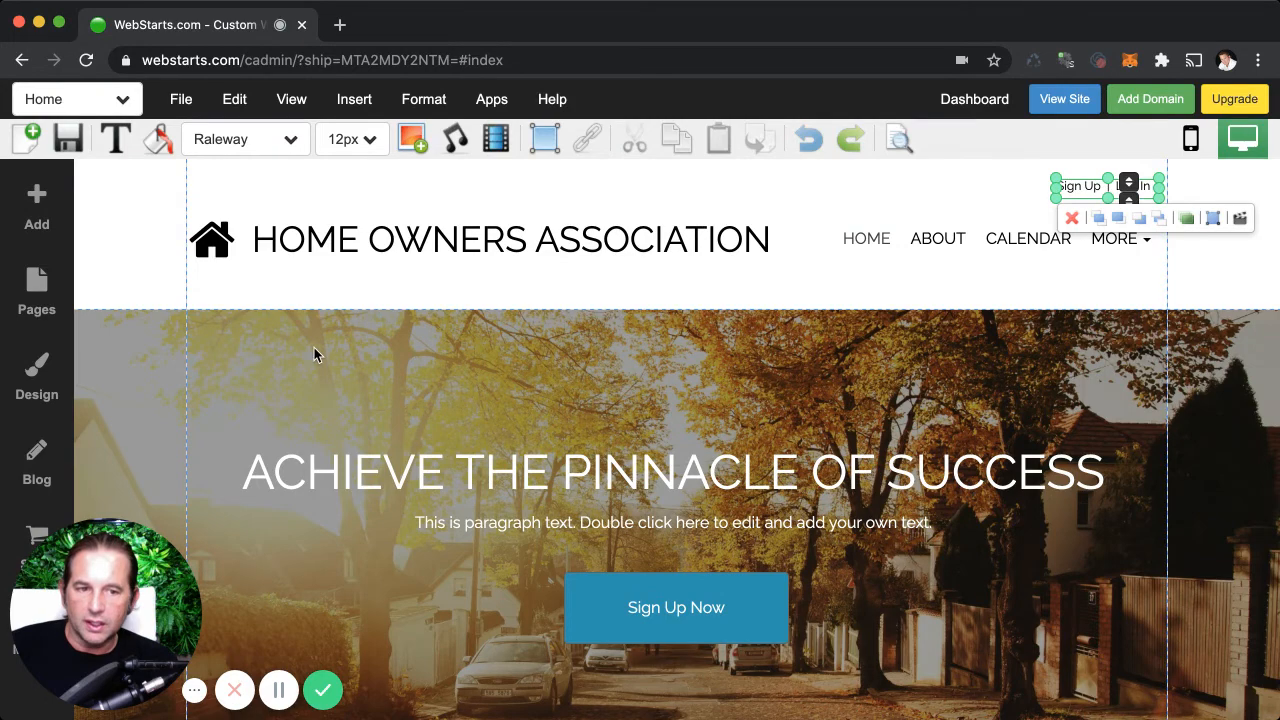
Step: Scroll through the Home page from banner down to footer
scroll("down", 3)
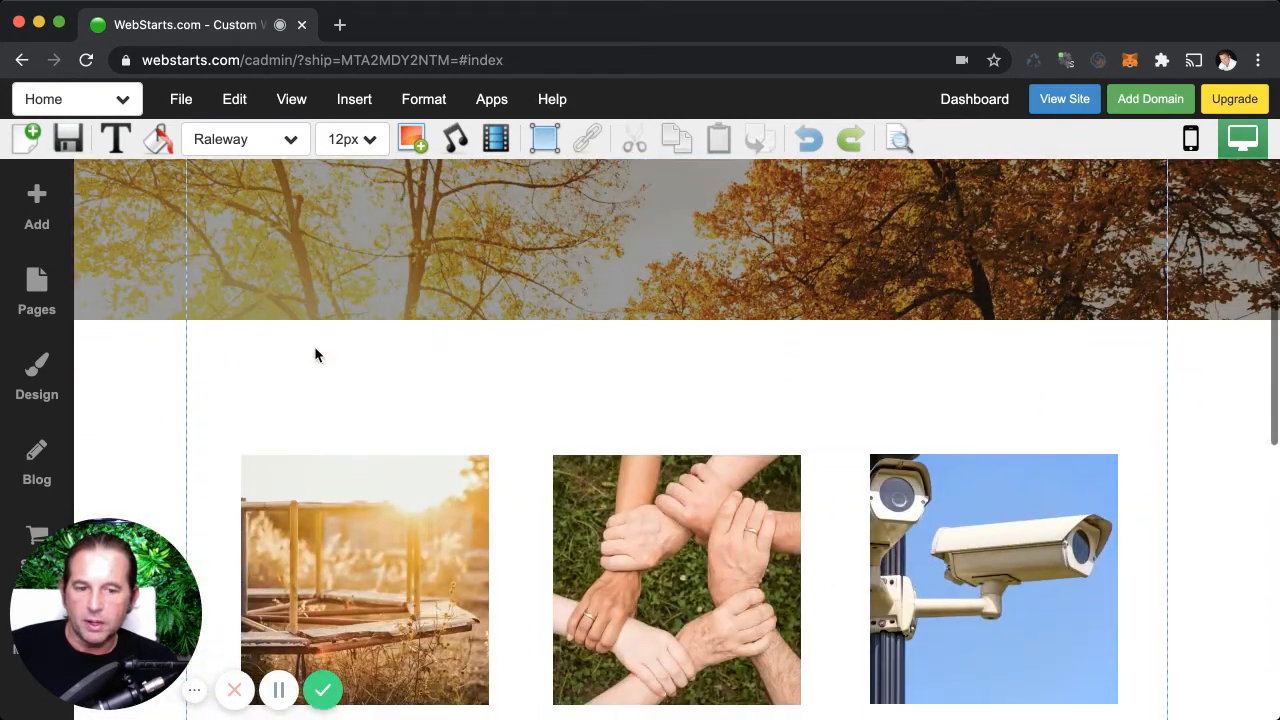
scroll("down", 3)
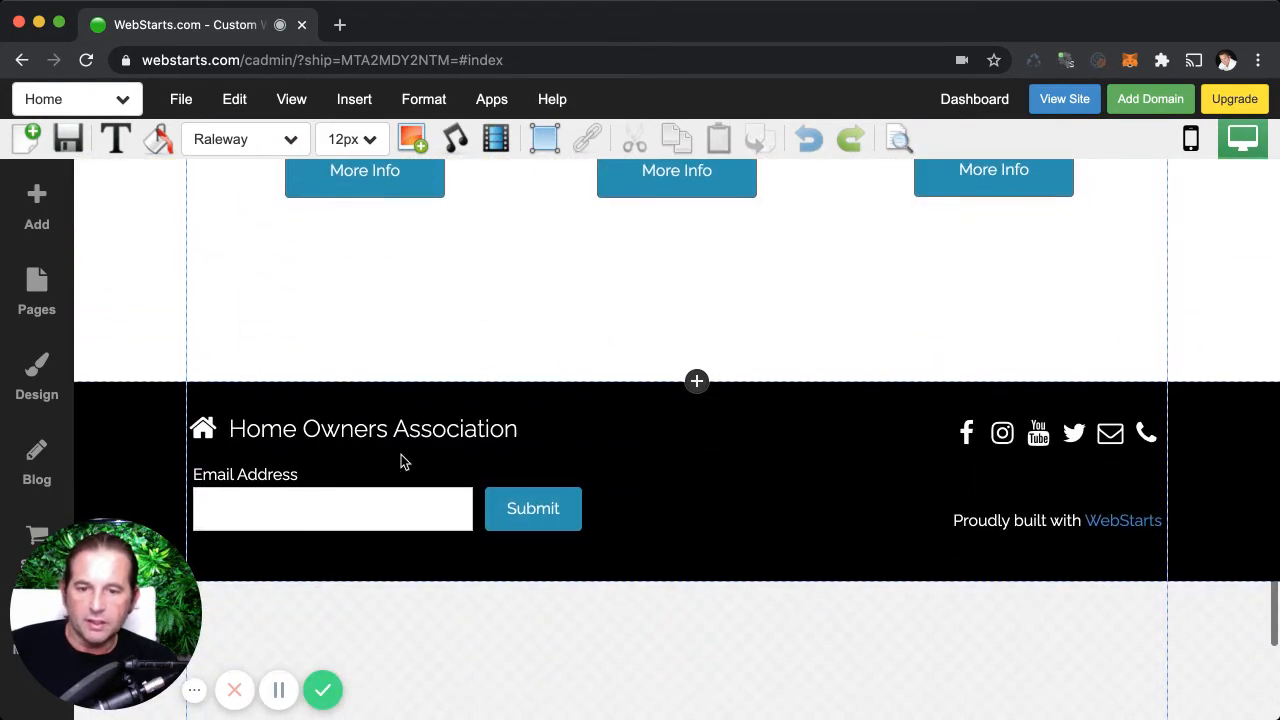
scroll("up", 3)
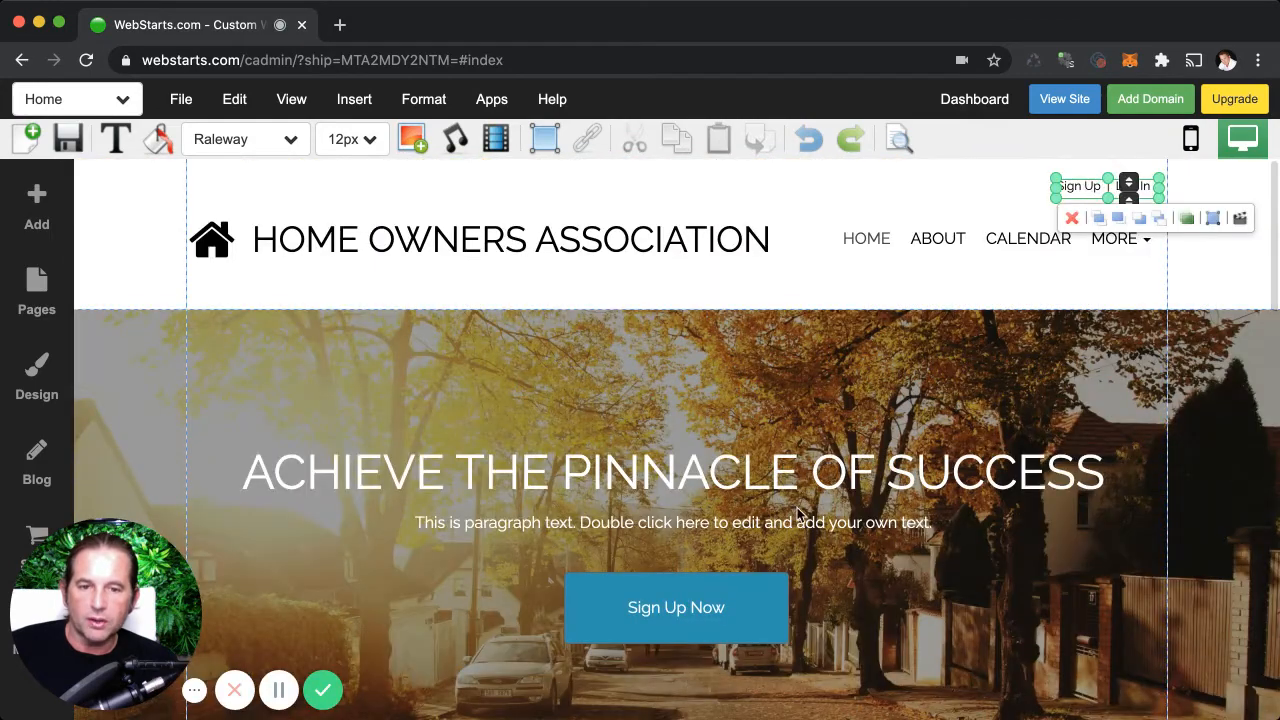
mouse_move(865, 485)
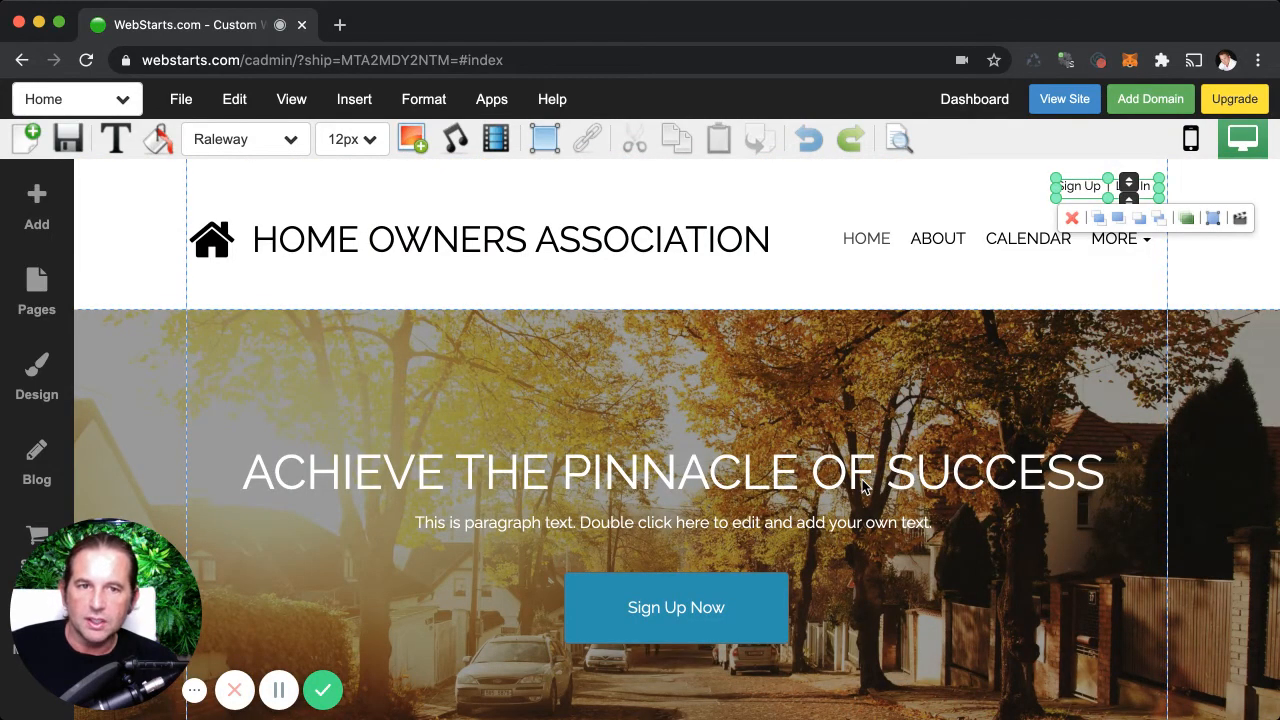
scroll("down", 3)
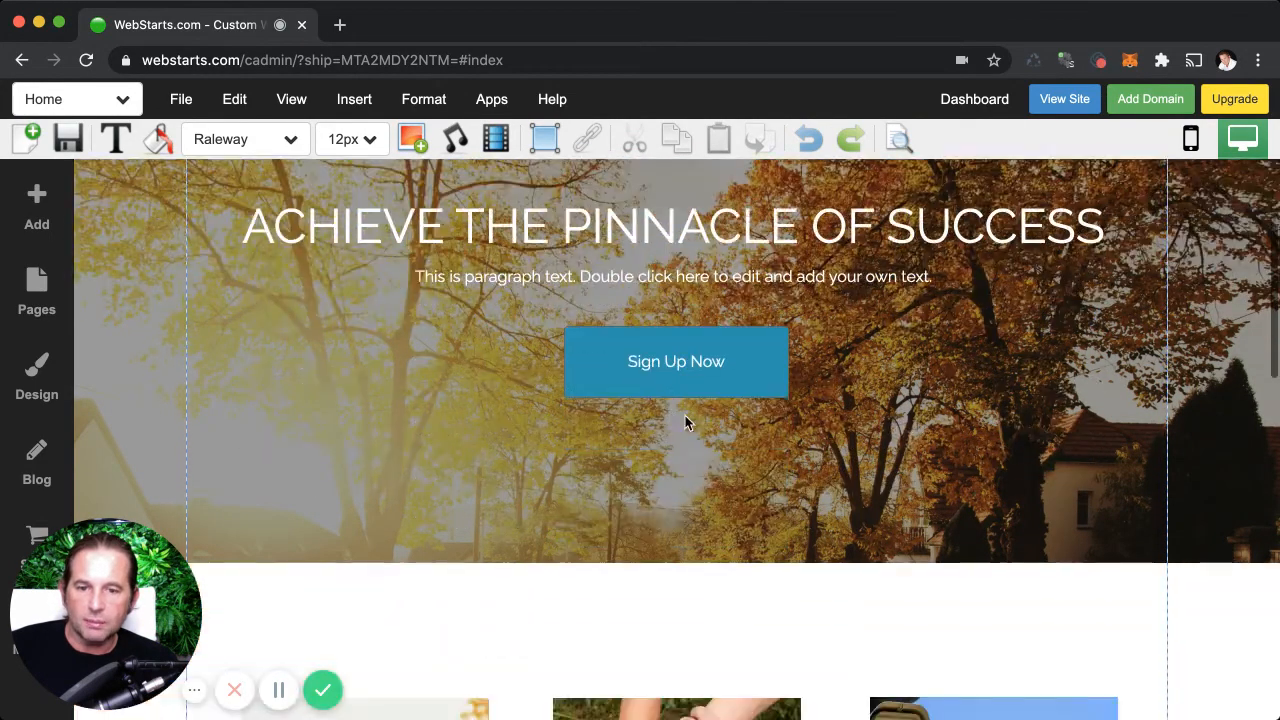
scroll("down", 3)
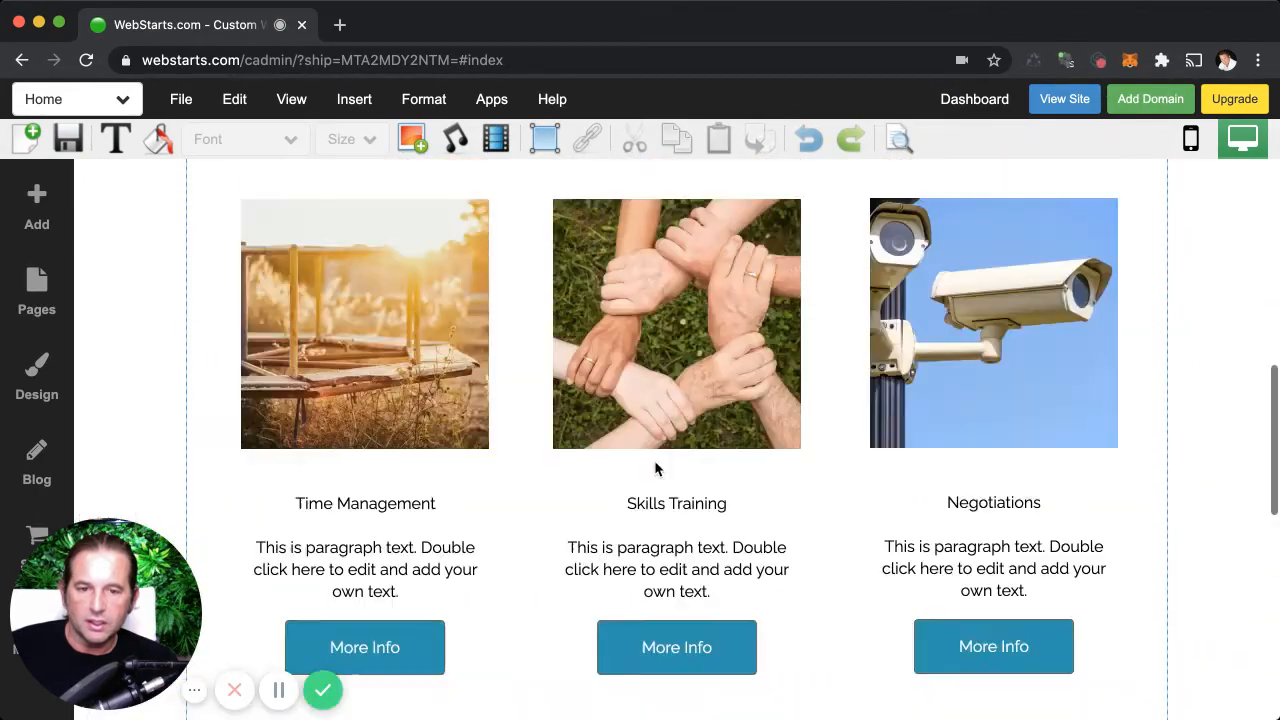
scroll("up", 3)
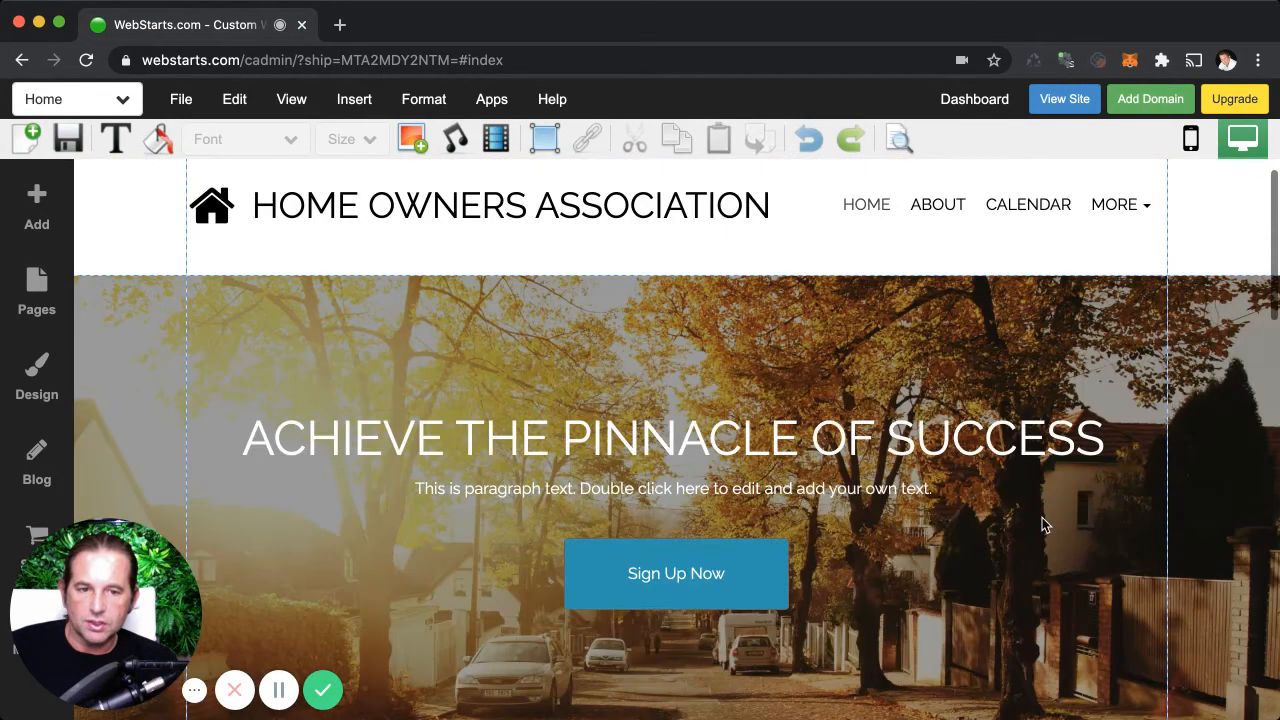
mouse_move(408, 430)
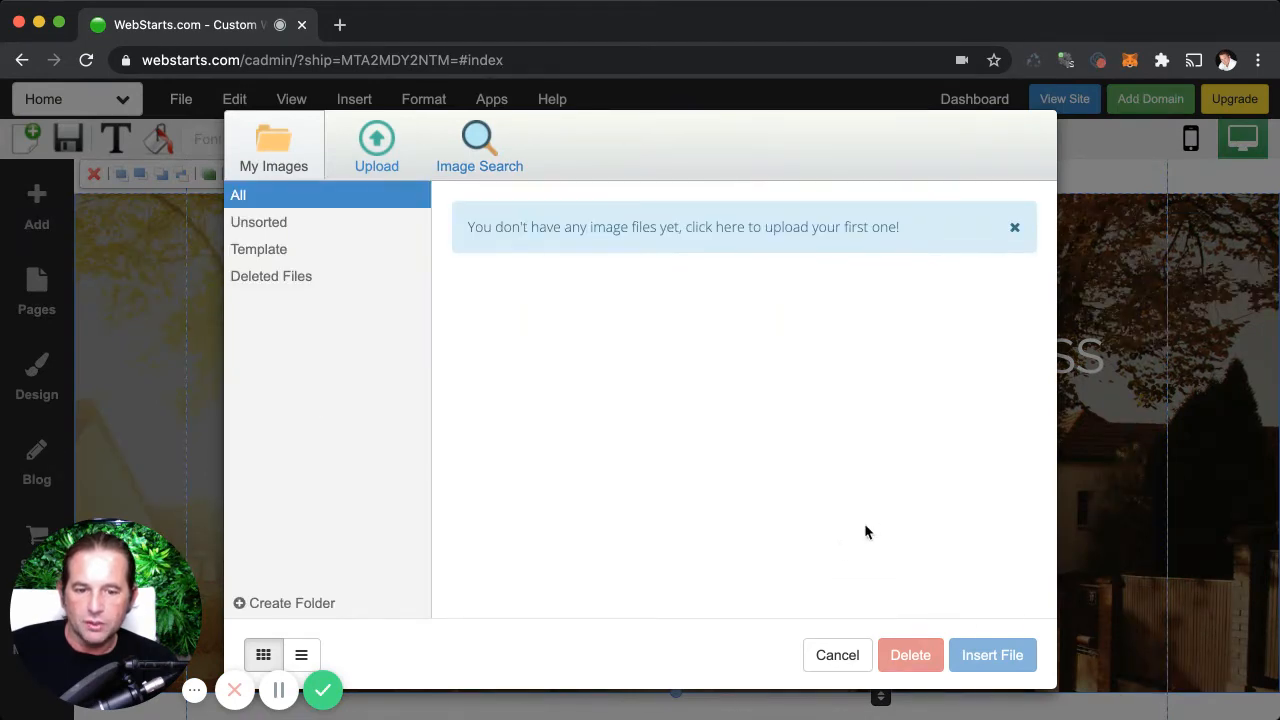
left_click(479, 145)
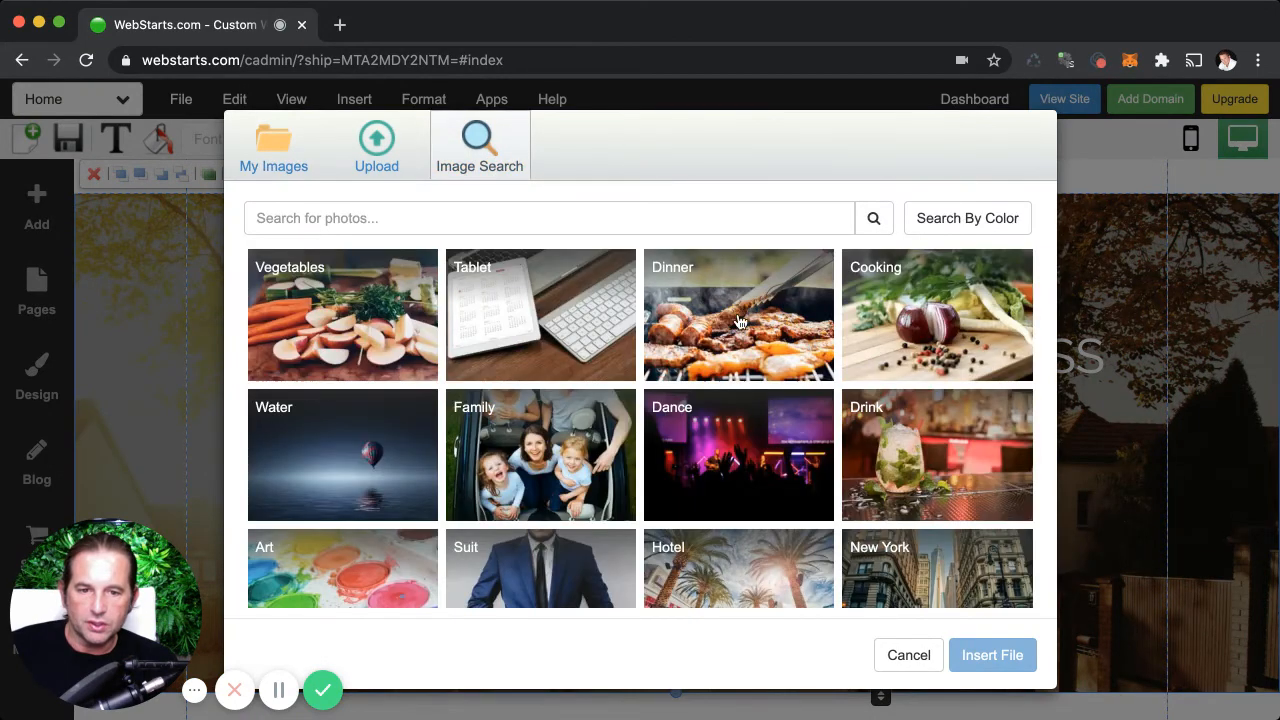
left_click(540, 455)
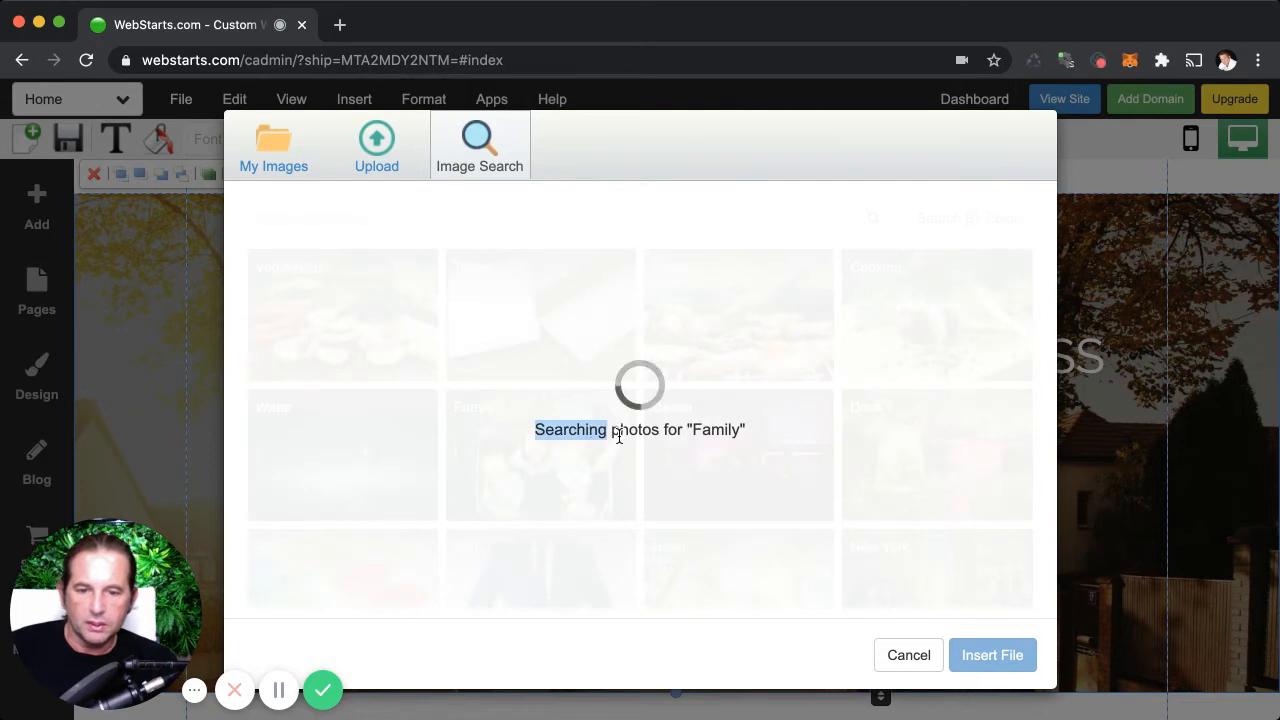
left_click(908, 655)
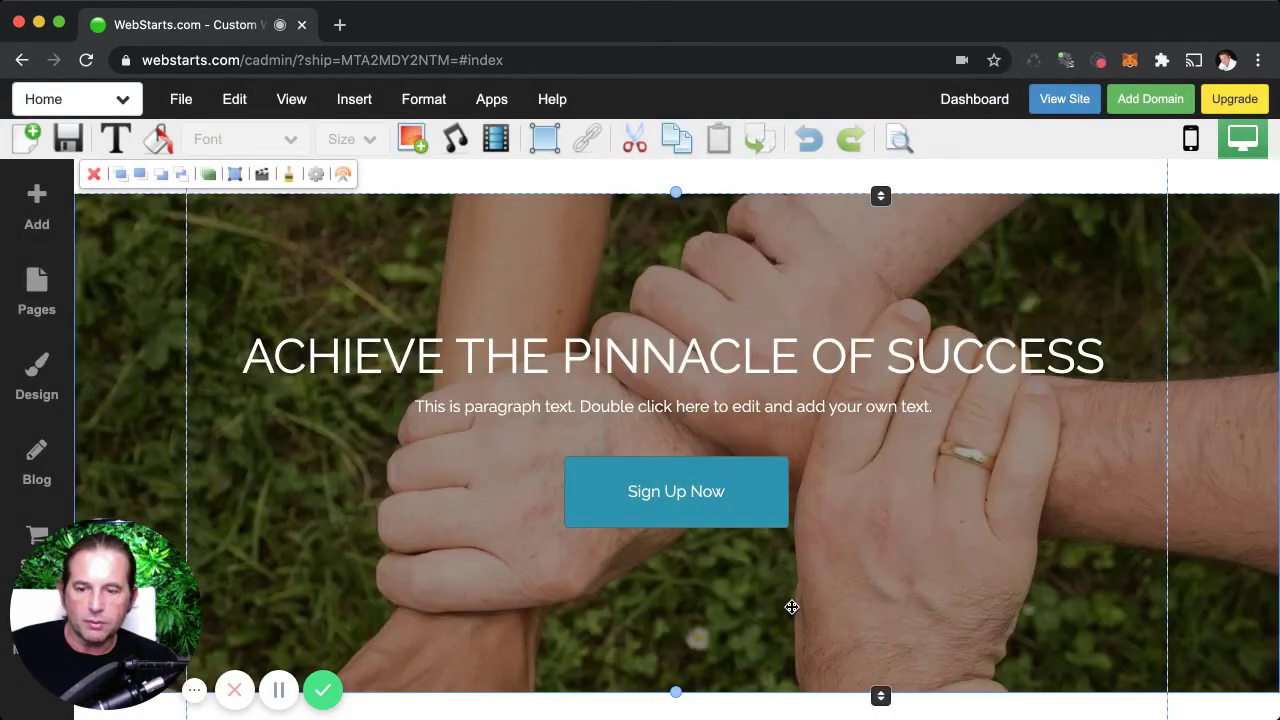
scroll("down", 3)
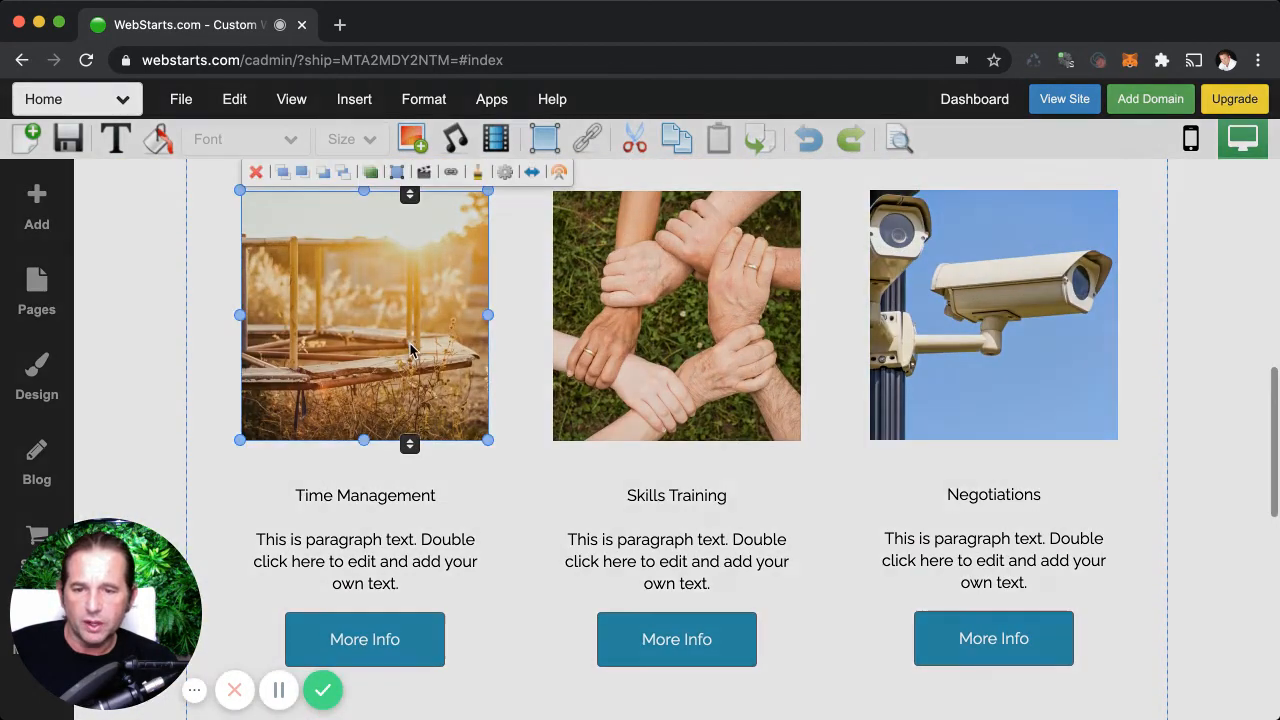
mouse_move(676, 639)
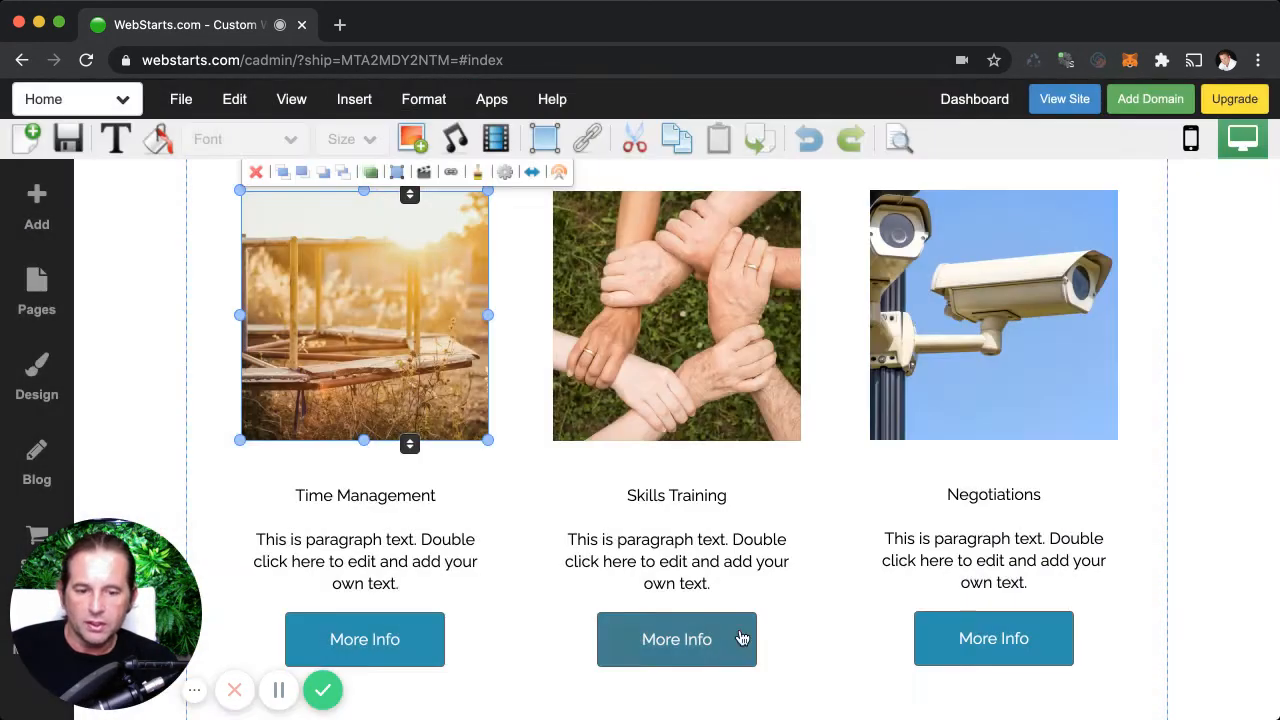
left_click(676, 639)
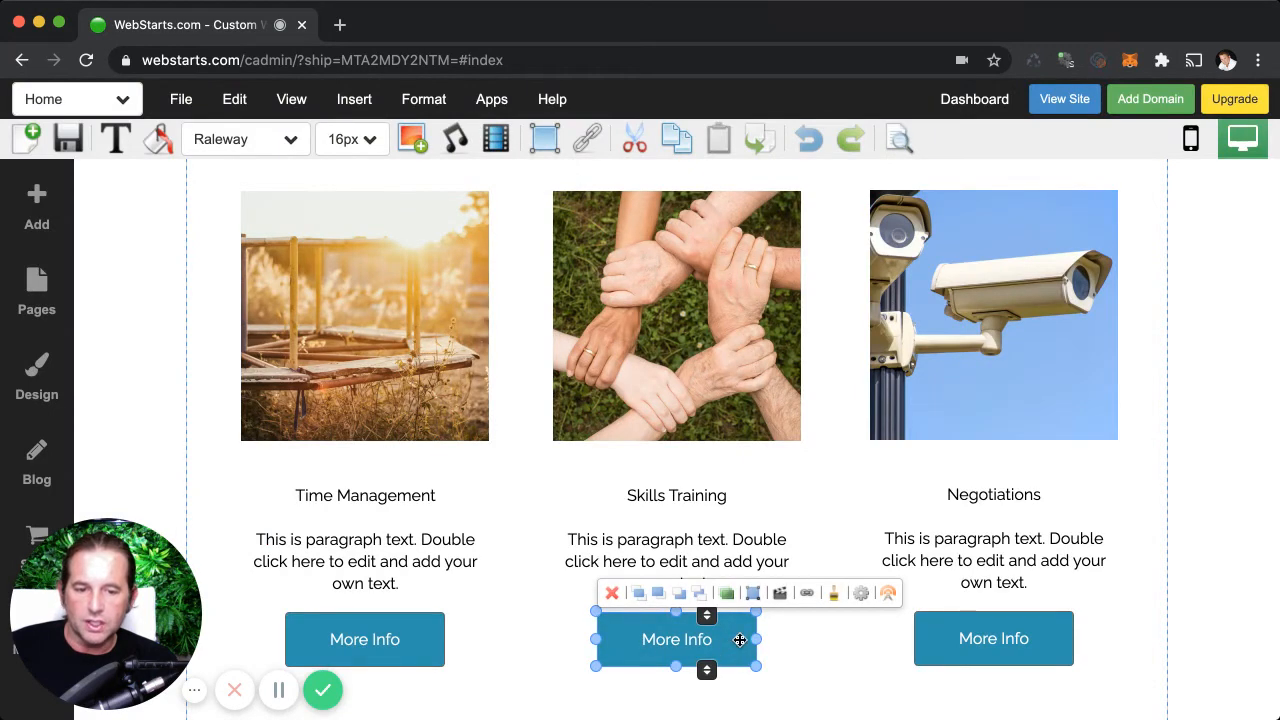
mouse_move(788, 653)
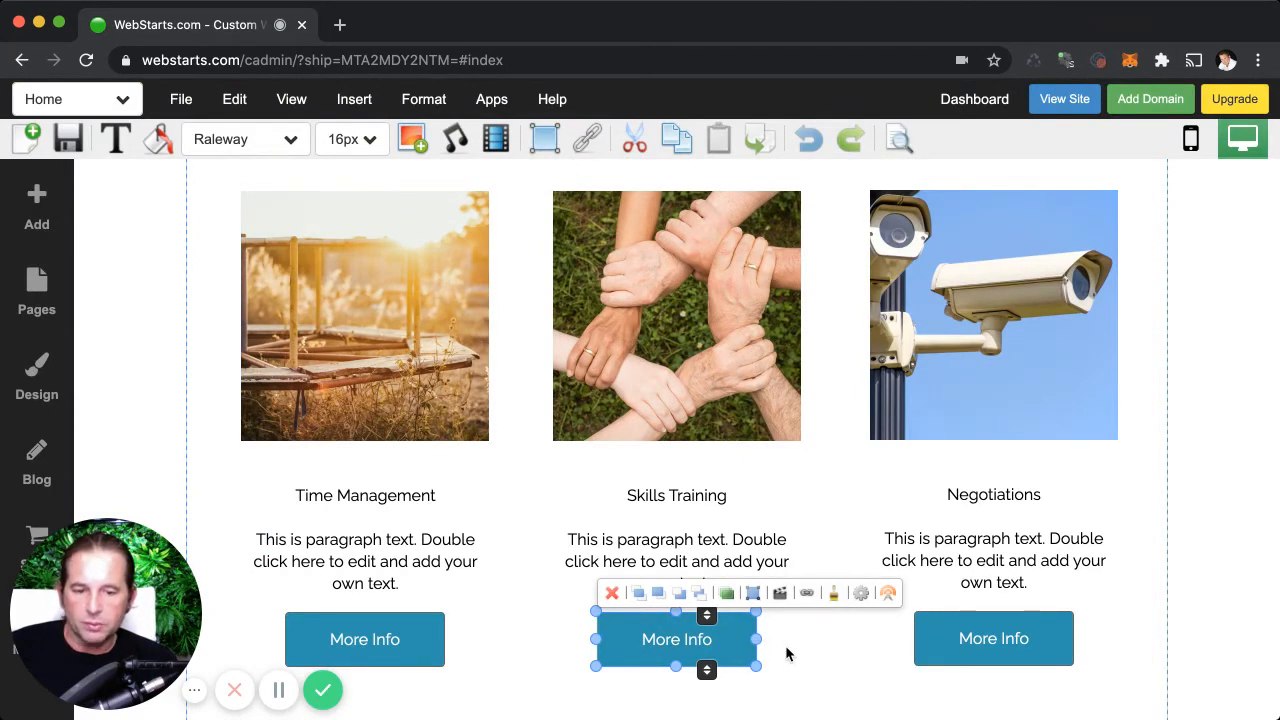
left_click(861, 592)
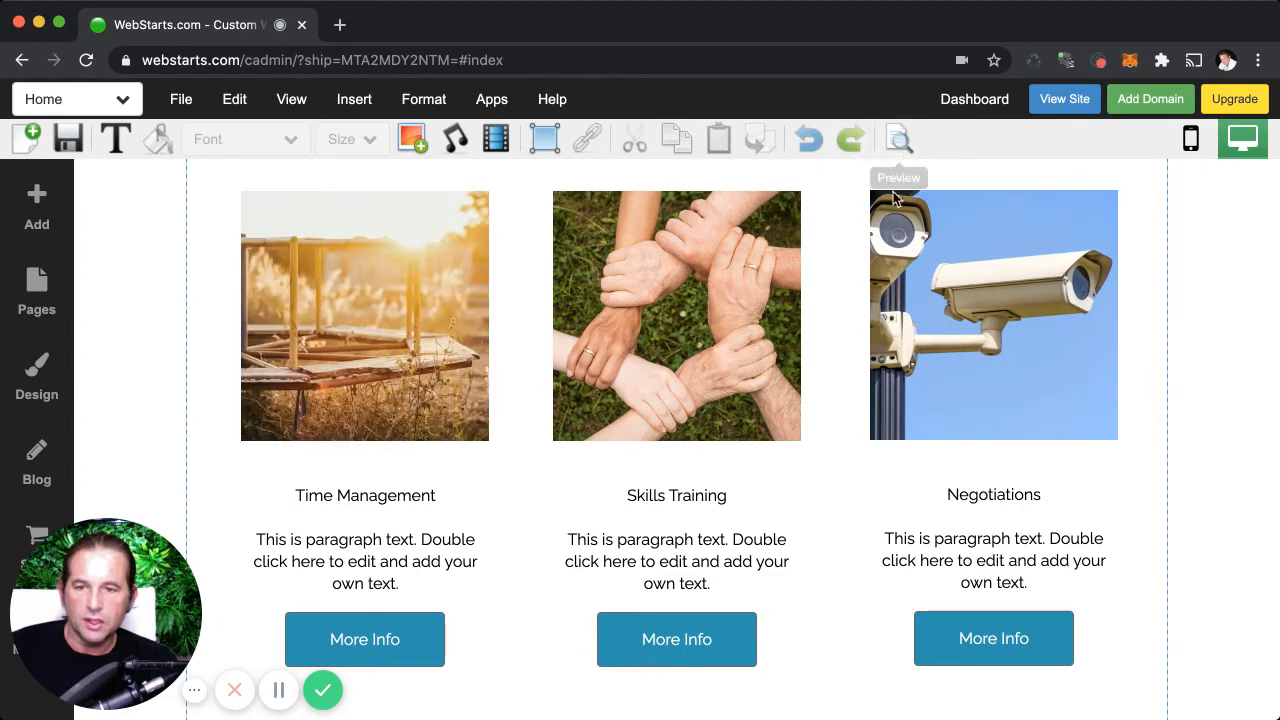
mouse_move(348, 470)
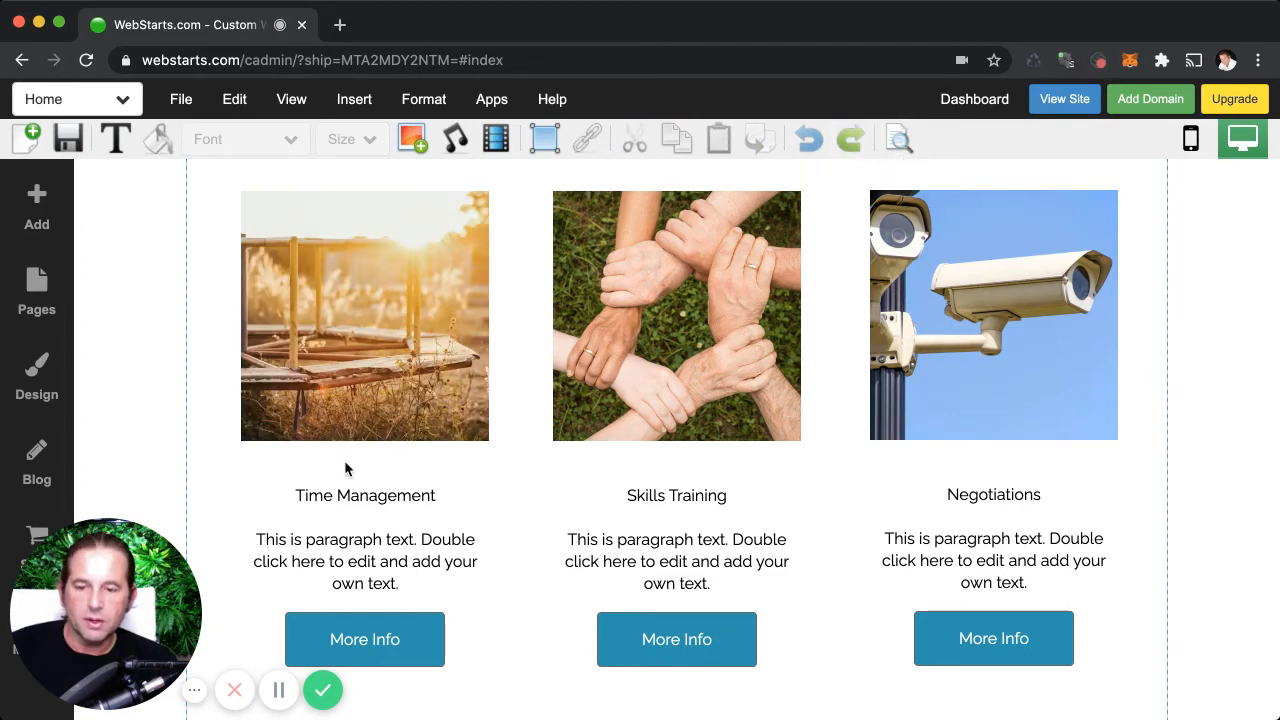
scroll("up", 3)
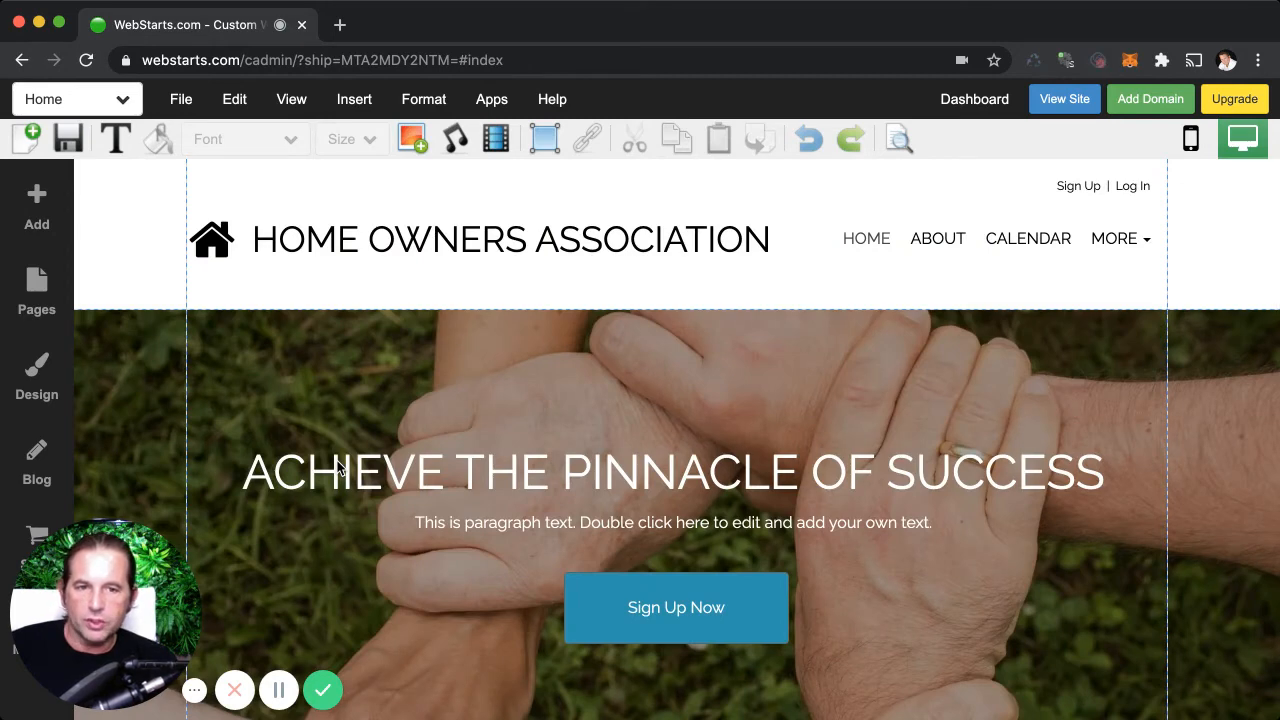
mouse_move(963, 308)
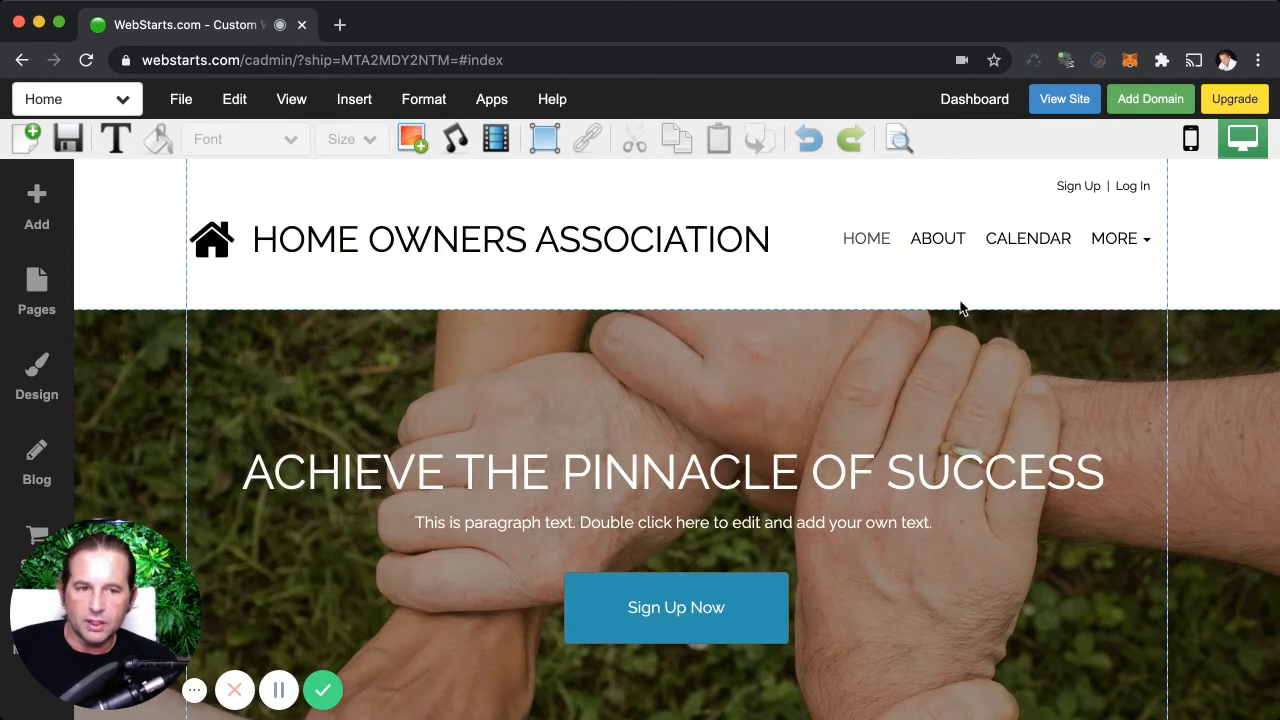
Step: Open the Membership Feature dialog from the header's Sign Up | Log In element
left_click(1078, 186)
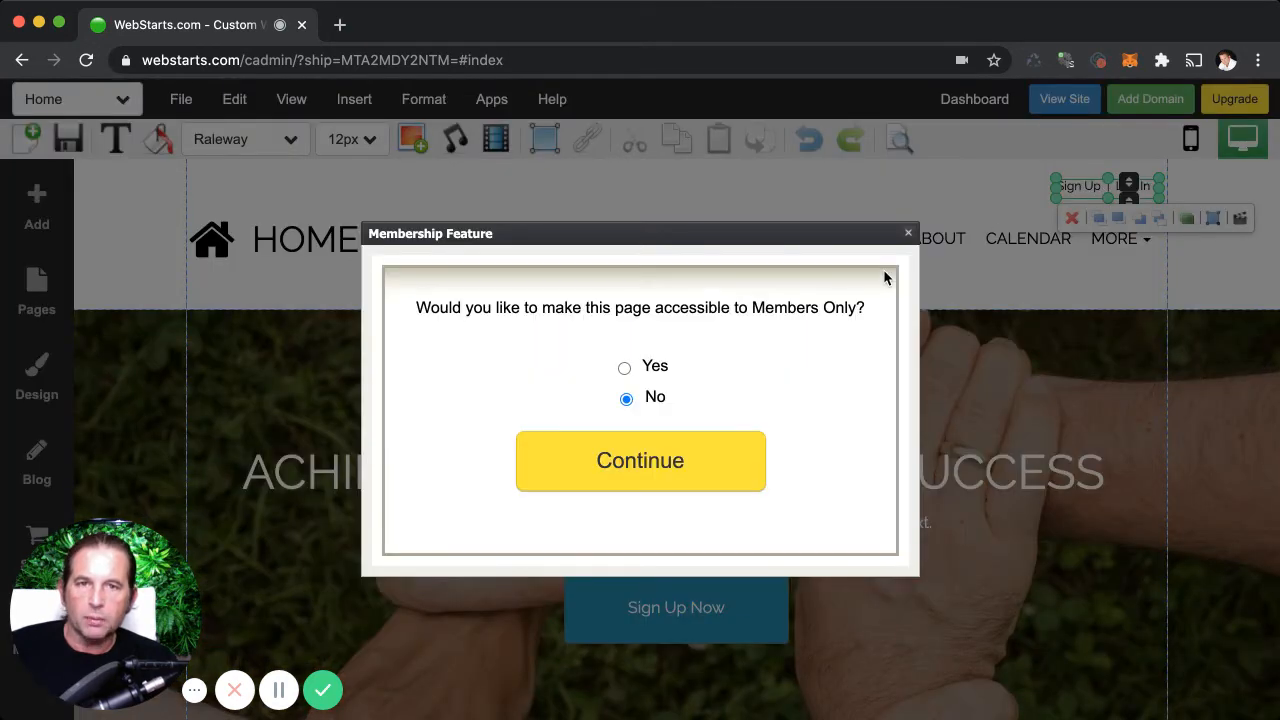
mouse_move(865, 337)
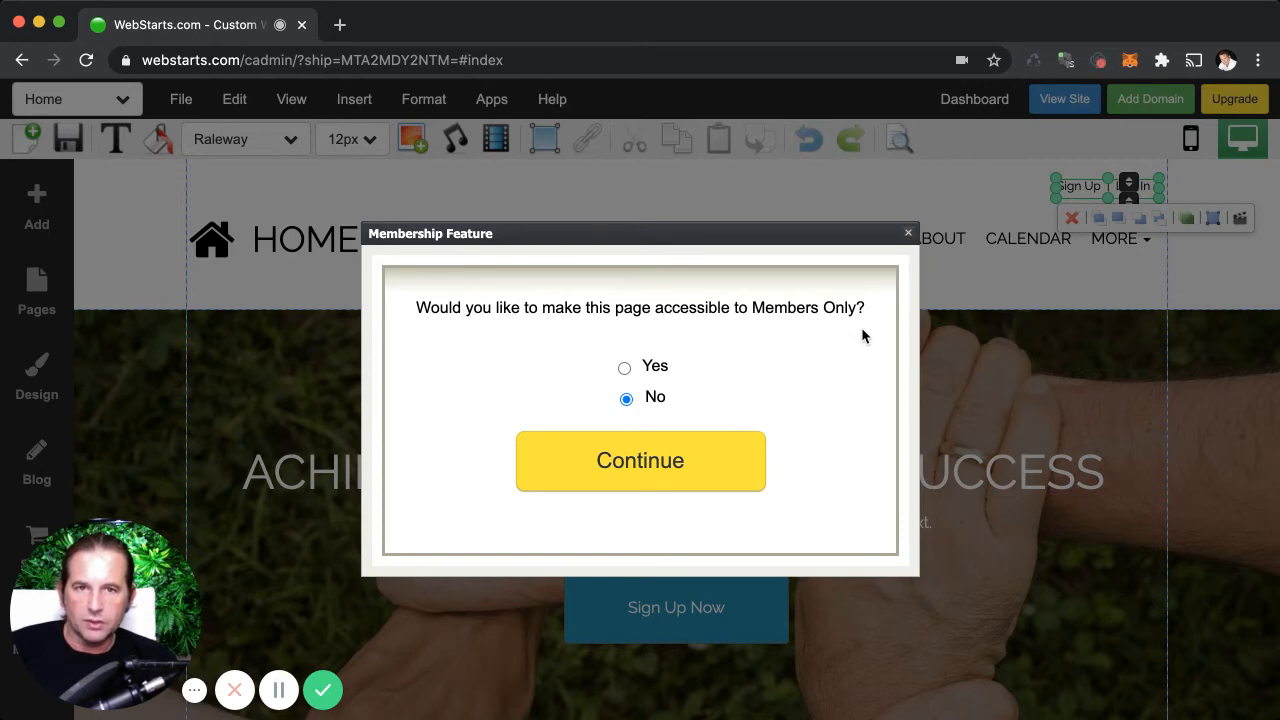
mouse_move(810, 381)
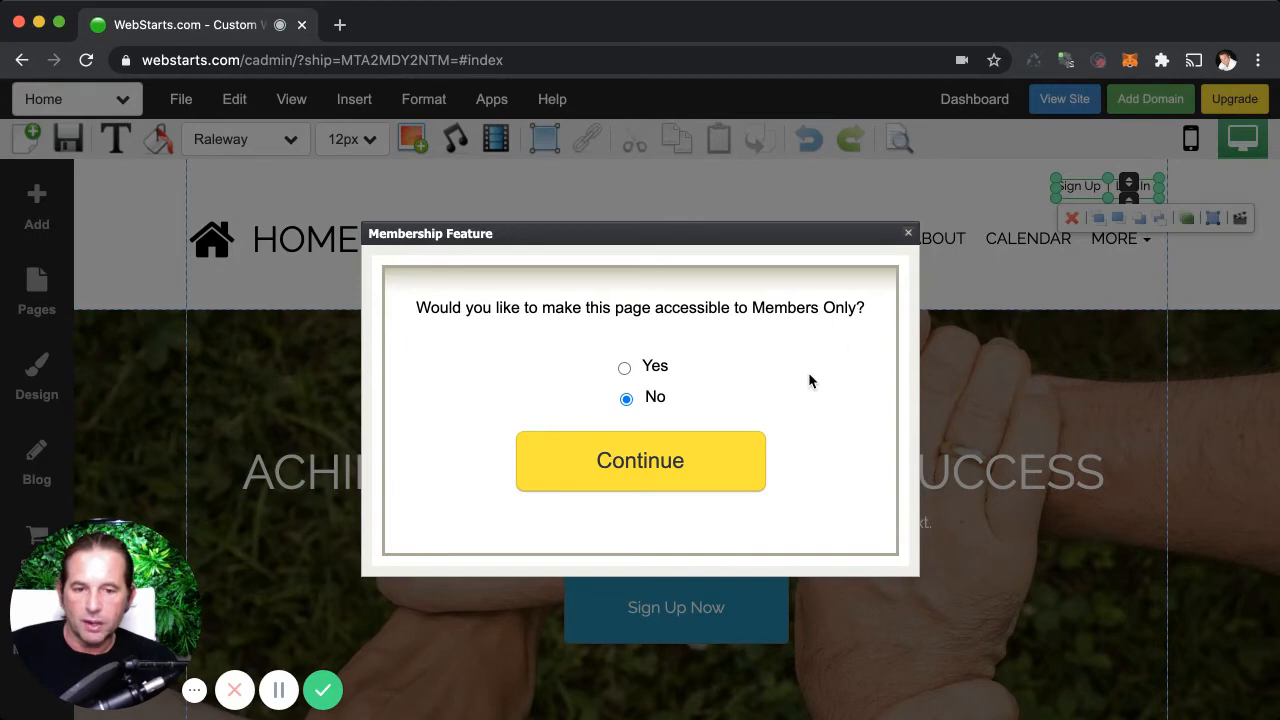
mouse_move(790, 430)
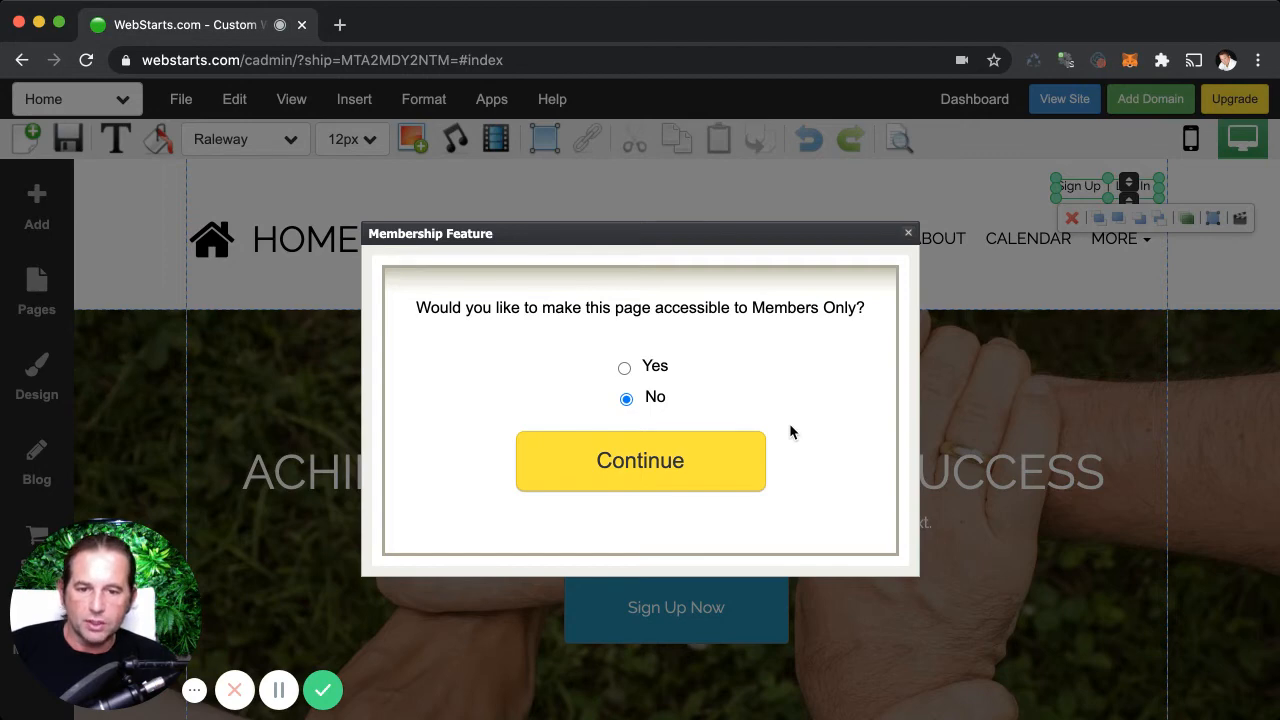
mouse_move(605, 368)
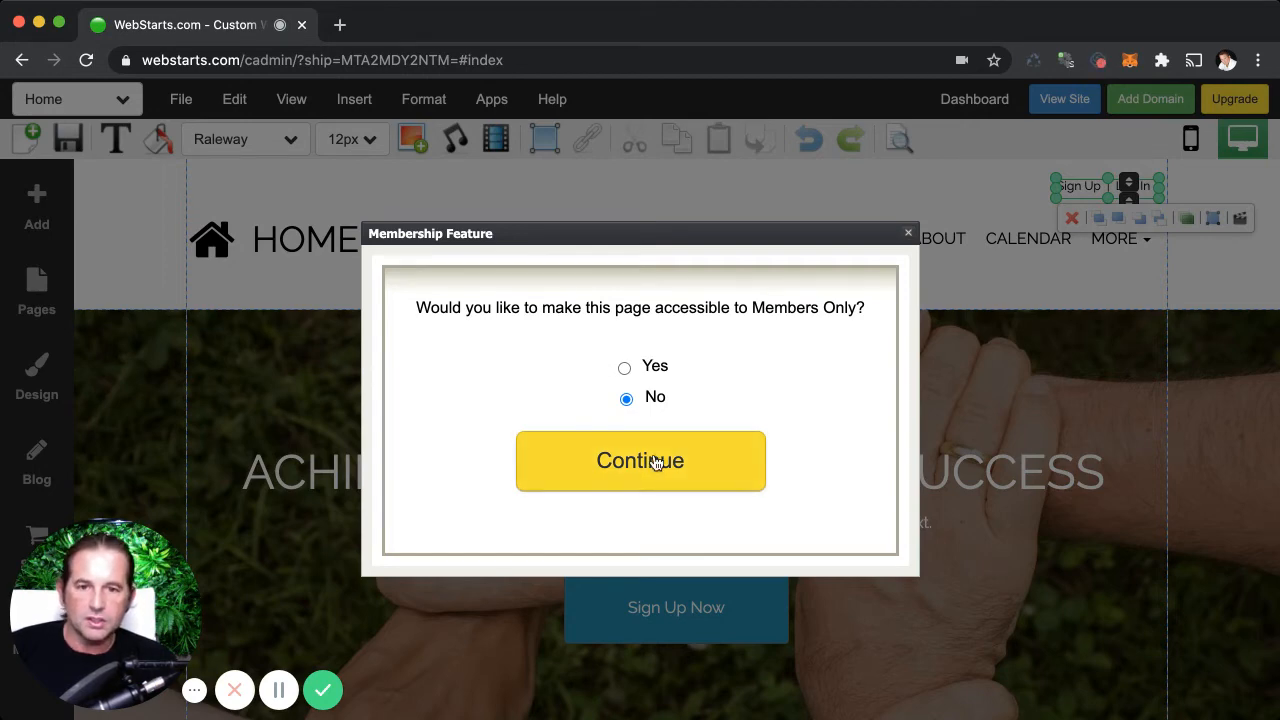
mouse_move(688, 335)
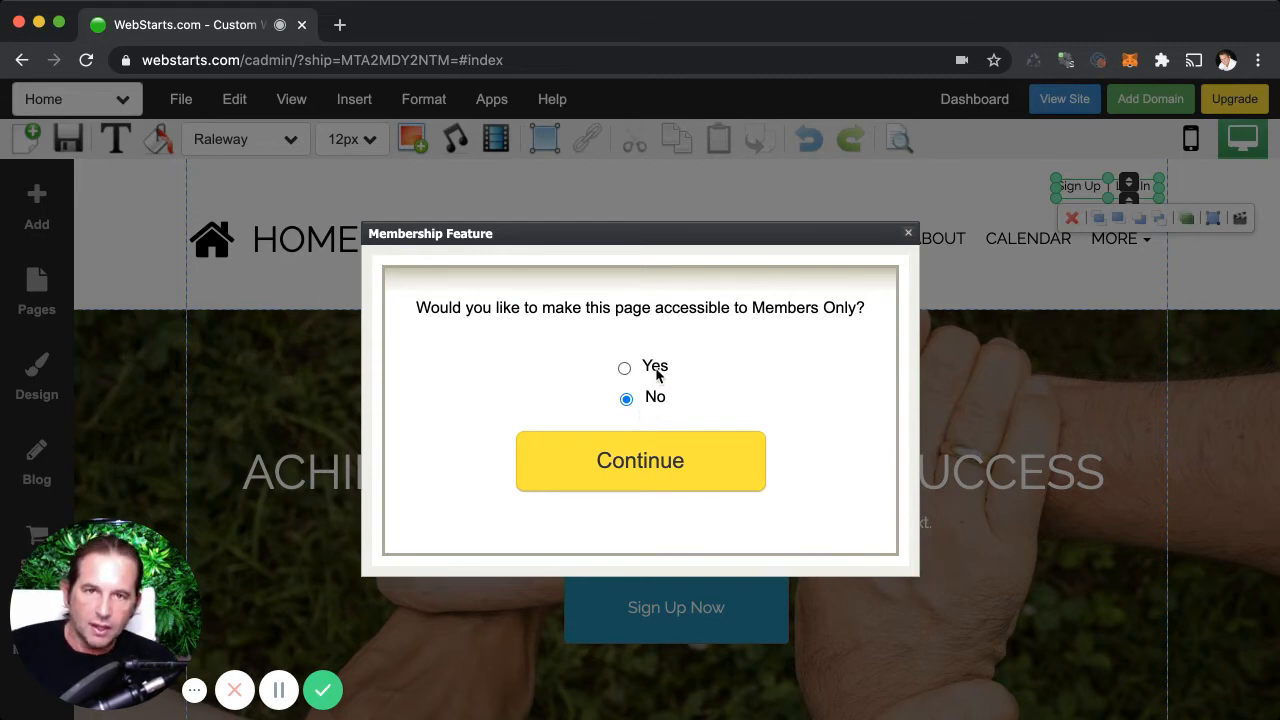
mouse_move(824, 313)
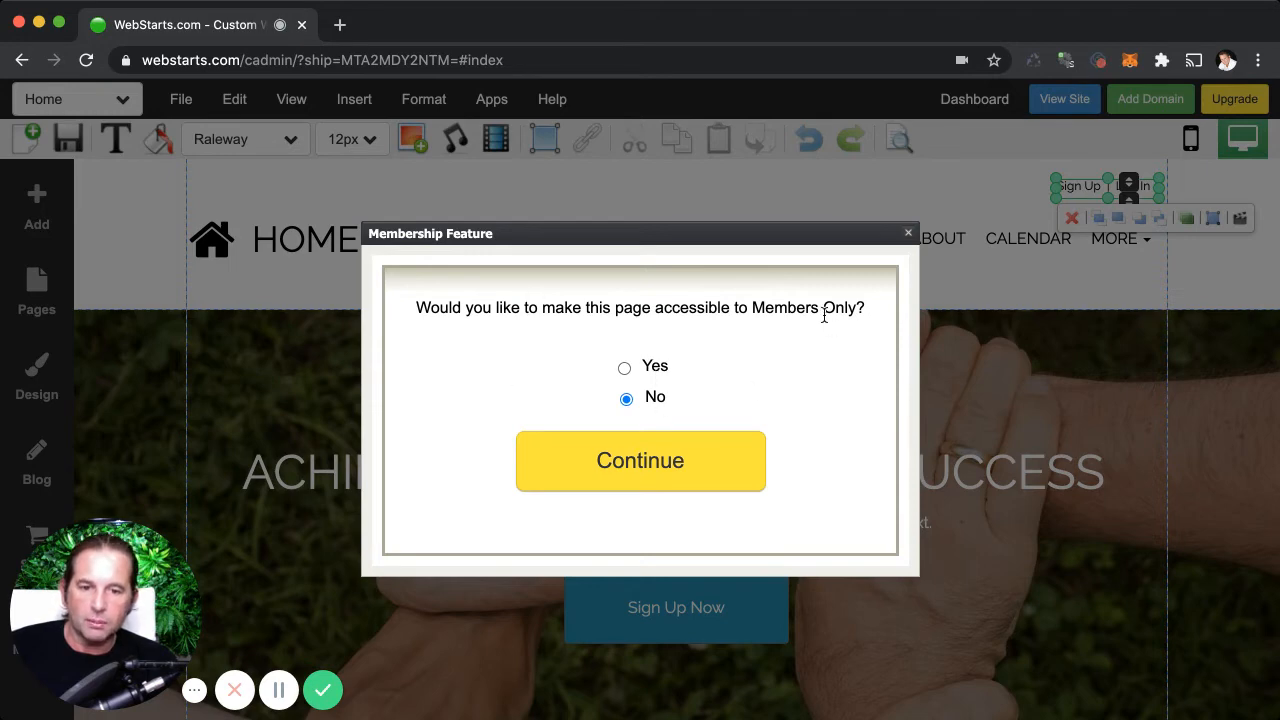
Step: Keep the Home page public and pick Blog as the Members Home Page
left_click(640, 460)
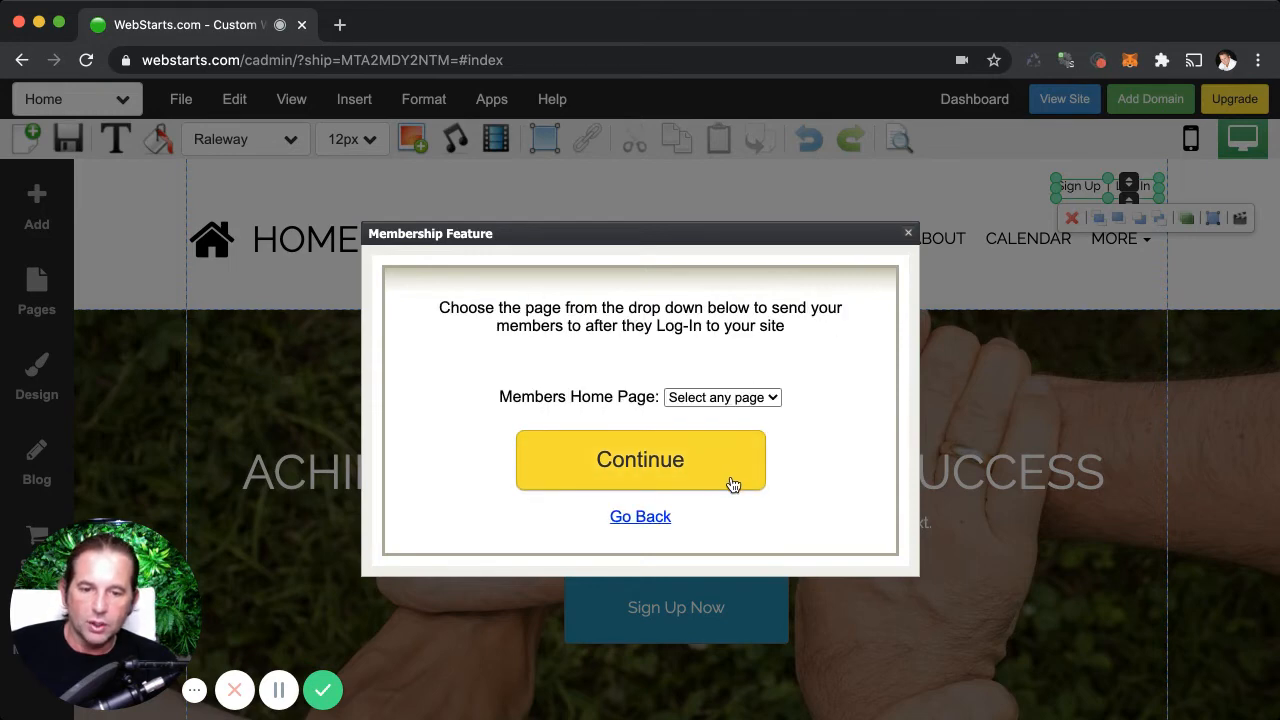
mouse_move(767, 460)
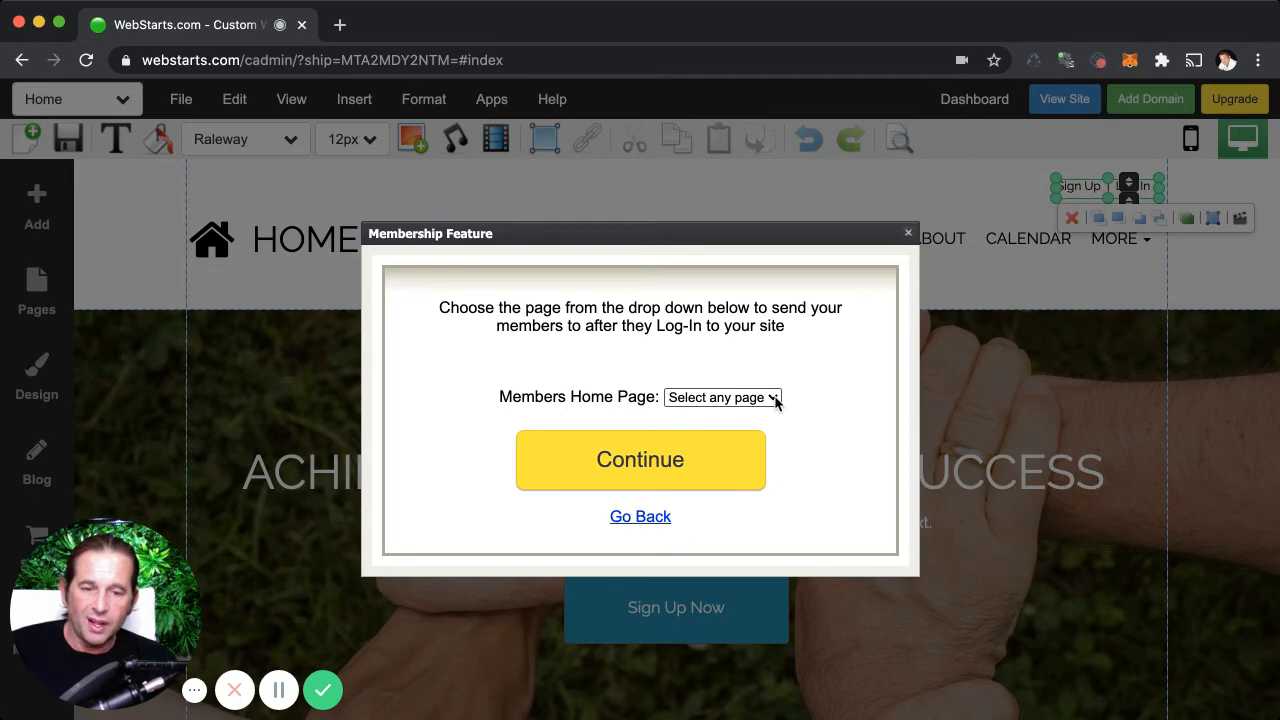
mouse_move(760, 425)
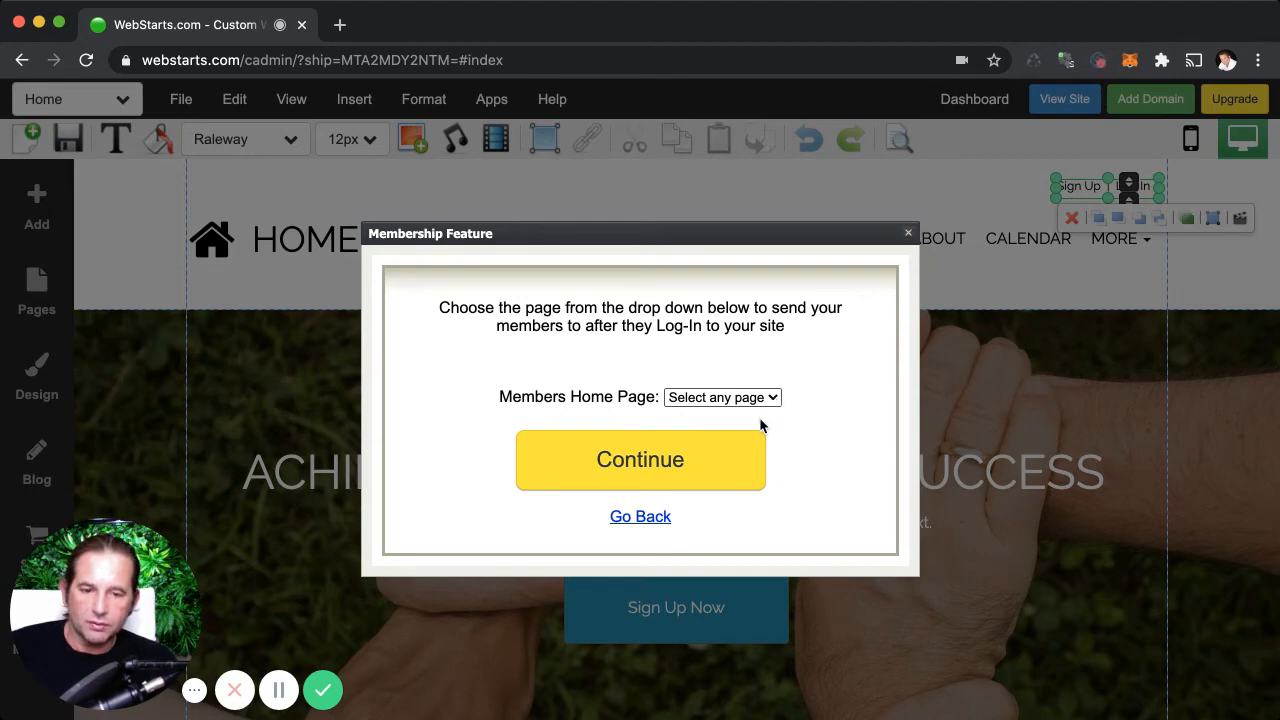
mouse_move(740, 452)
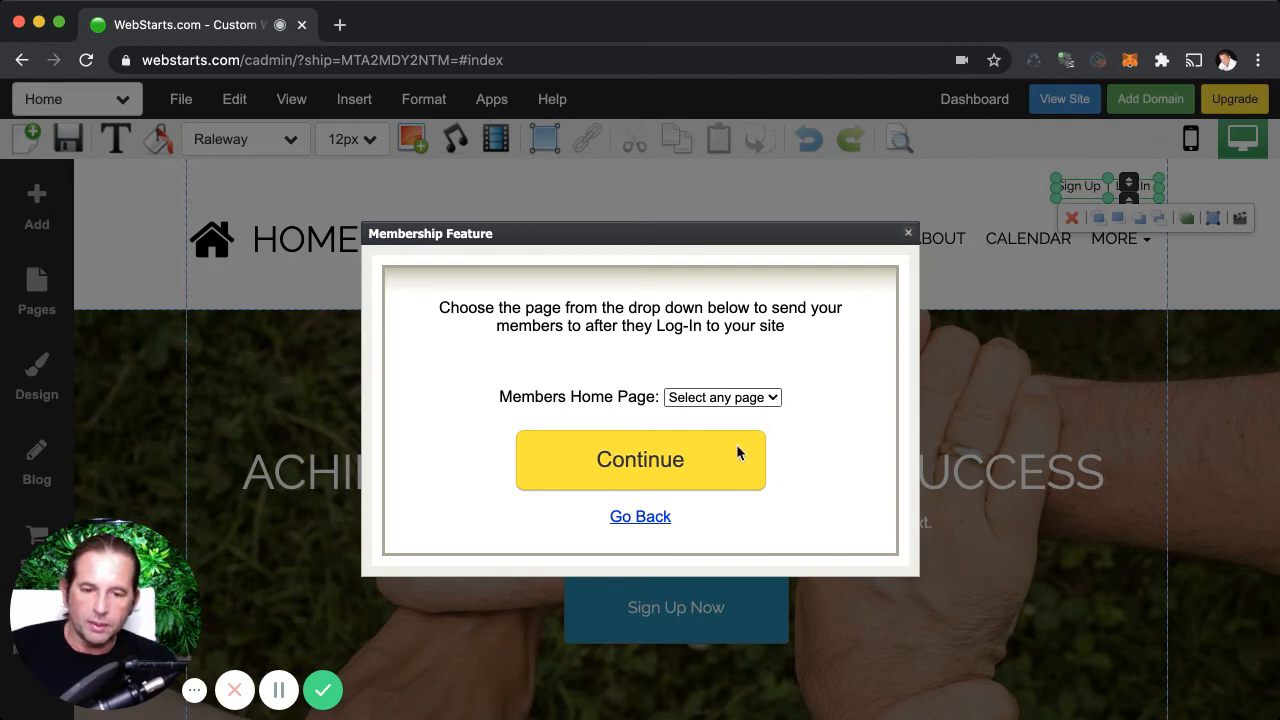
left_click(722, 397)
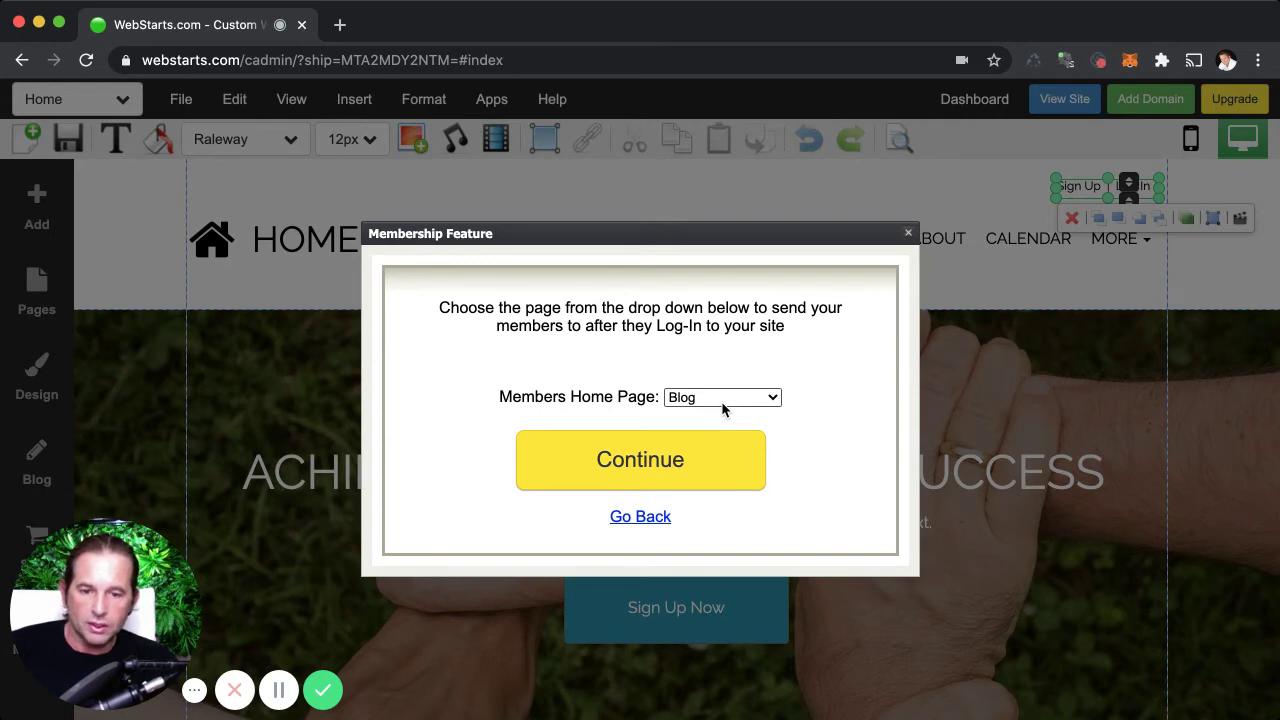
mouse_move(664, 435)
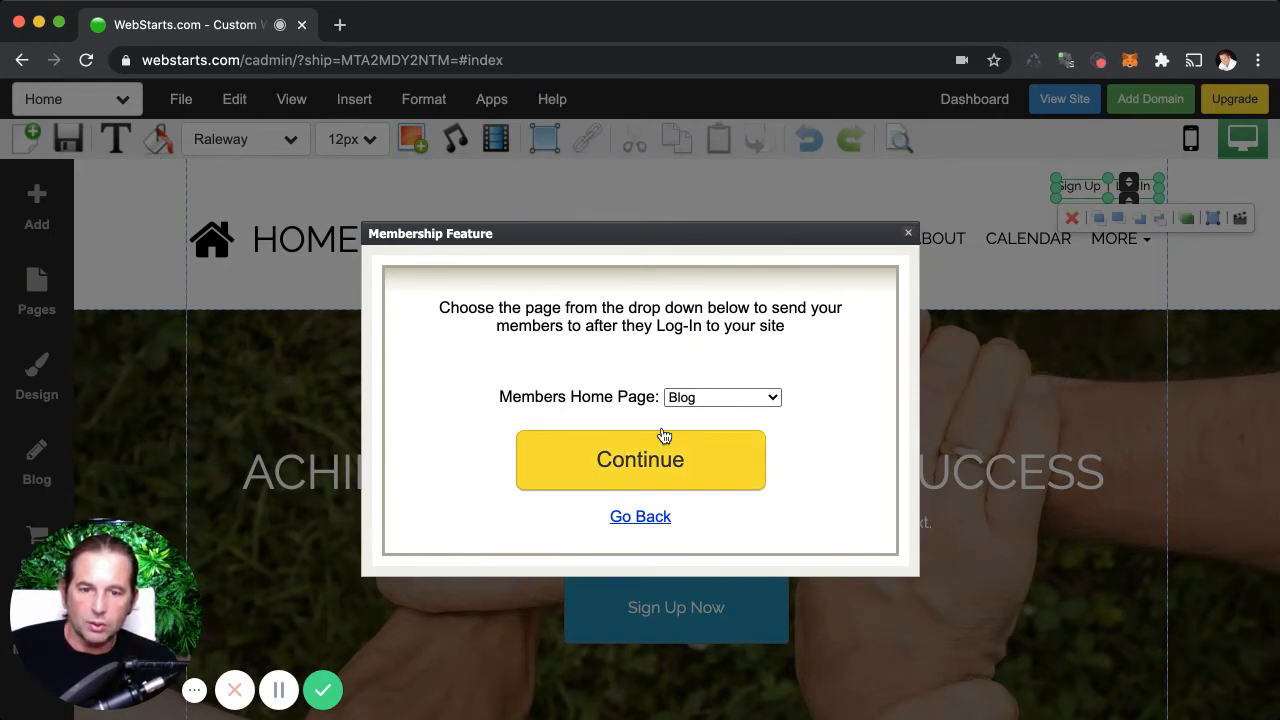
mouse_move(722, 397)
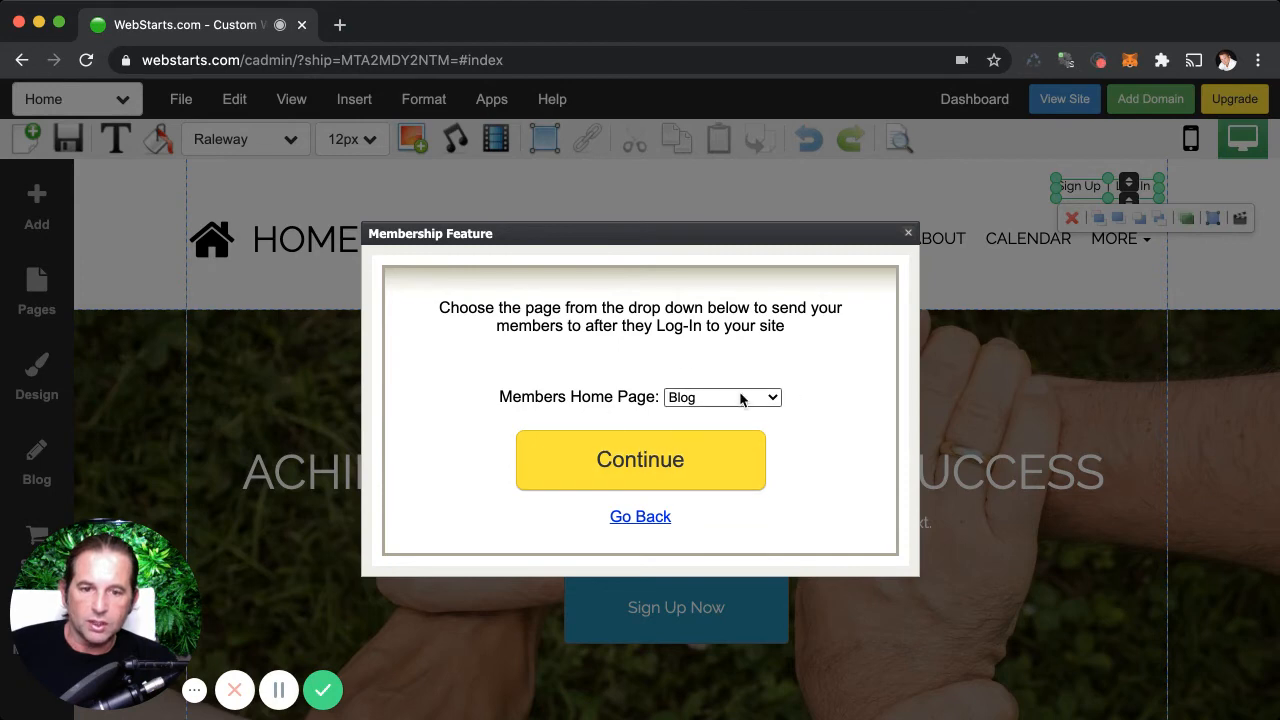
Step: Confirm Blog as members' landing page to reach the member approval options
left_click(640, 459)
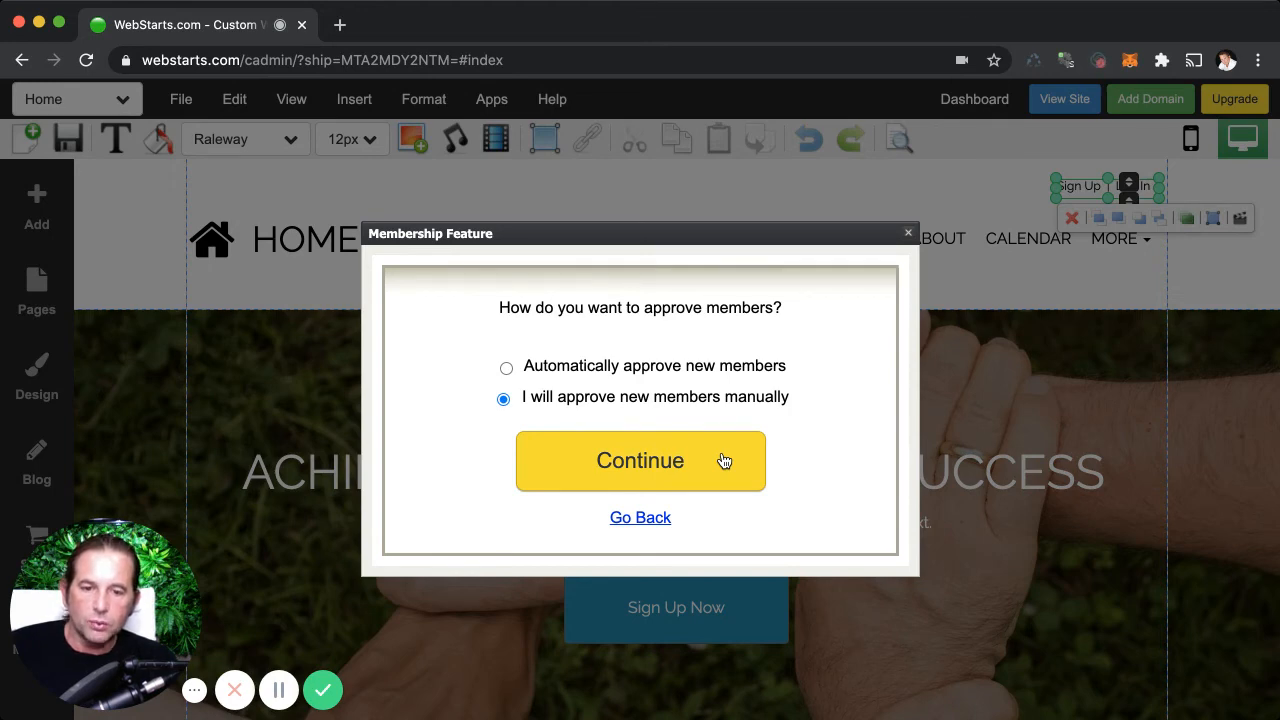
mouse_move(772, 397)
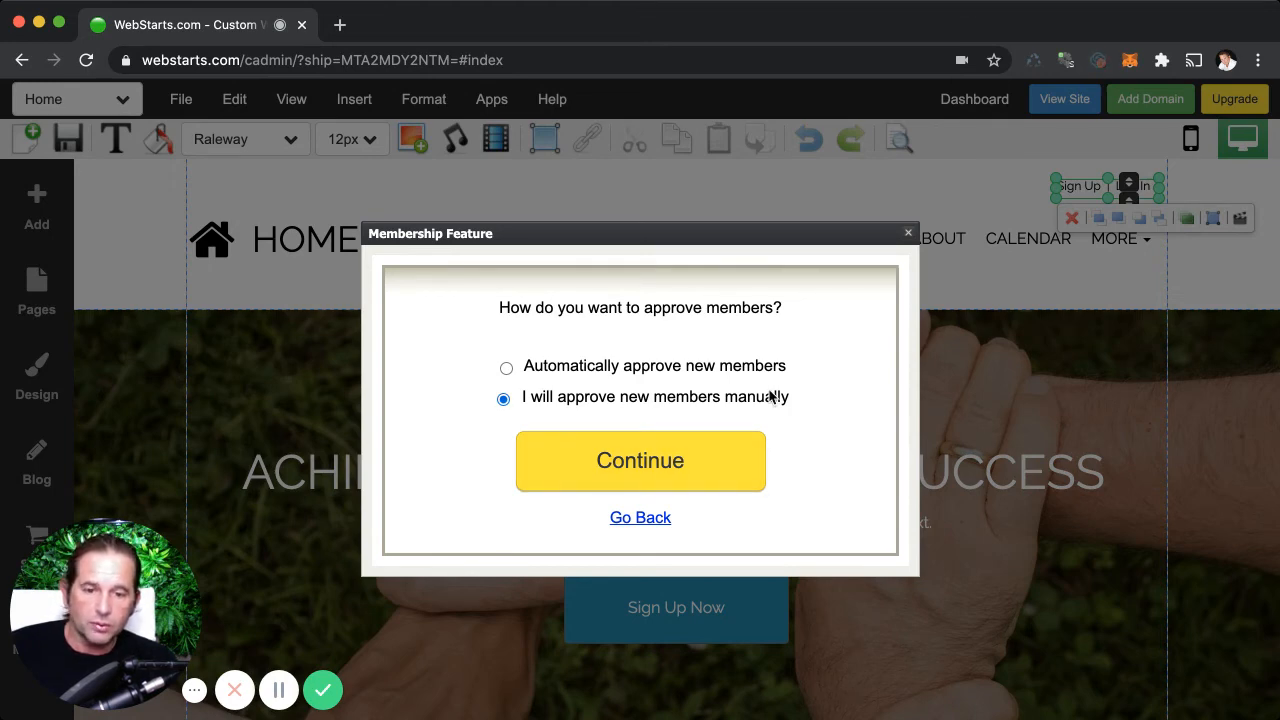
mouse_move(740, 460)
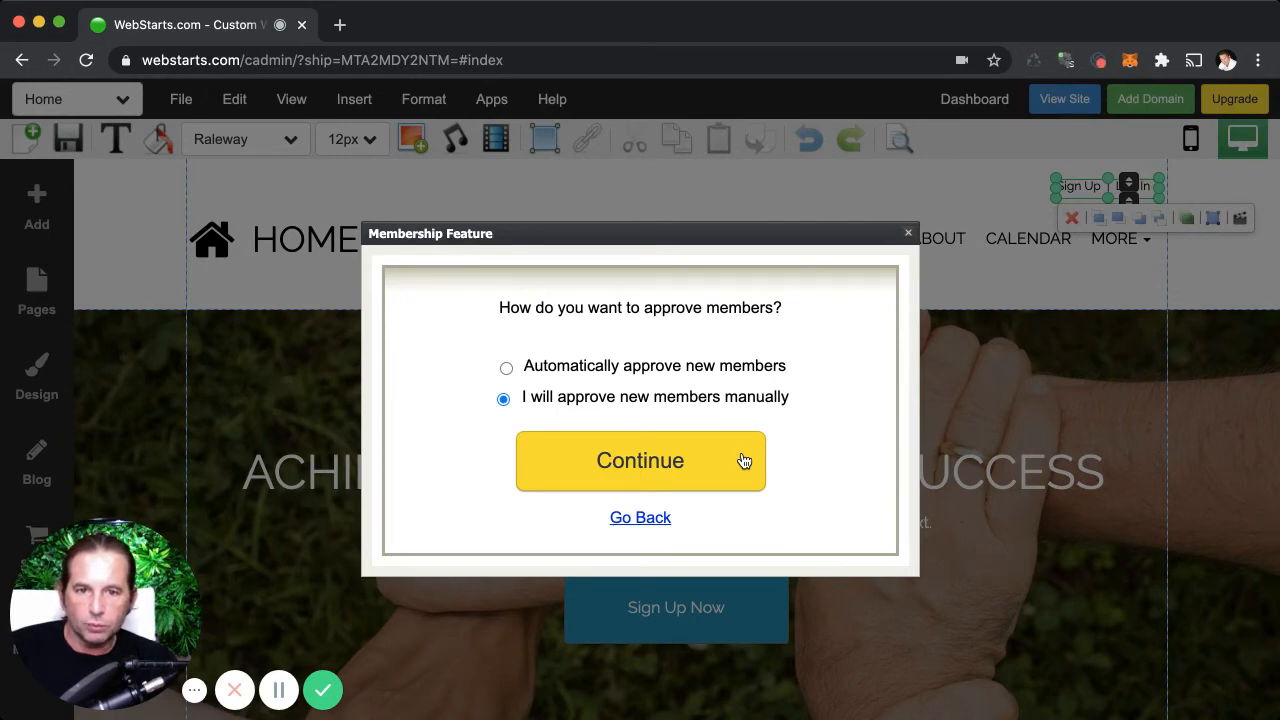
Step: Approve new members manually, finish setup declining a second login widget, and select Sign Up | Log In
left_click(640, 460)
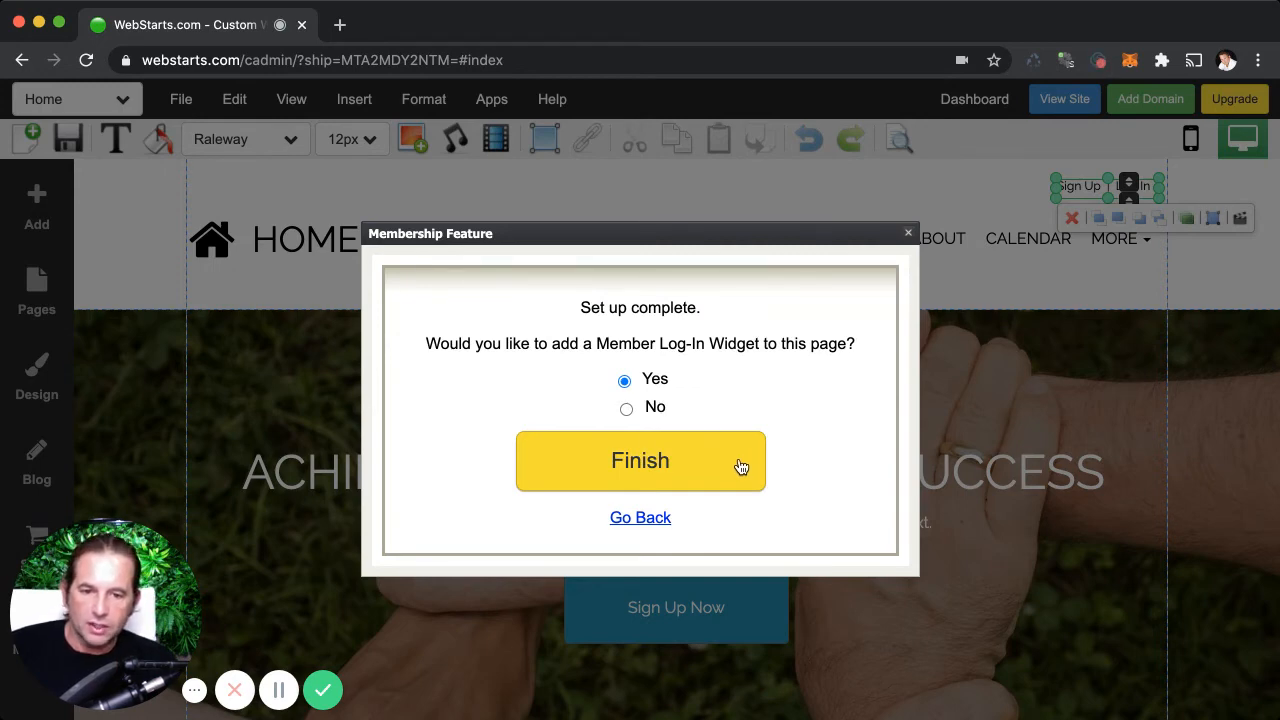
mouse_move(735, 367)
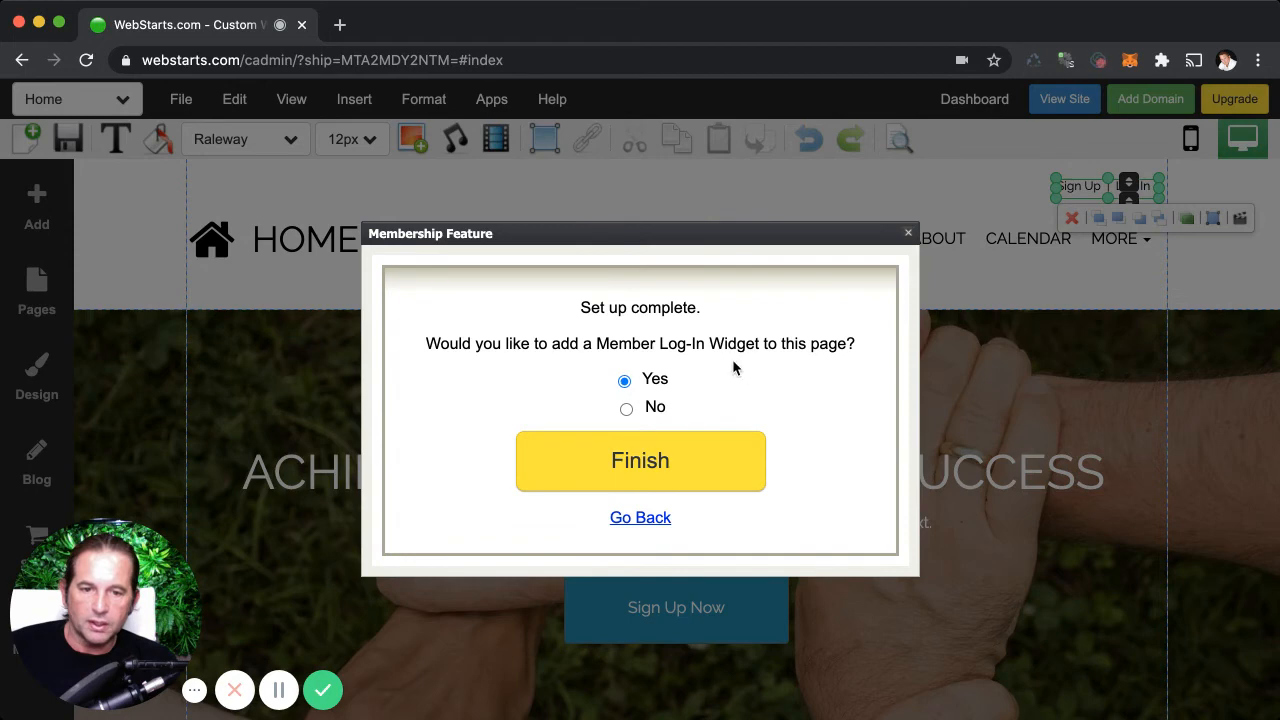
left_click(640, 460)
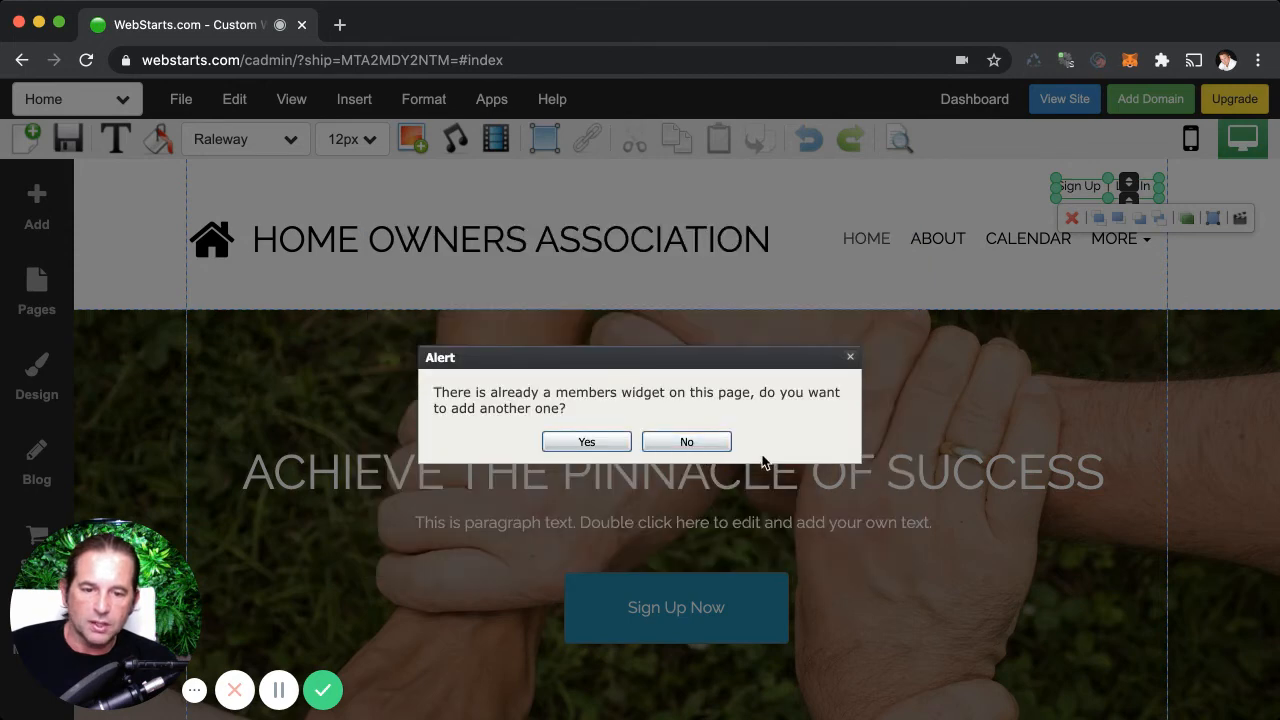
left_click(686, 441)
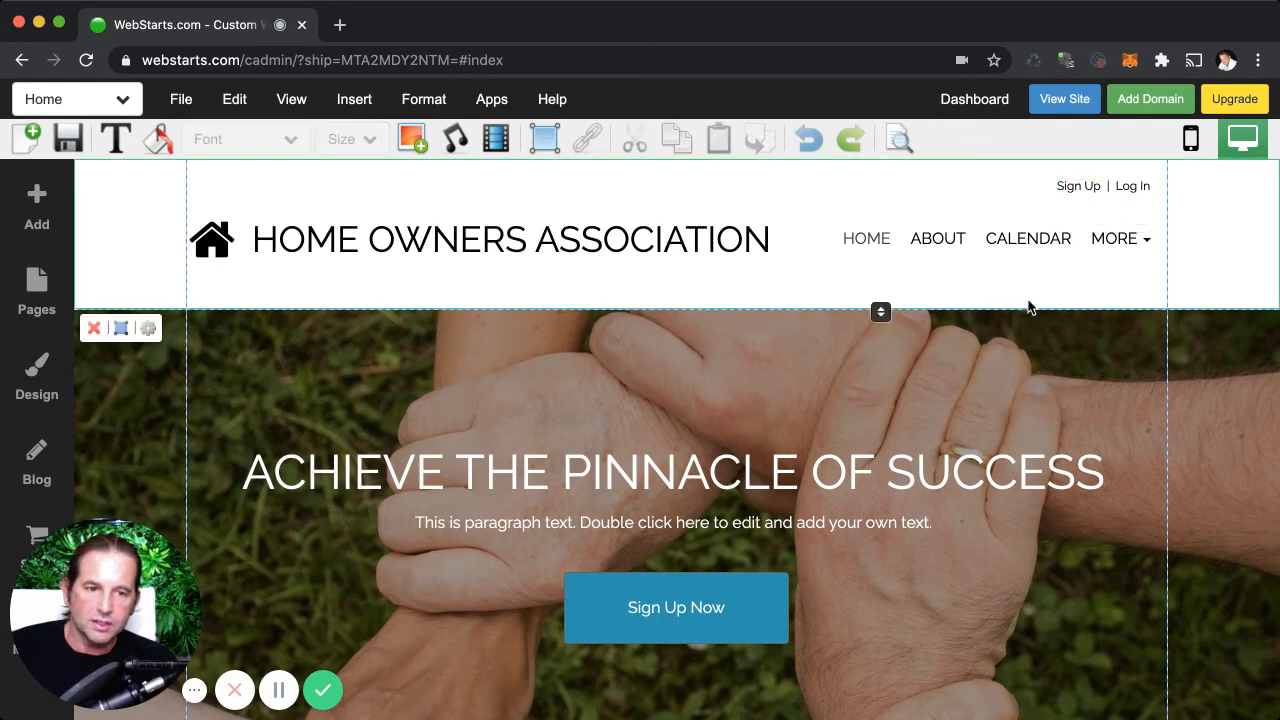
left_click(1078, 186)
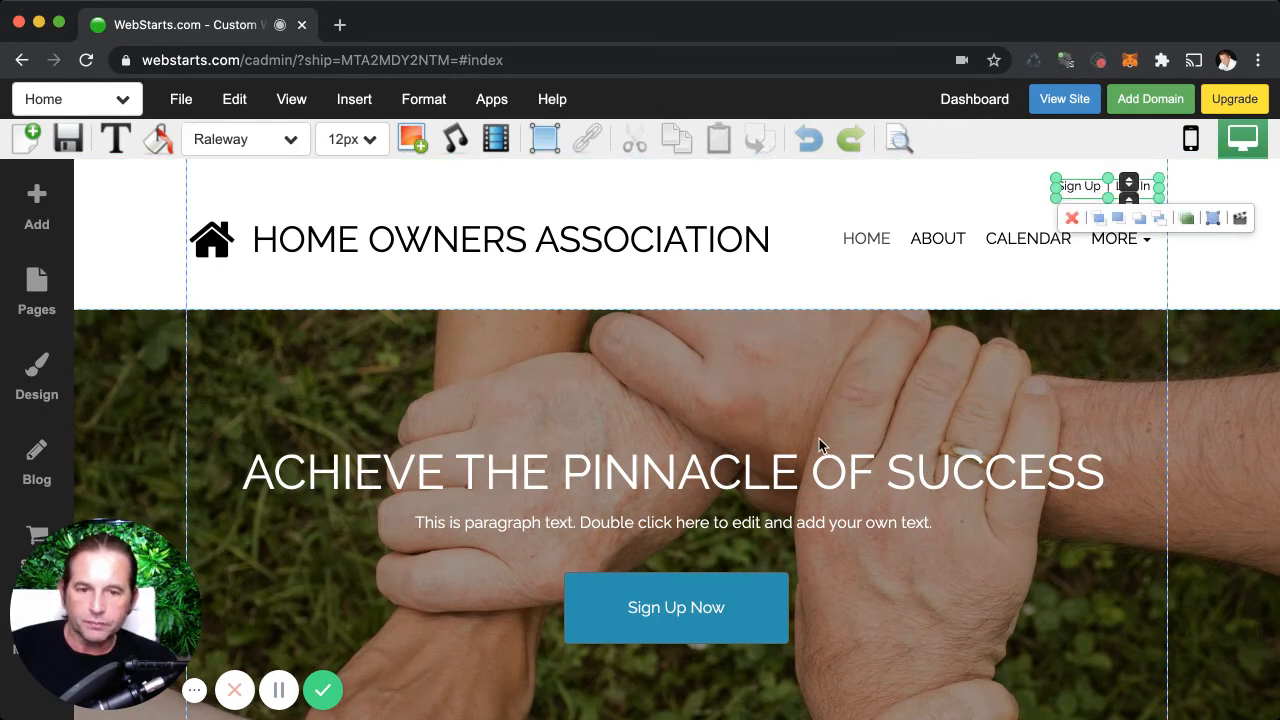
mouse_move(1040, 132)
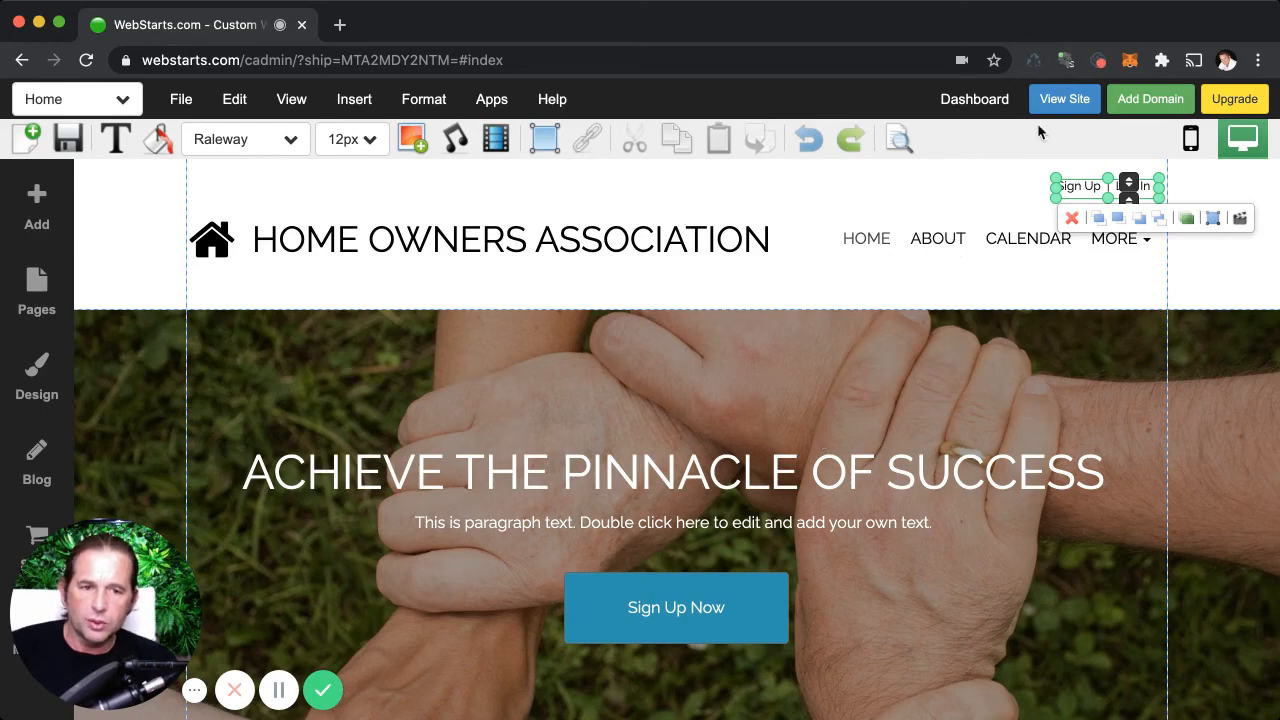
Step: Open the live hoademo site, view its member Log In form, then close it
left_click(1064, 99)
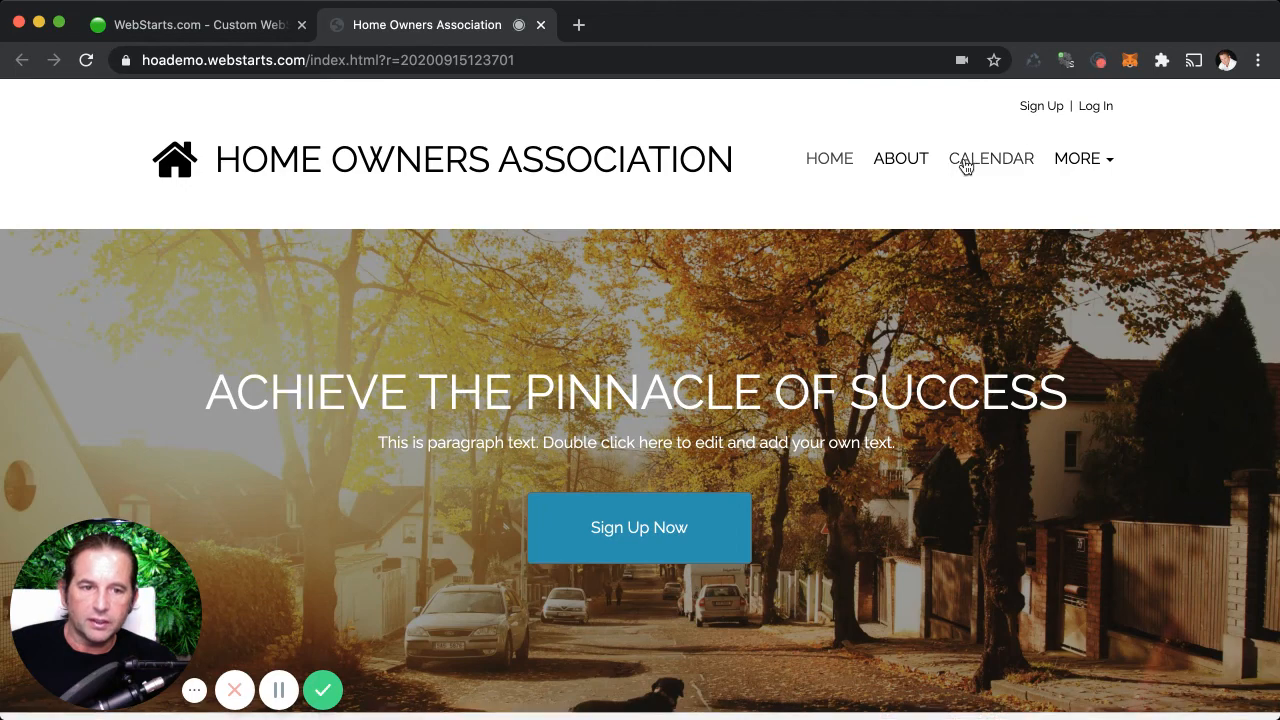
left_click(1095, 105)
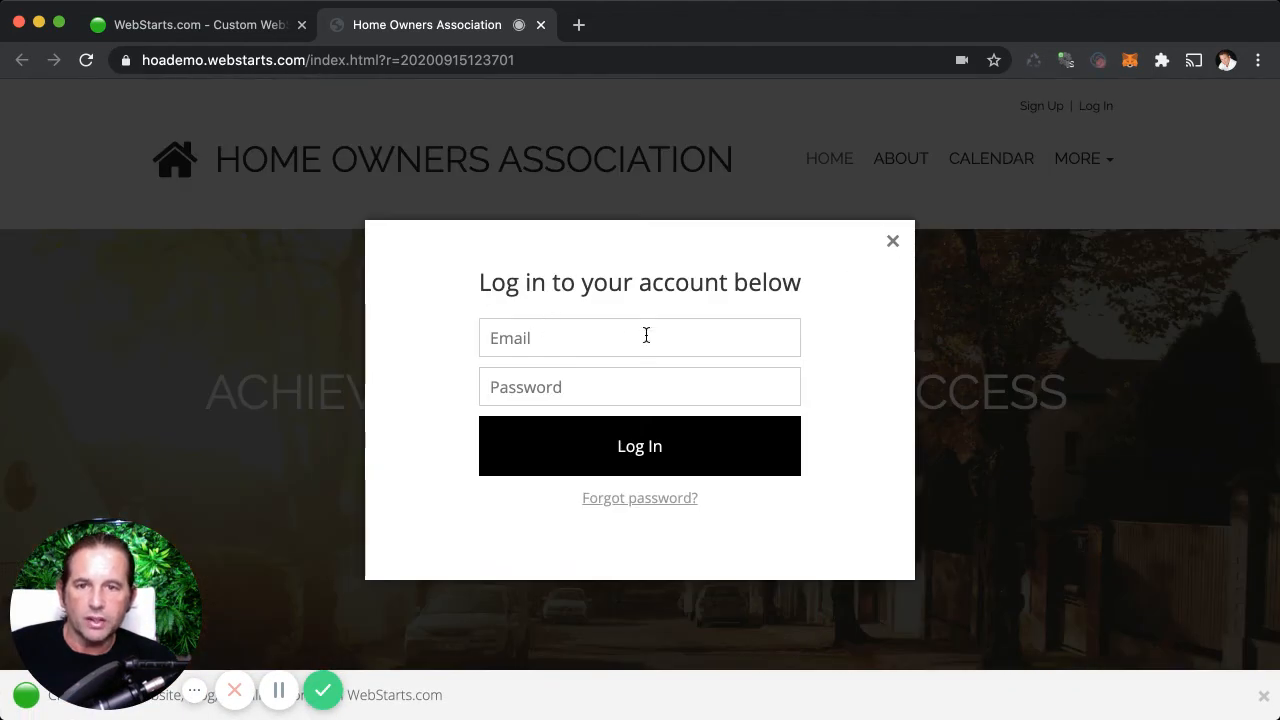
mouse_move(892, 242)
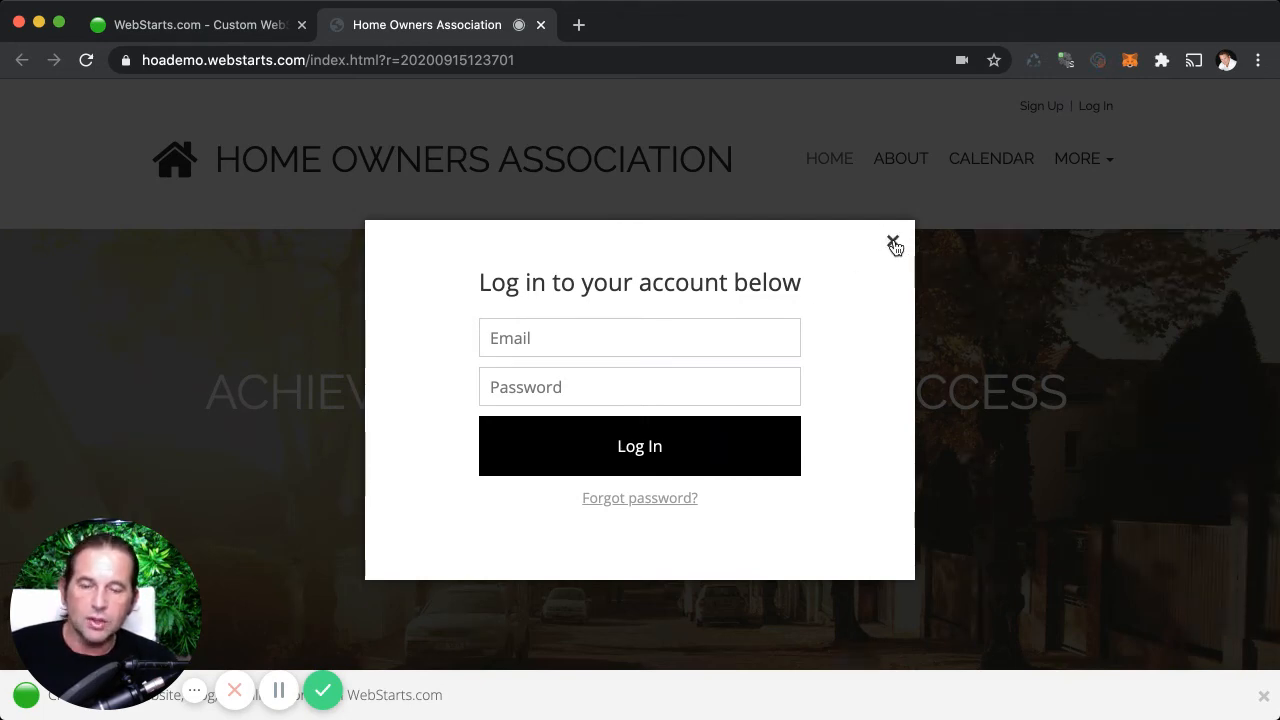
left_click(894, 244)
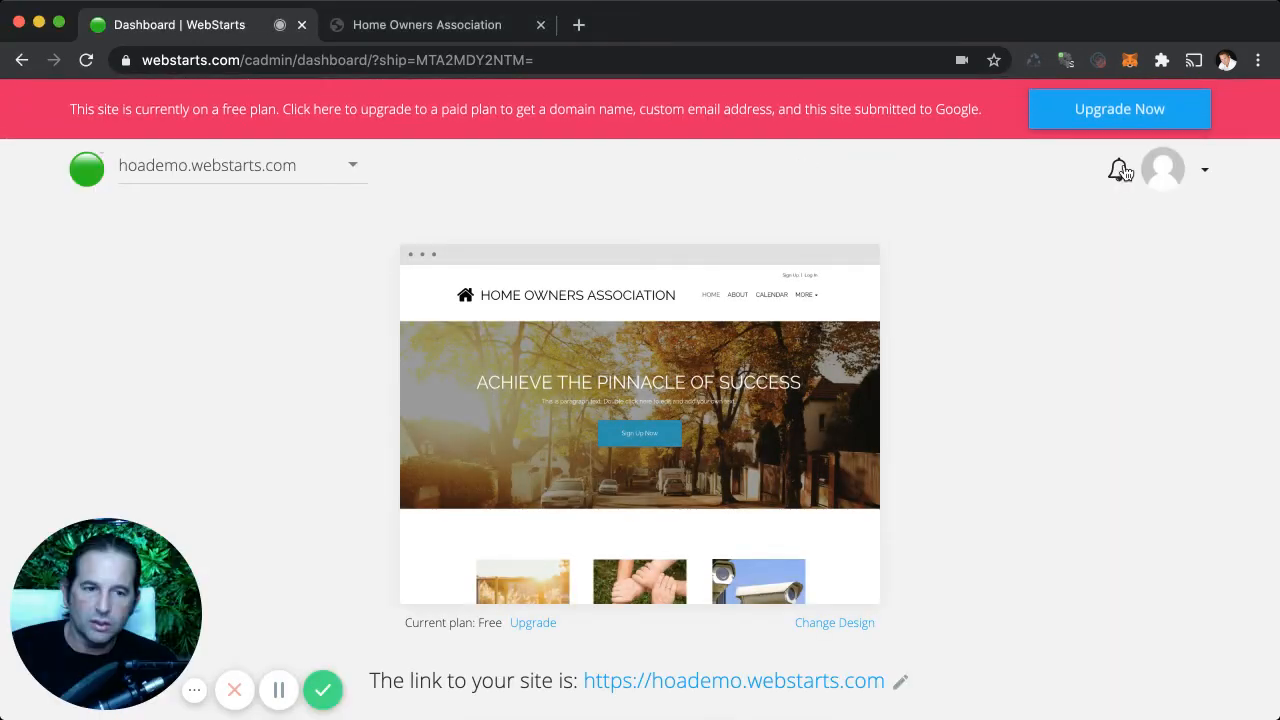
Step: Check and dismiss dashboard notifications, then scroll down to the Site Members tile and open it
left_click(1119, 169)
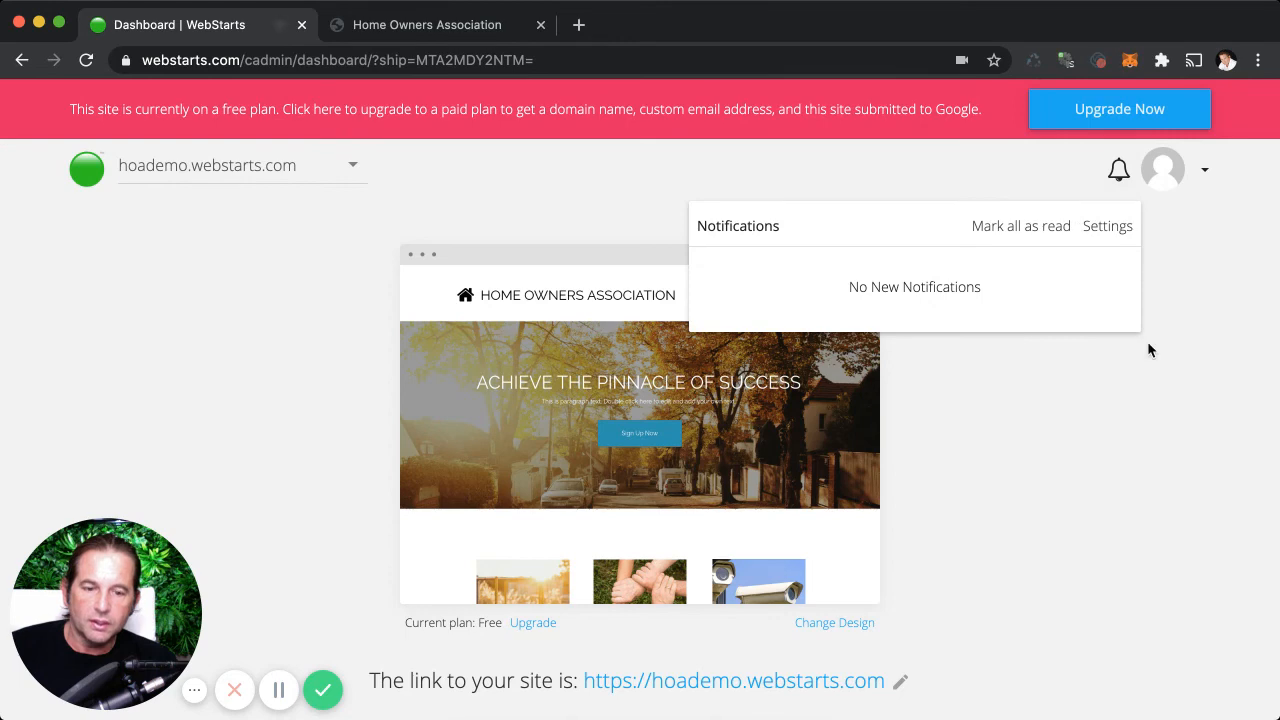
left_click(1086, 477)
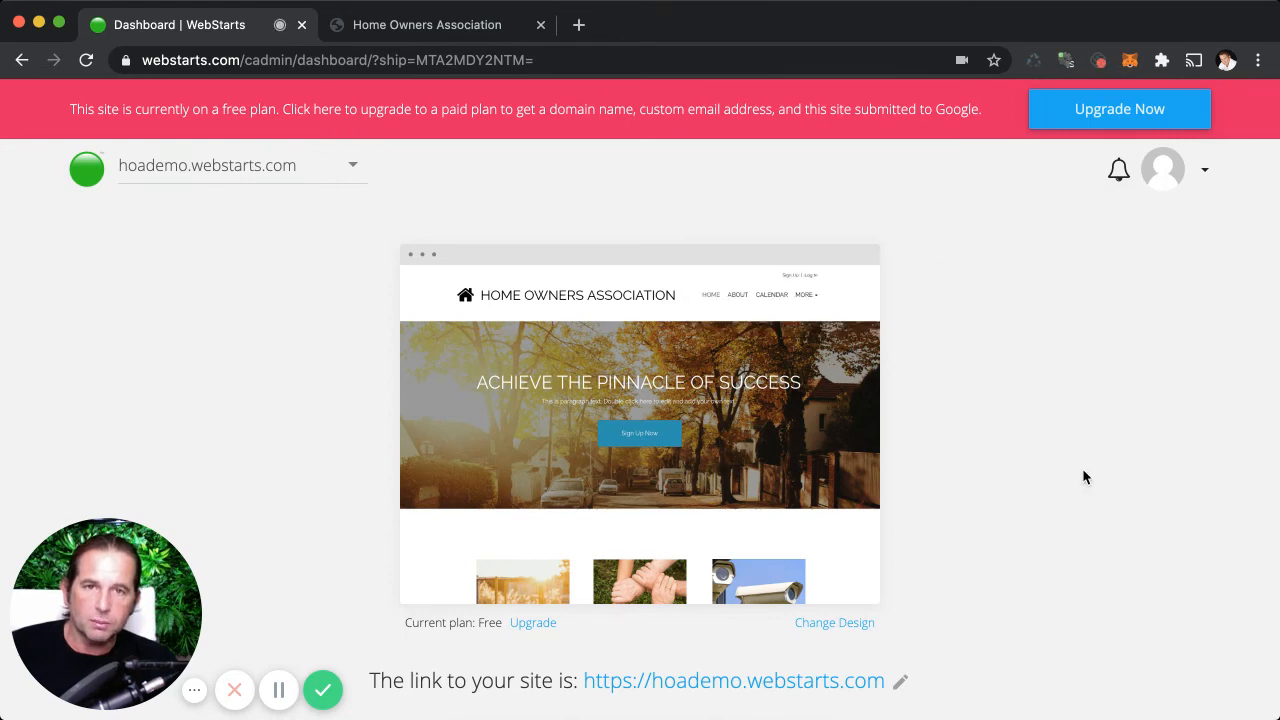
mouse_move(979, 461)
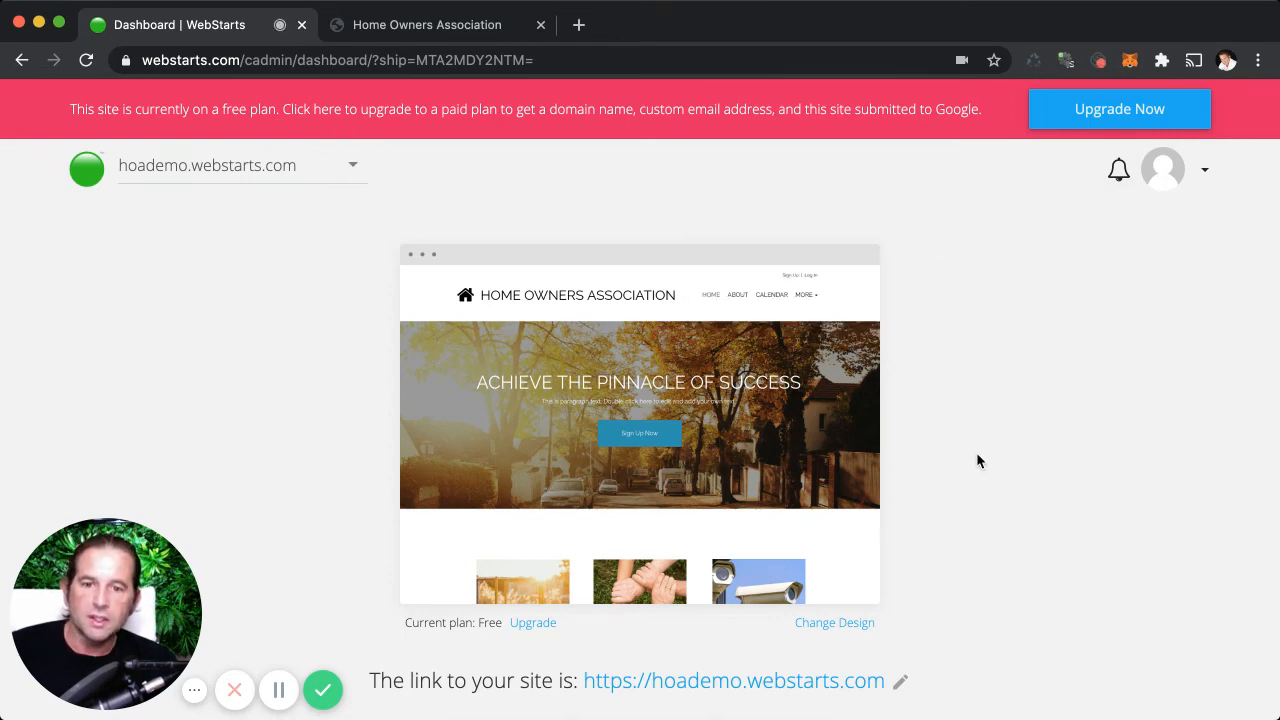
scroll("down", 3)
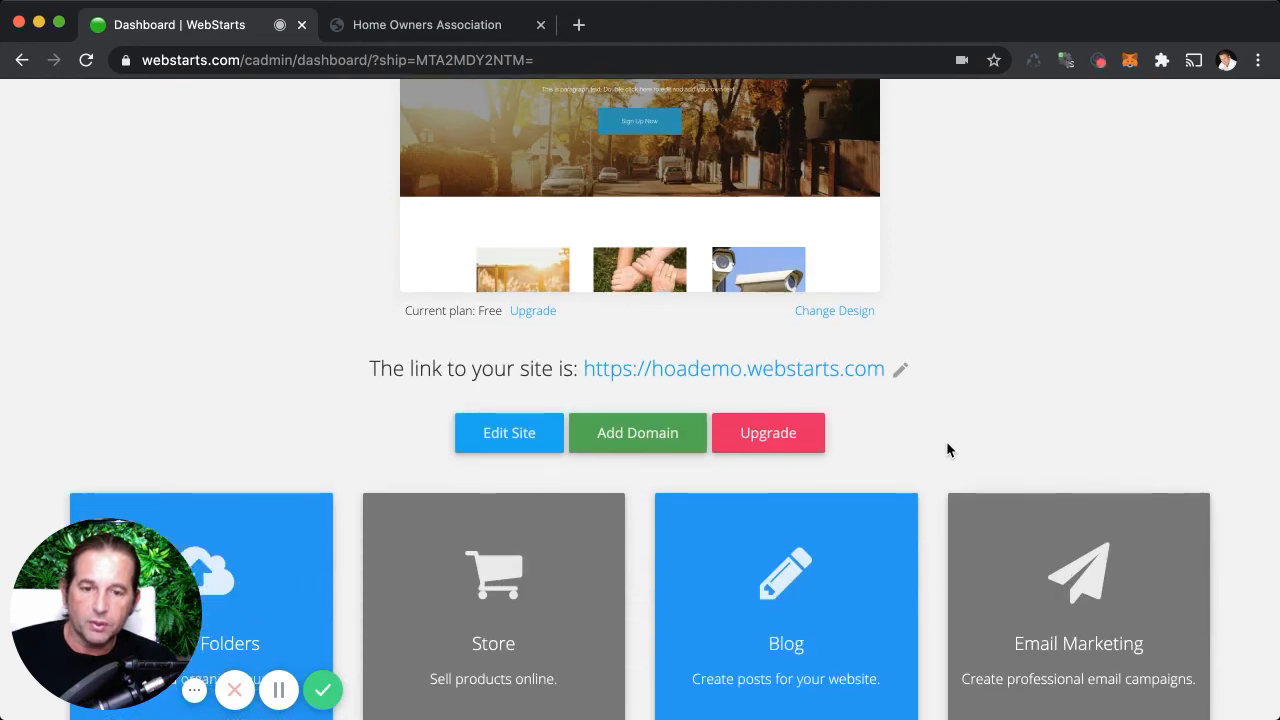
scroll("down", 3)
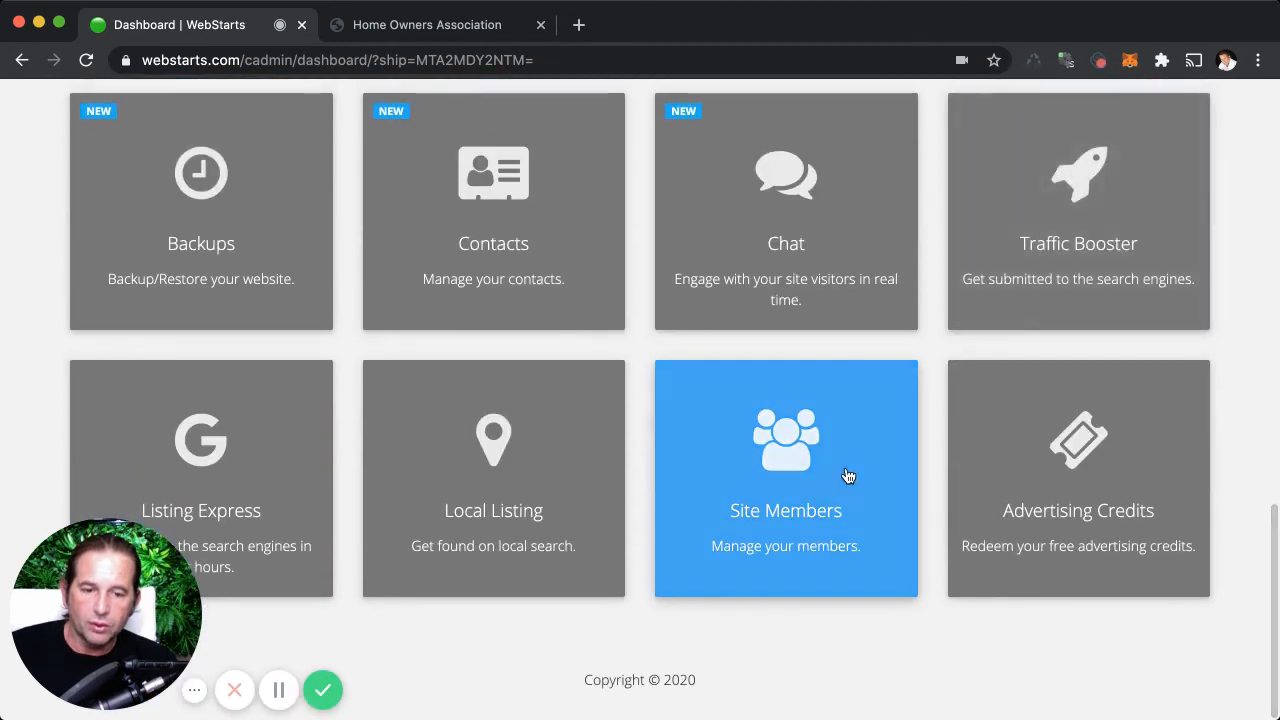
left_click(785, 478)
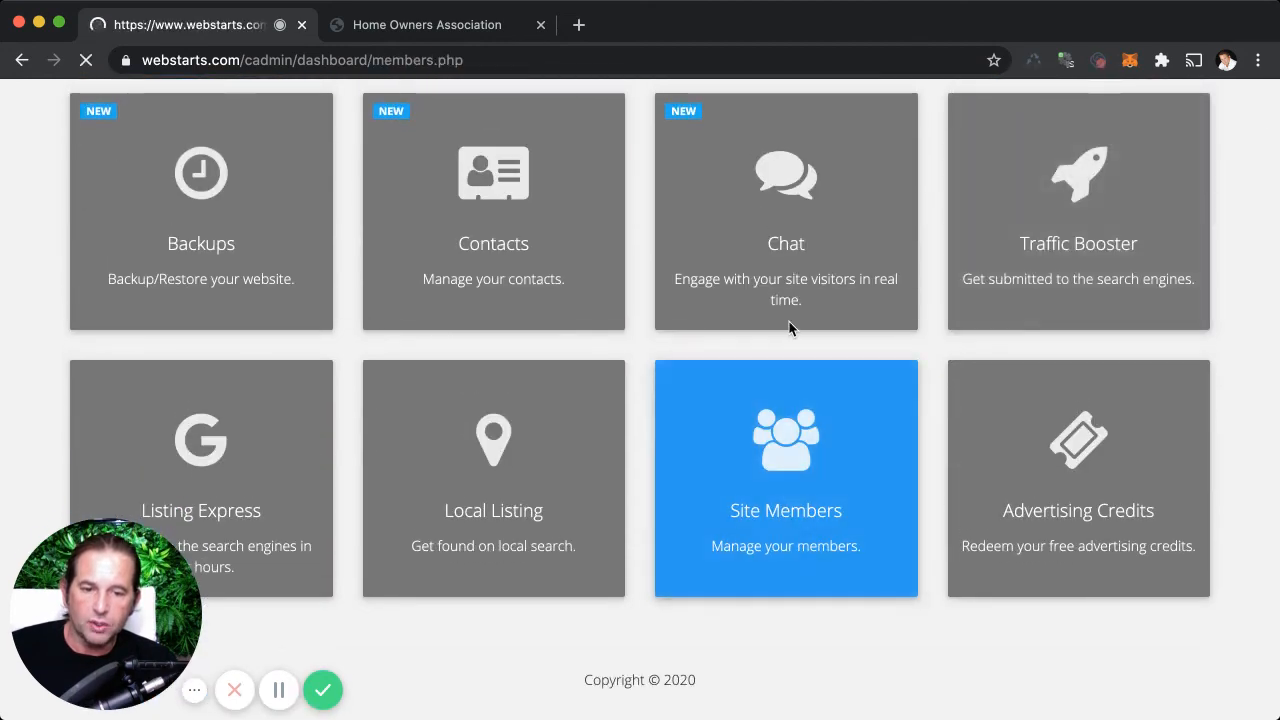
left_click(785, 478)
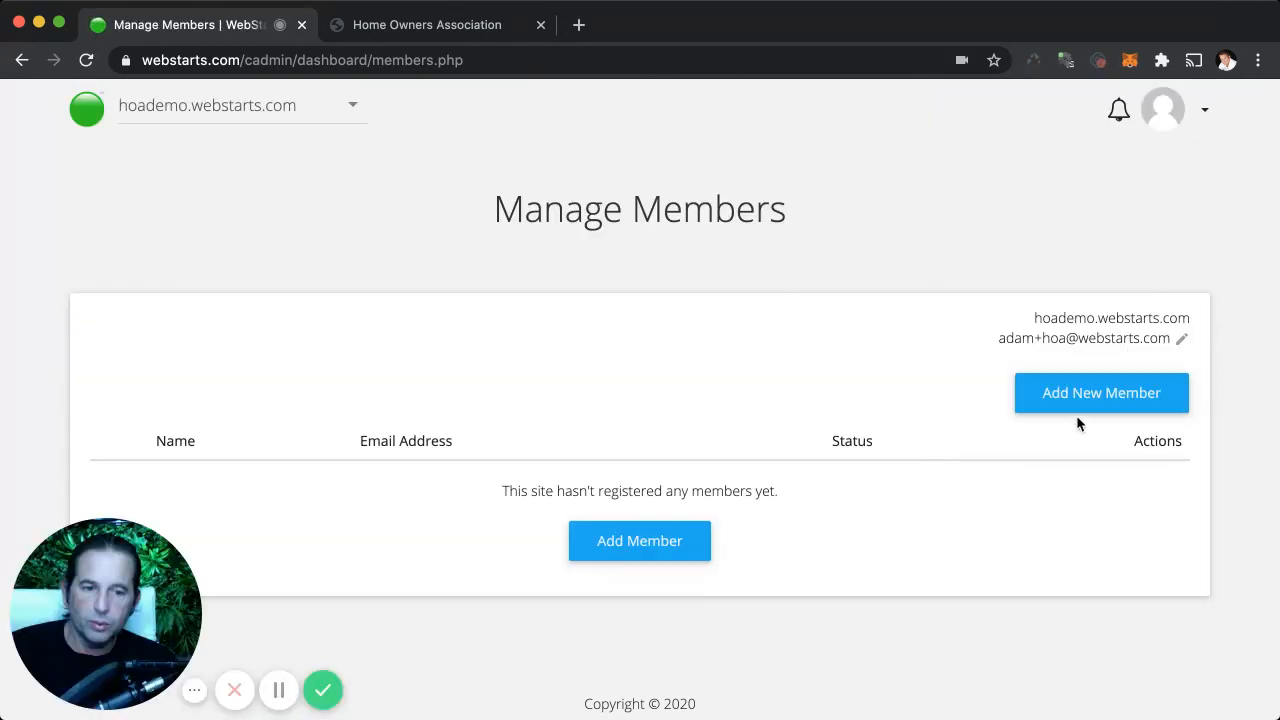
mouse_move(1100, 398)
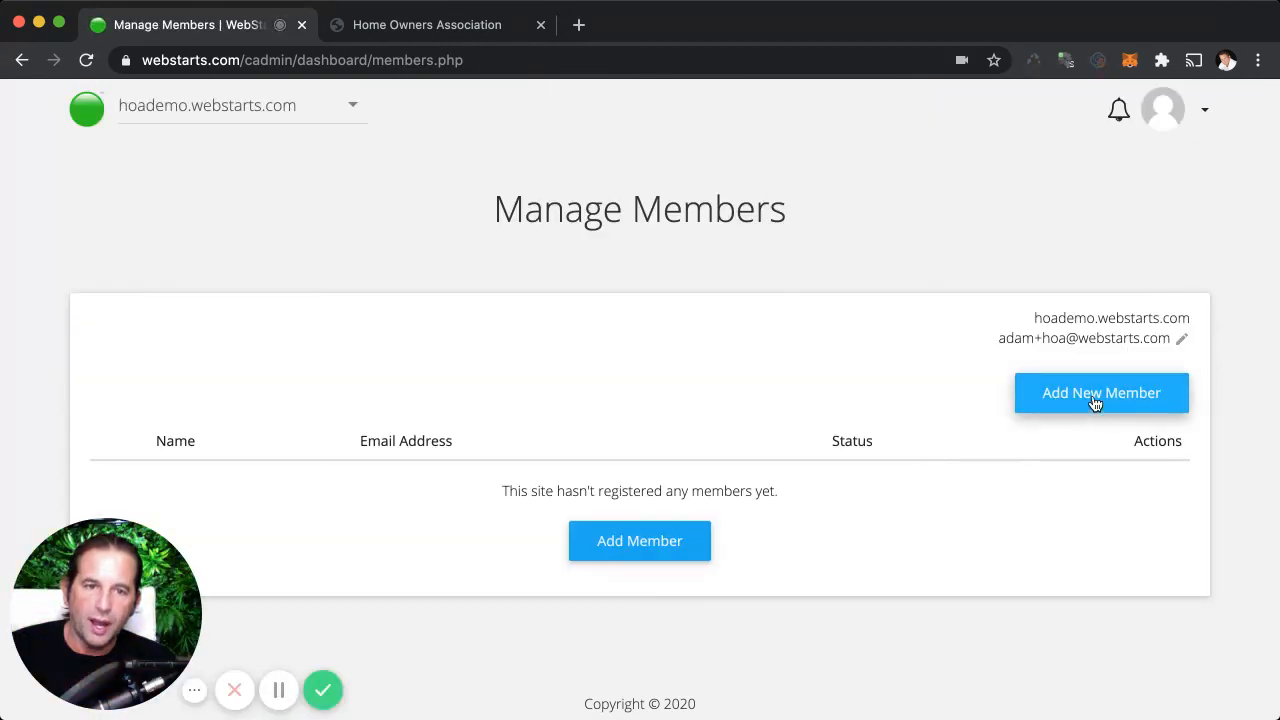
left_click(1101, 392)
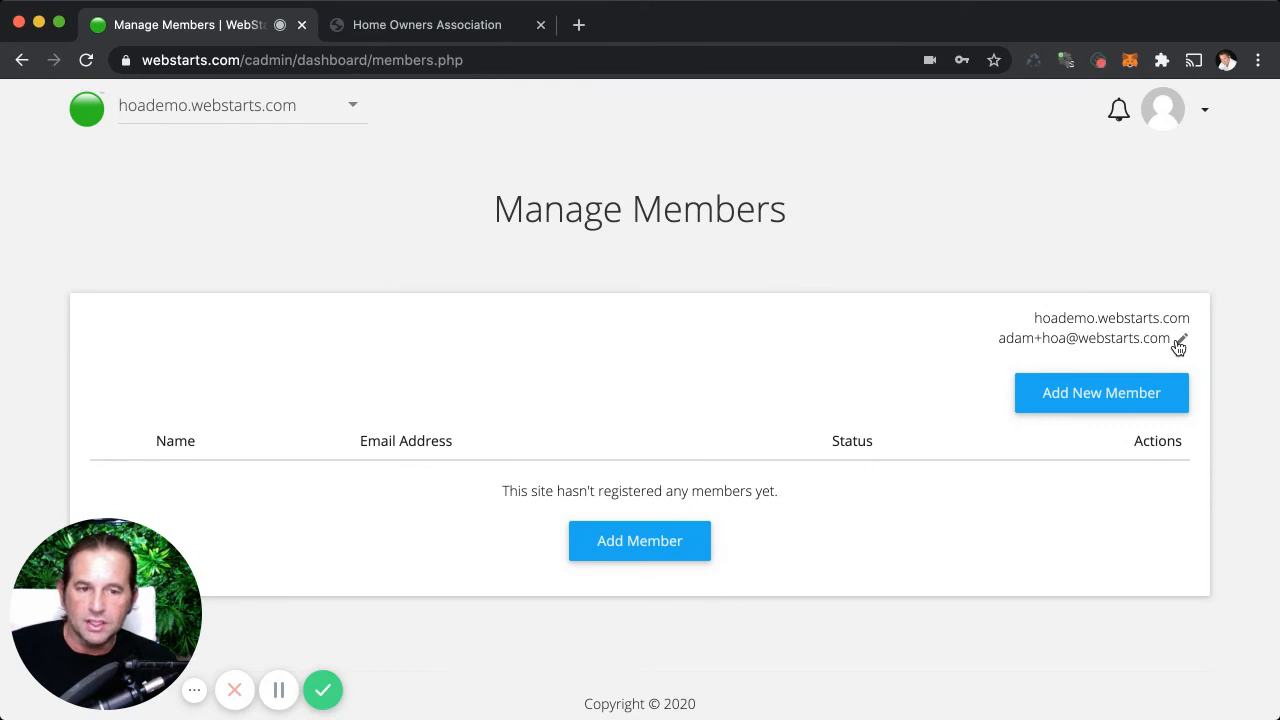
left_click(1181, 340)
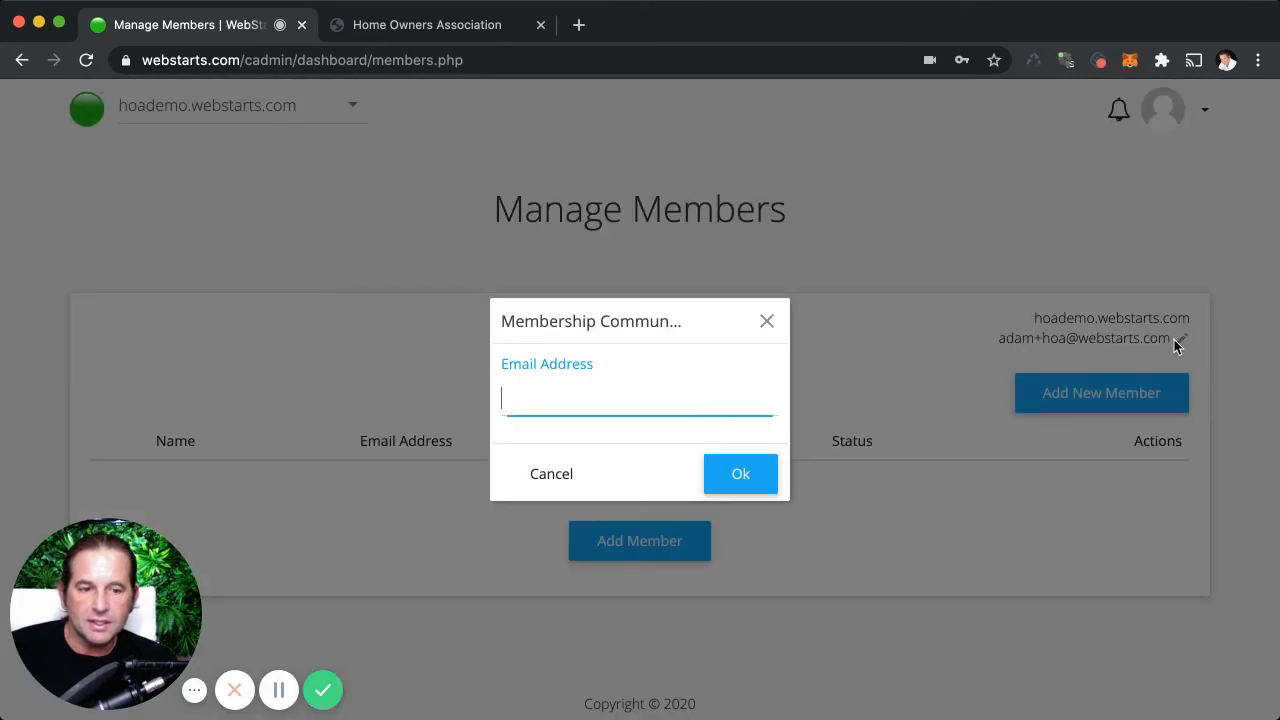
left_click(551, 473)
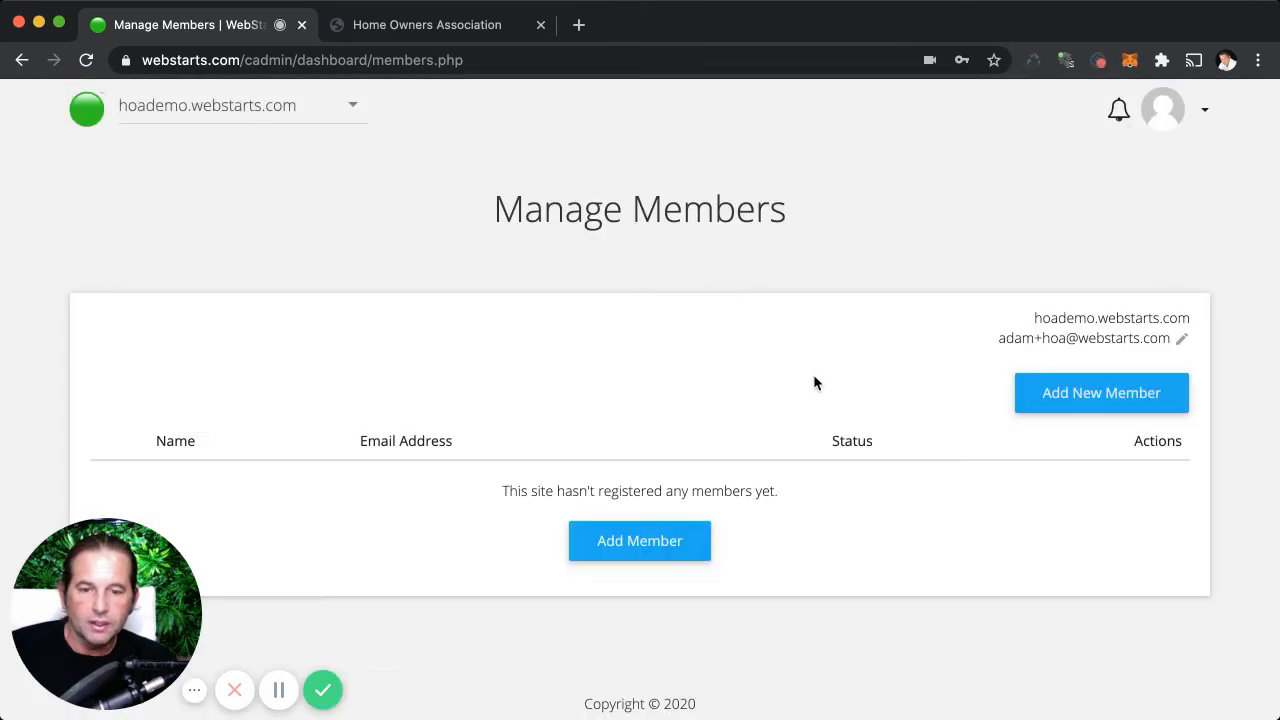
mouse_move(757, 494)
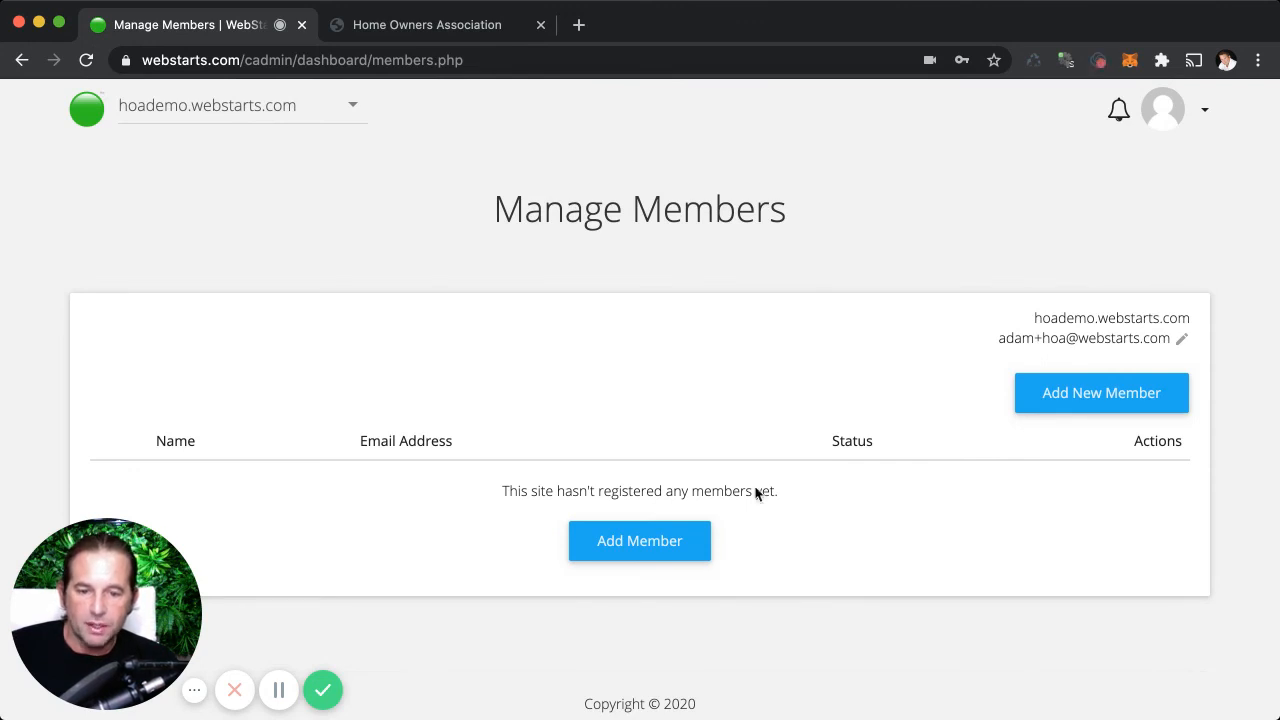
mouse_move(707, 543)
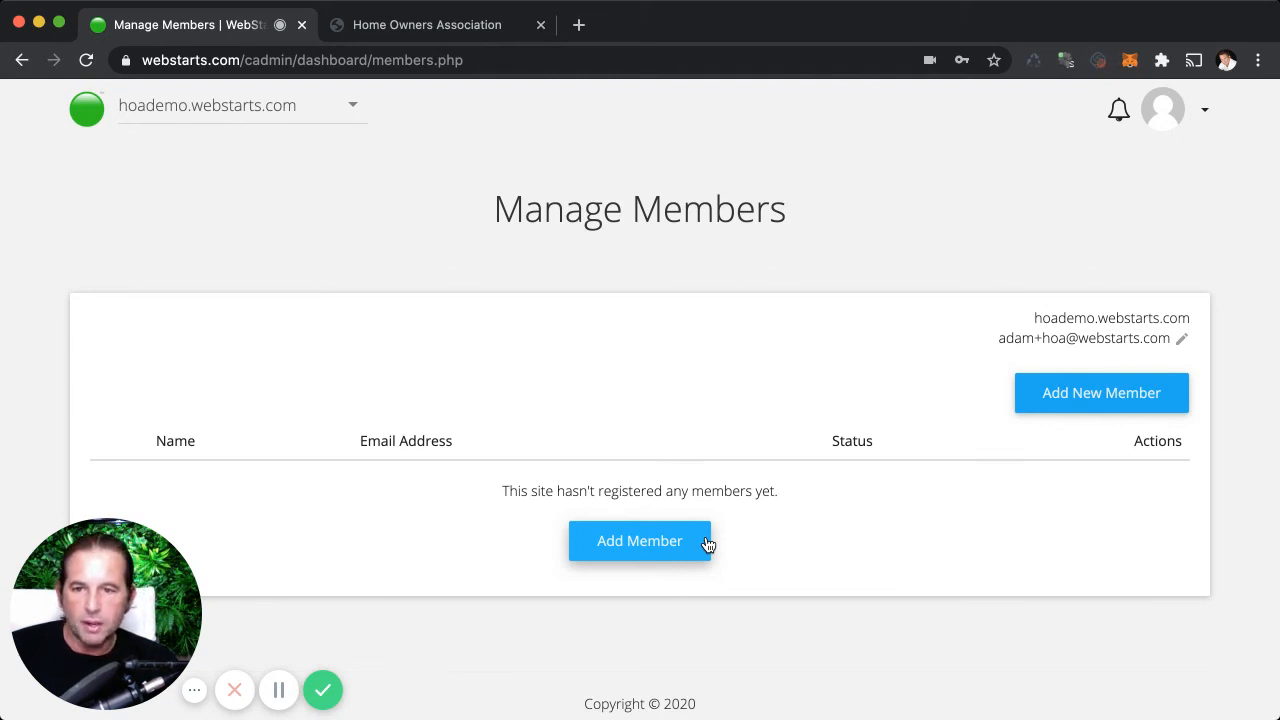
mouse_move(572, 494)
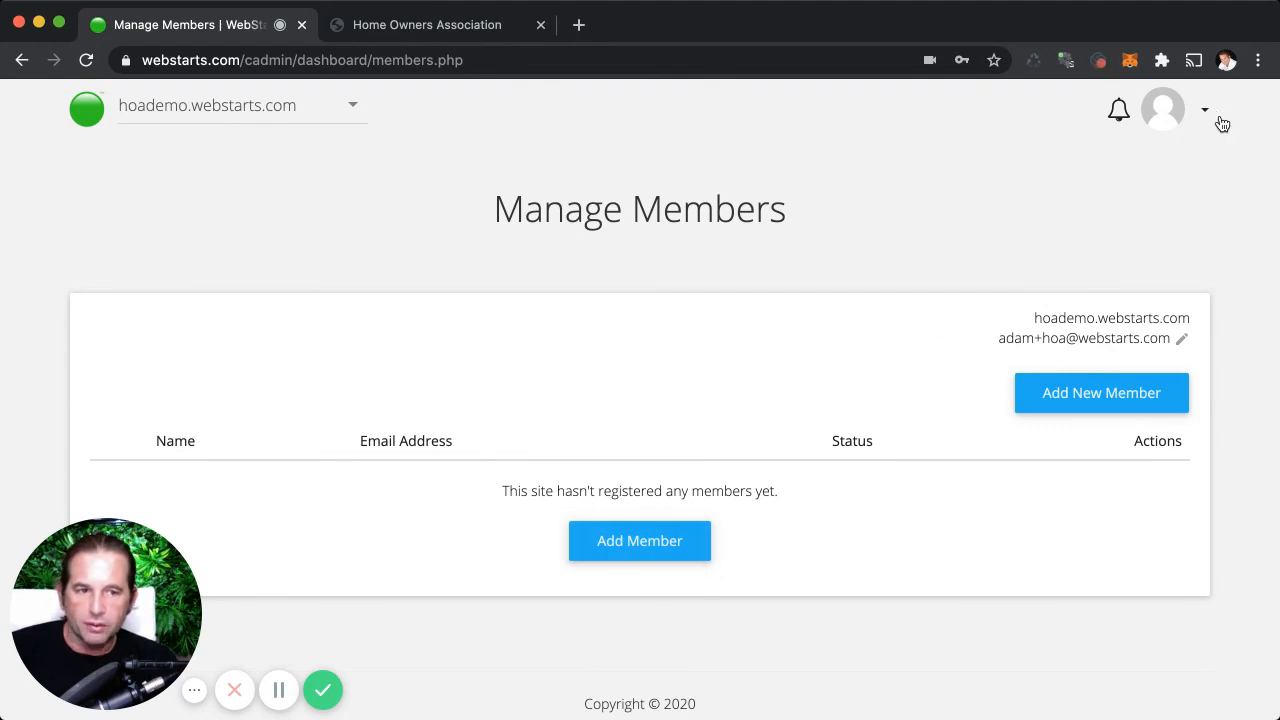
Step: Go back to the hoademo dashboard and scroll up to the Home Owners Association preview
left_click(1204, 109)
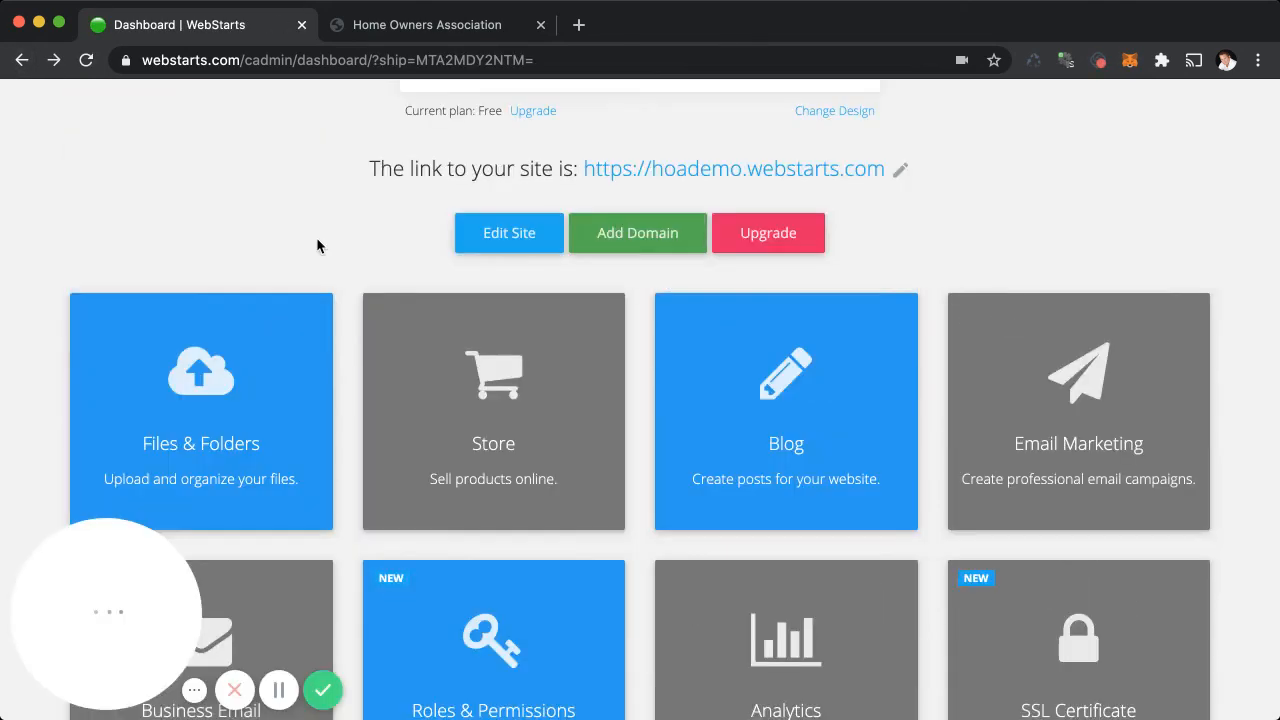
scroll("up", 3)
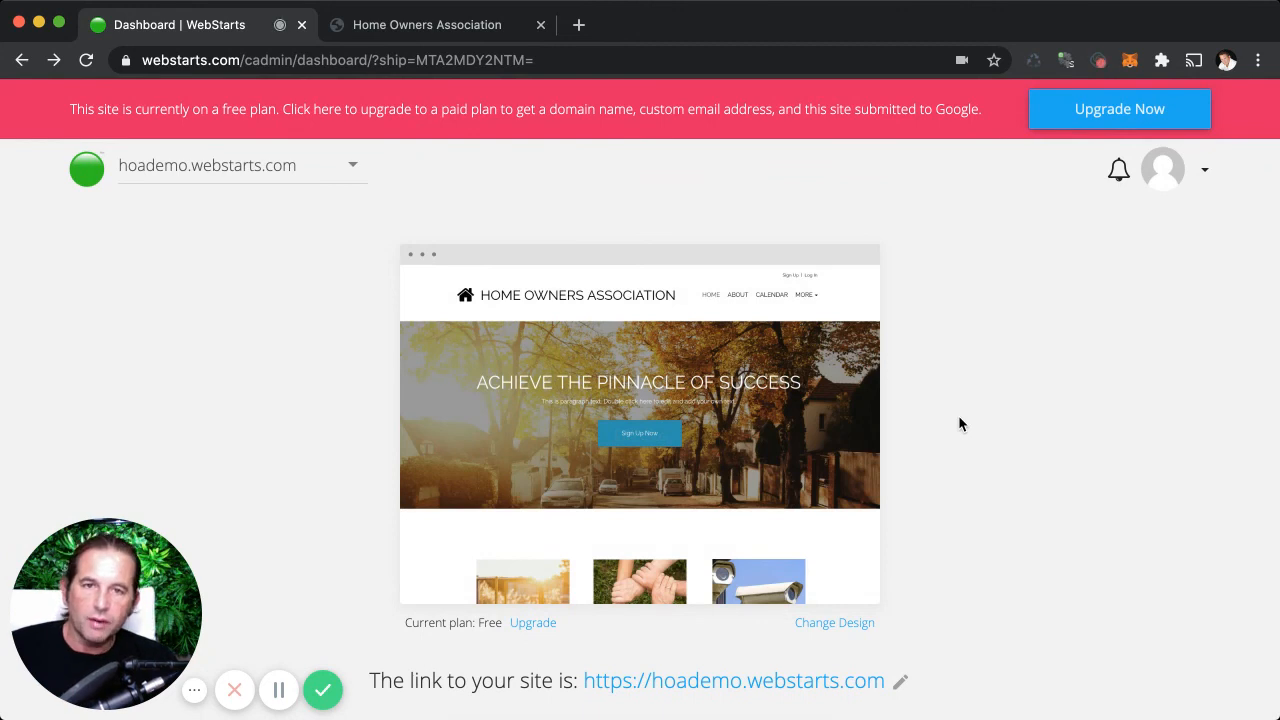